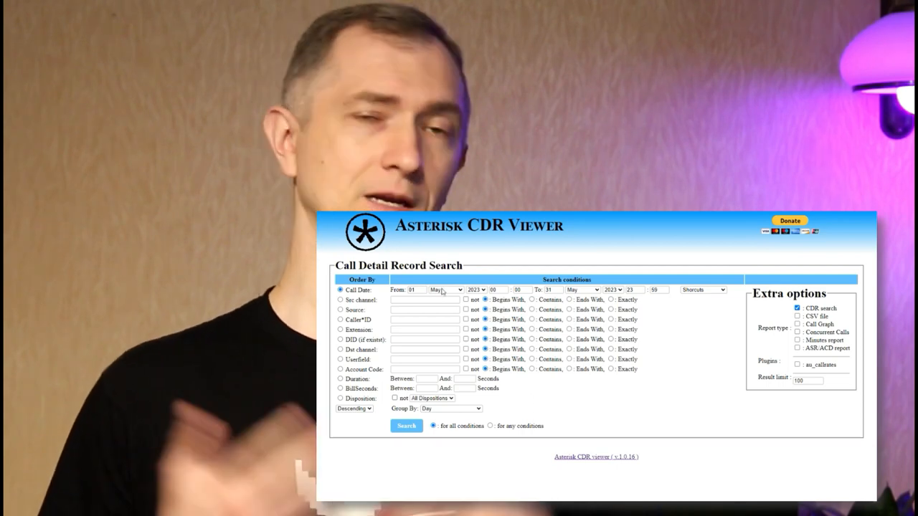
# Run a search in the Asterisk CDR Viewer before moving to the root shell on the asterisk host.
pyautogui.click(444, 290)
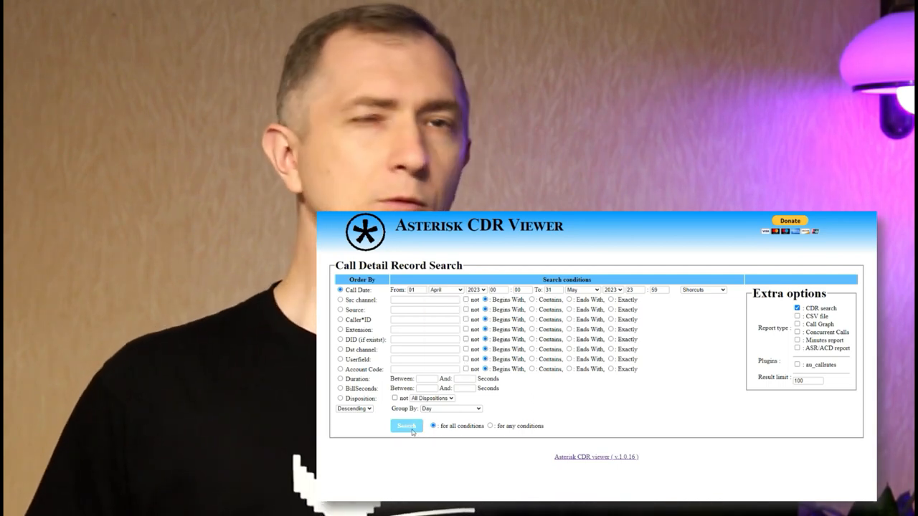
pyautogui.click(444, 290)
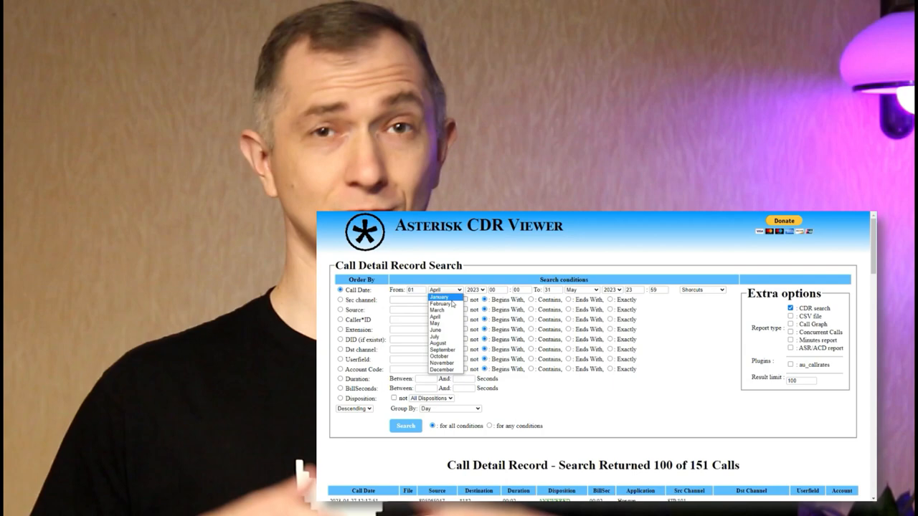
pyautogui.click(434, 323)
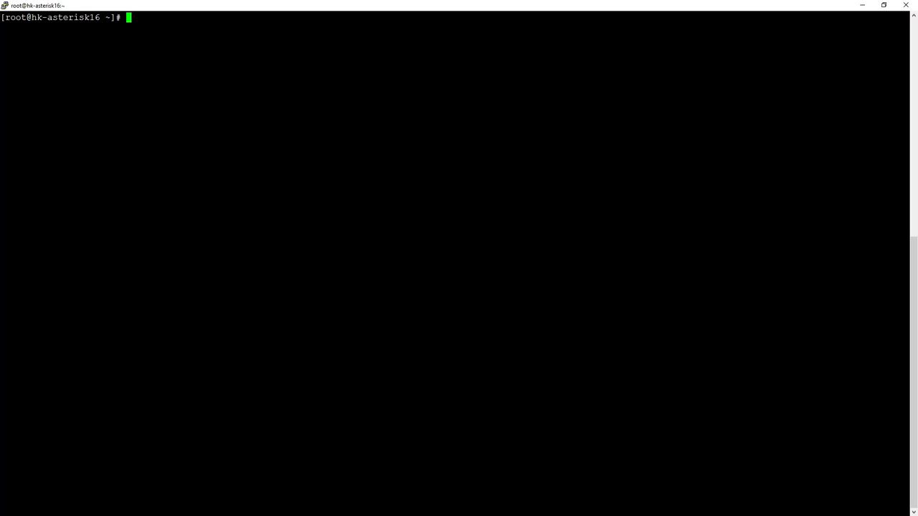
# Page journalctl -b to its end showing systemd starting LSB: Asterisk PBX, then quit with q.
pyautogui.write('journal')
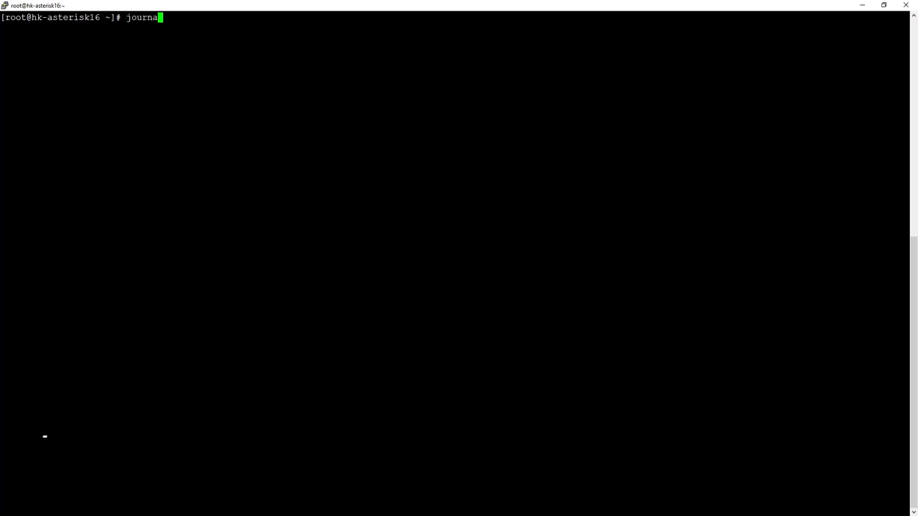
pyautogui.press('Return')
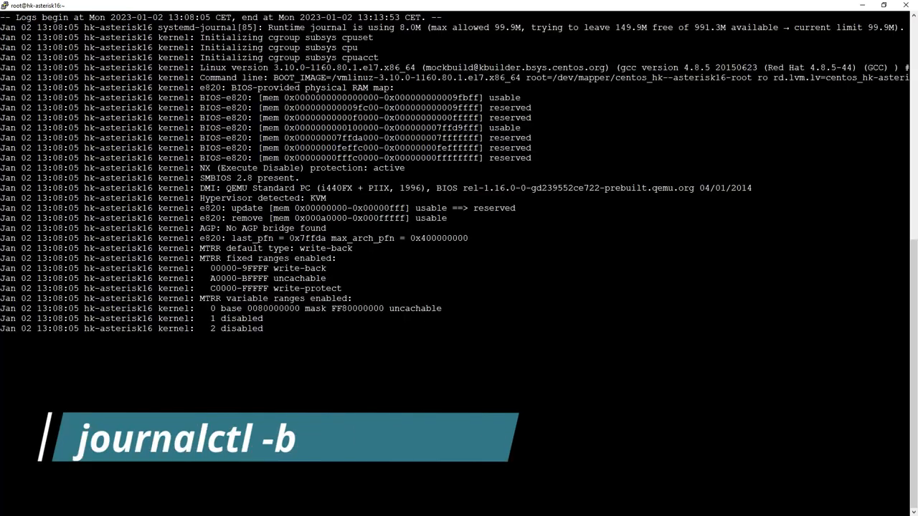
pyautogui.scroll(-3)
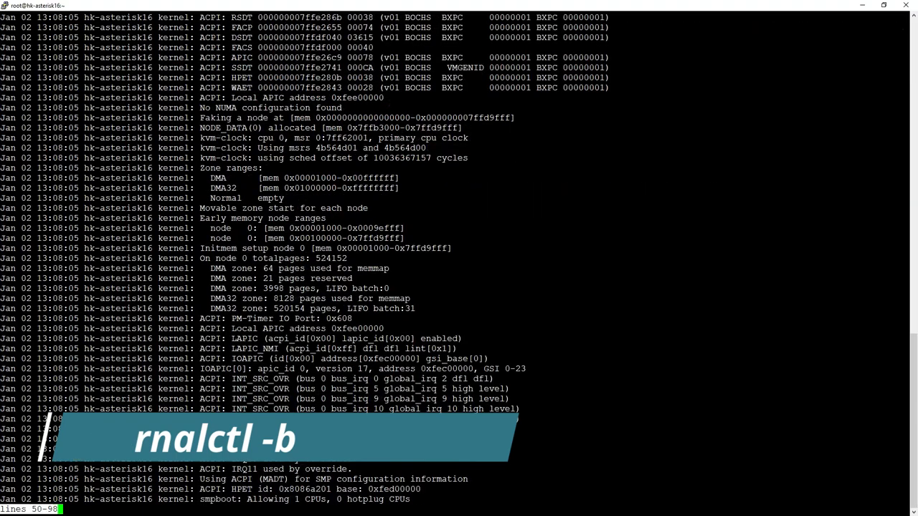
pyautogui.scroll(-3)
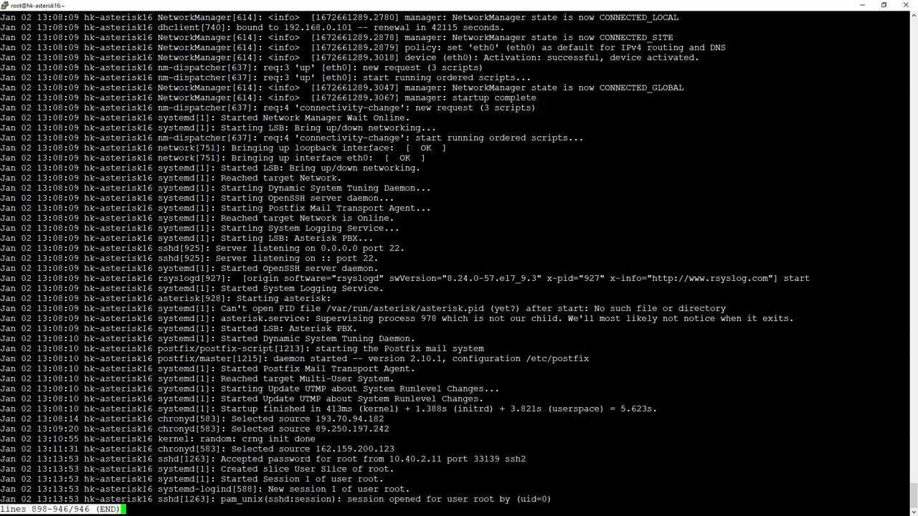
pyautogui.press('q')
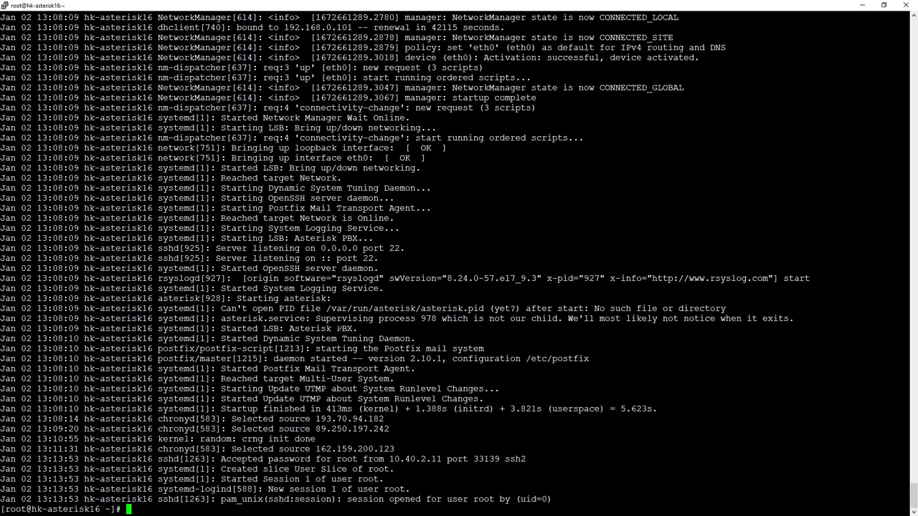
pyautogui.write('nano /etc/')
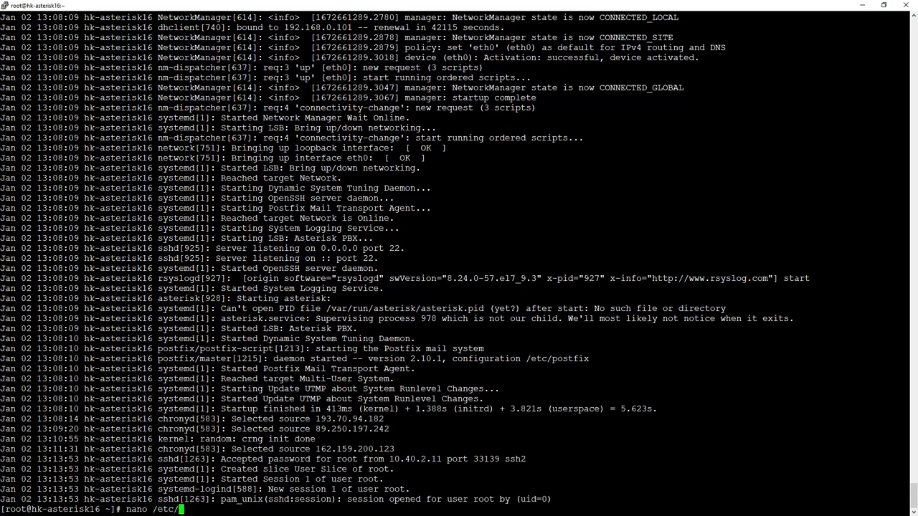
# Read /etc/init.d/README about systemd replacing init scripts in nano and exit with Ctrl+X.
pyautogui.write('init.d/README')
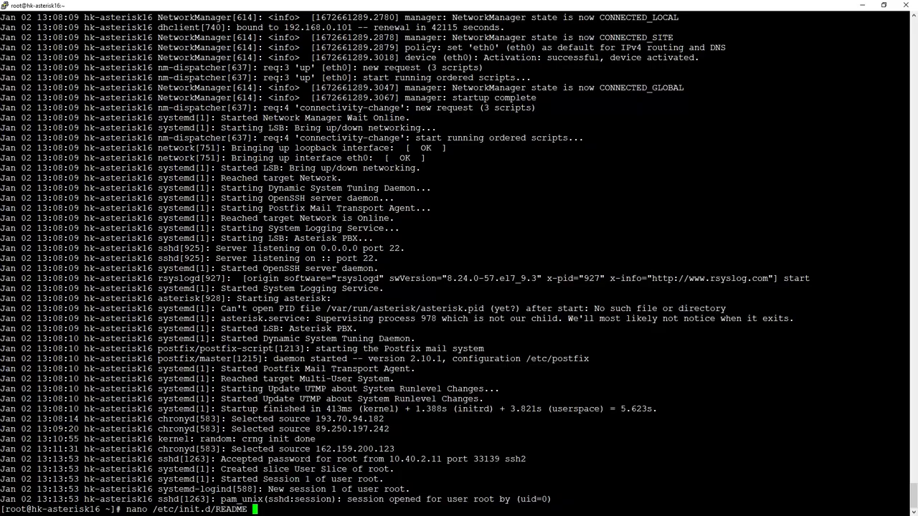
pyautogui.press('Return')
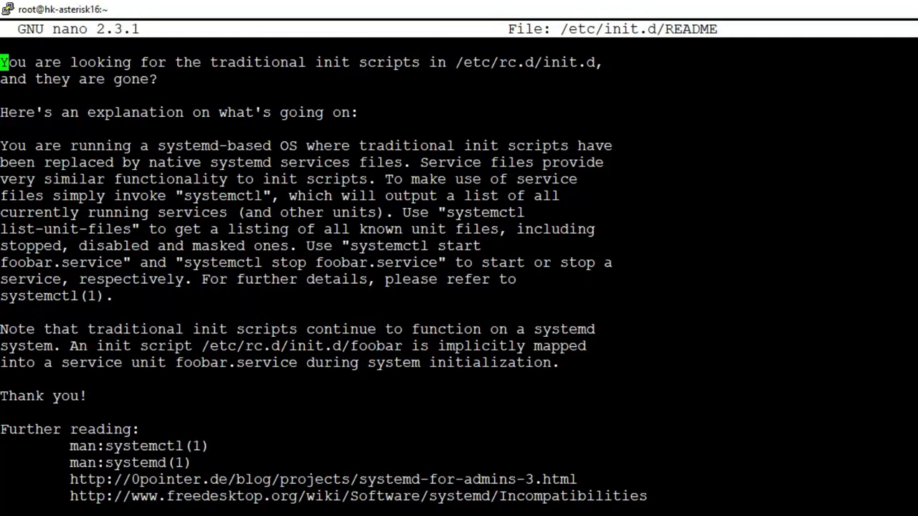
pyautogui.press('ctrl+x')
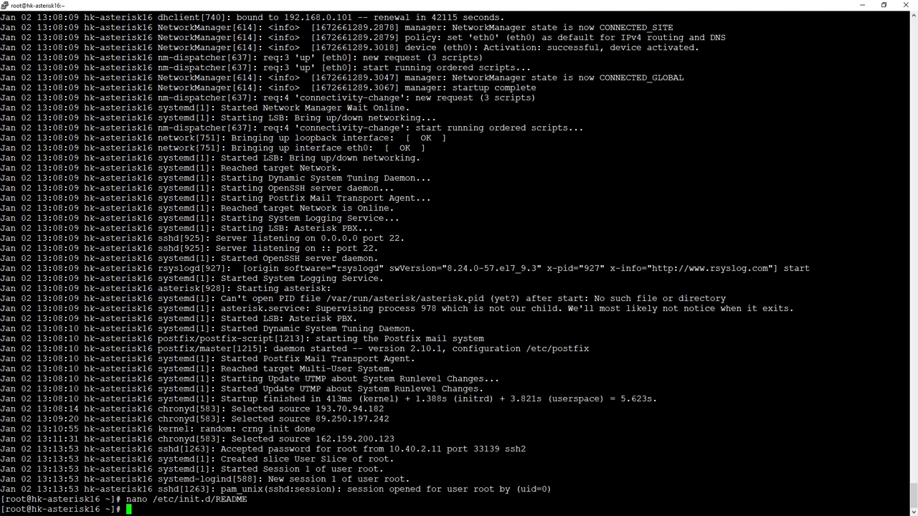
# Read through /etc/init.d/asterisk's start/stop/reload cases in nano and exit without changes.
pyautogui.write('nano /etc/init.d/a')
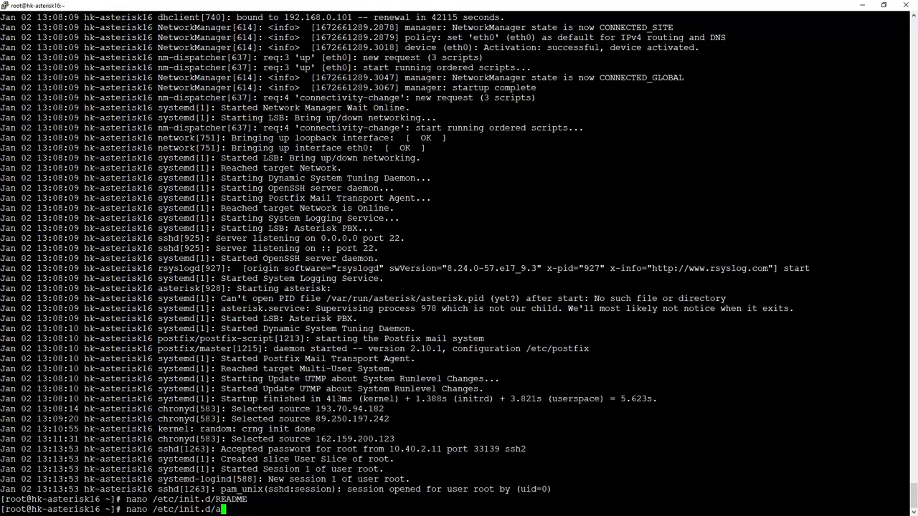
pyautogui.write('sterisk')
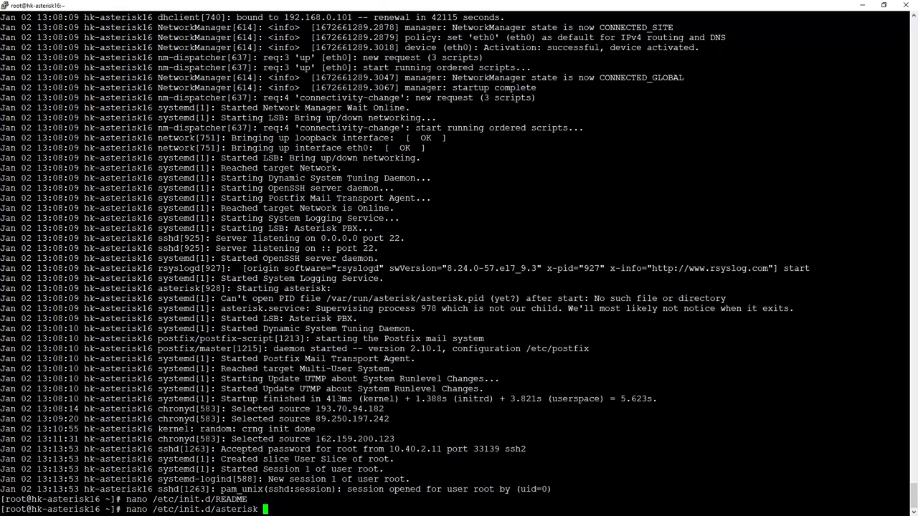
pyautogui.press('Return')
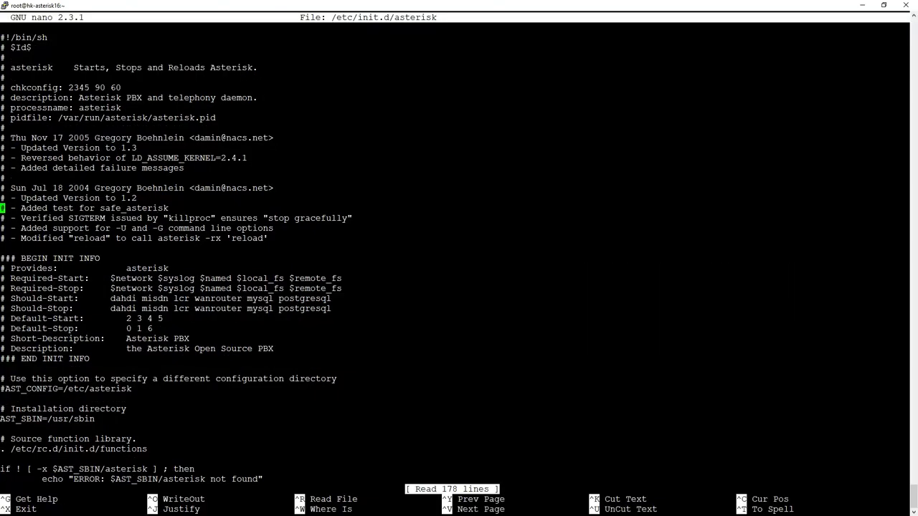
pyautogui.scroll(-3)
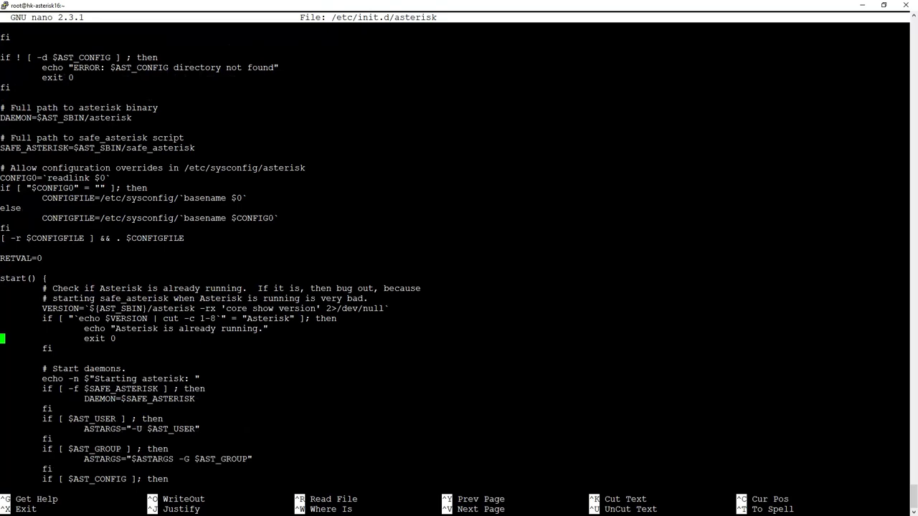
pyautogui.scroll(-3)
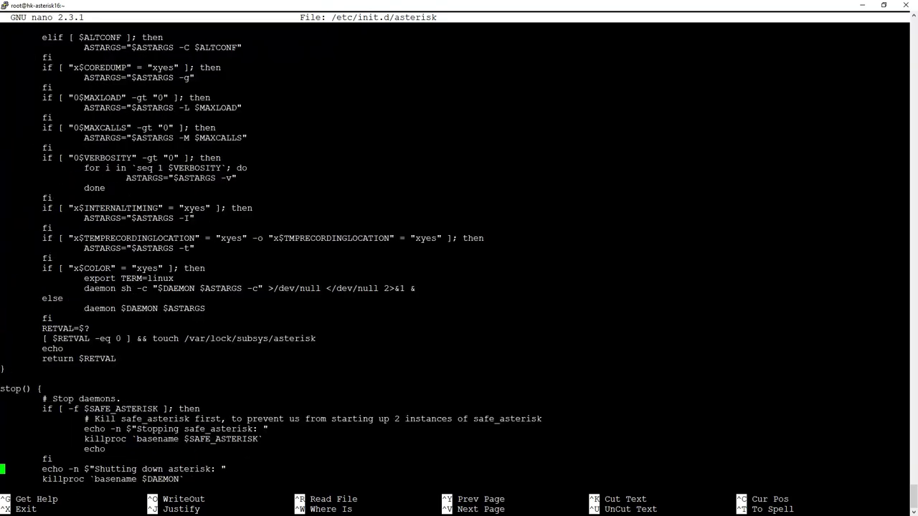
pyautogui.scroll(-3)
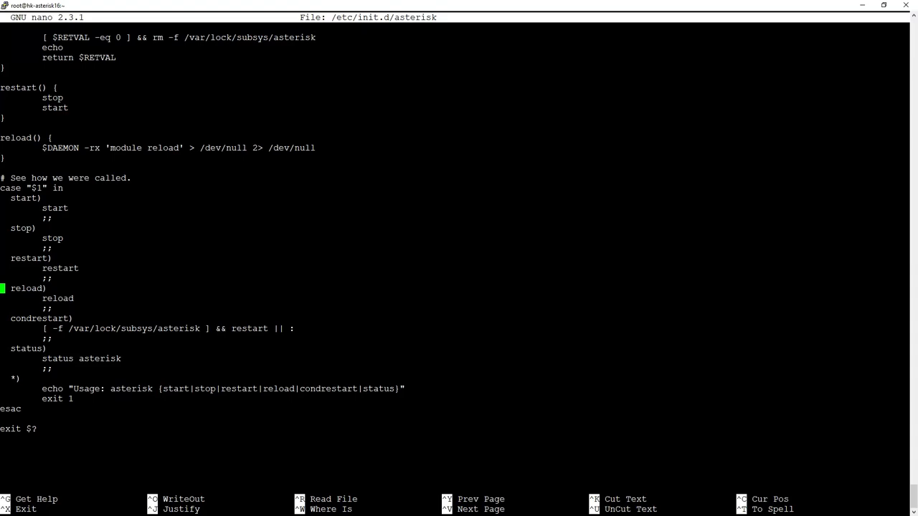
pyautogui.press('ctrl+x')
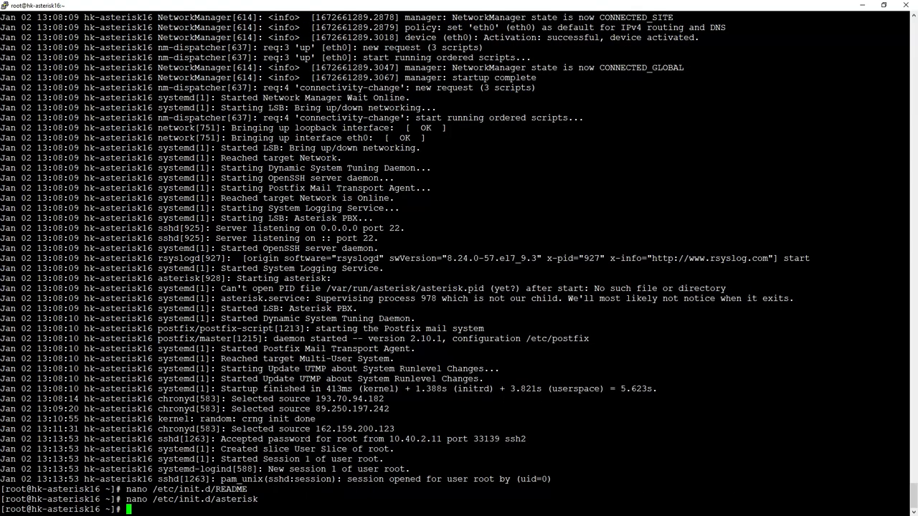
# Abandon a half-typed rm and confirm with whoami that the shell runs as root.
pyautogui.write('rm')
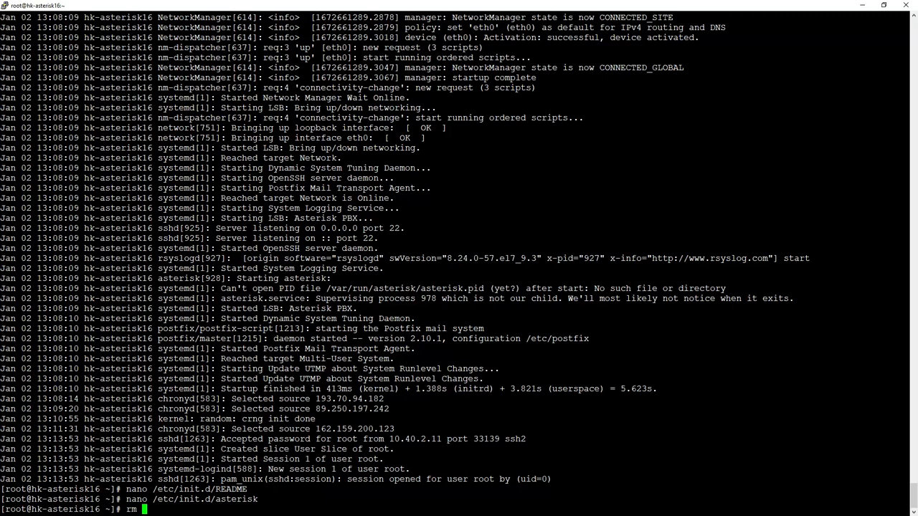
pyautogui.press('ctrl+c')
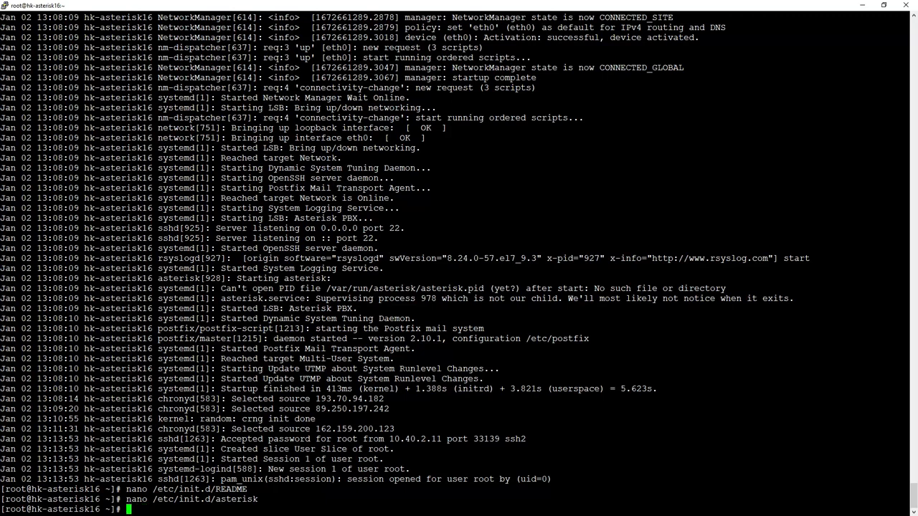
pyautogui.write('whoami')
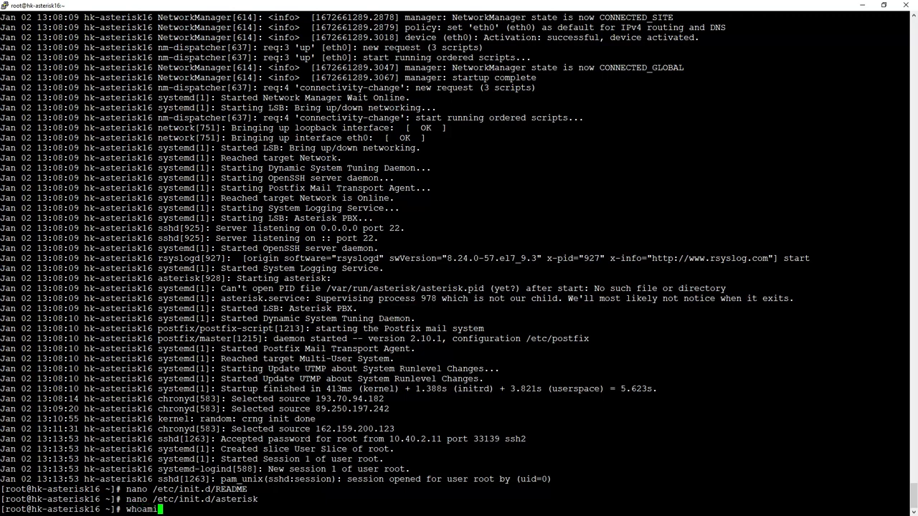
pyautogui.press('Return')
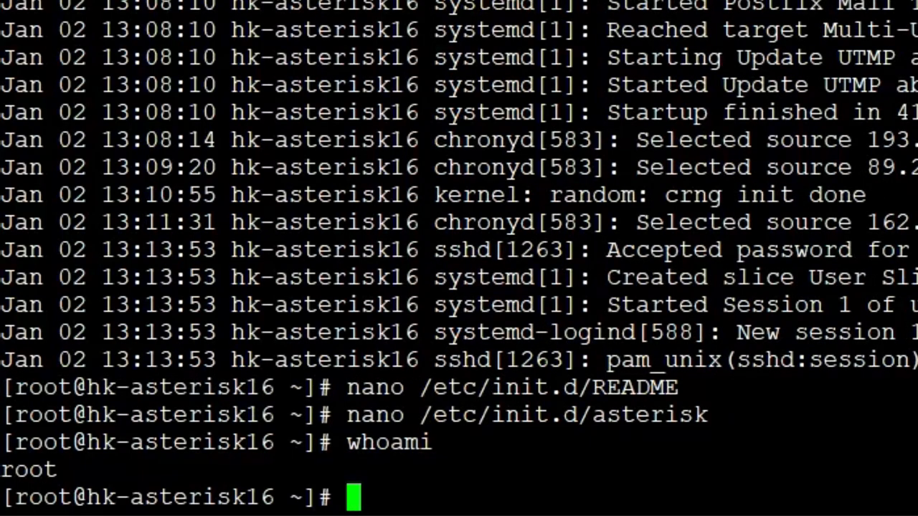
# Delete the old init script with rm /etc/init.d/asterisk, confirming with y.
pyautogui.write('sudo')
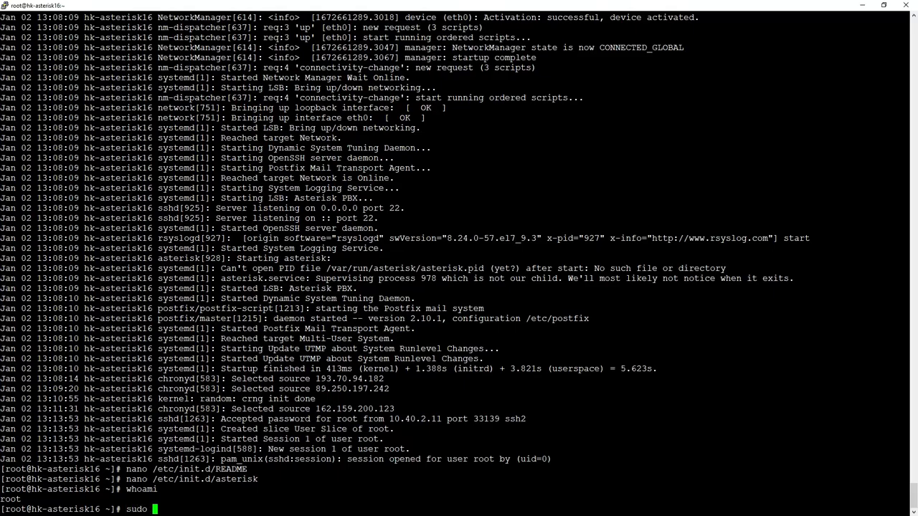
pyautogui.write('rm ..')
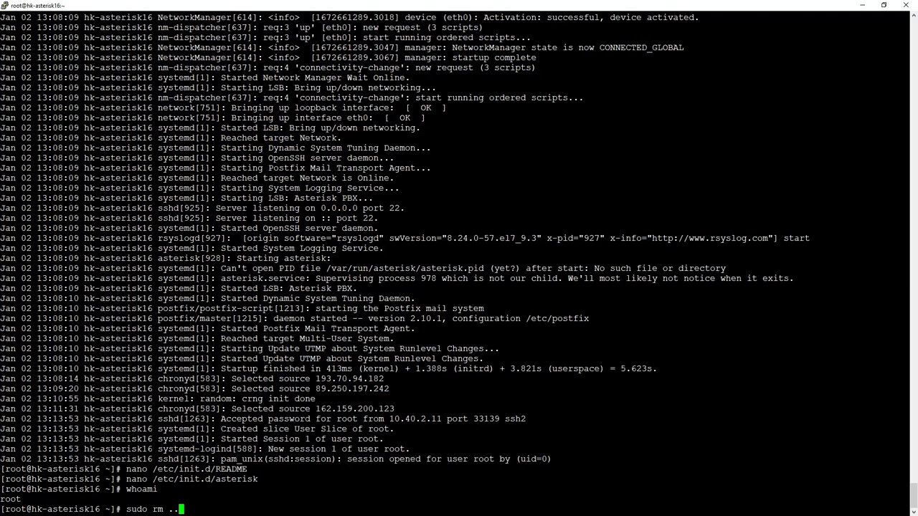
pyautogui.press('ctrl+c')
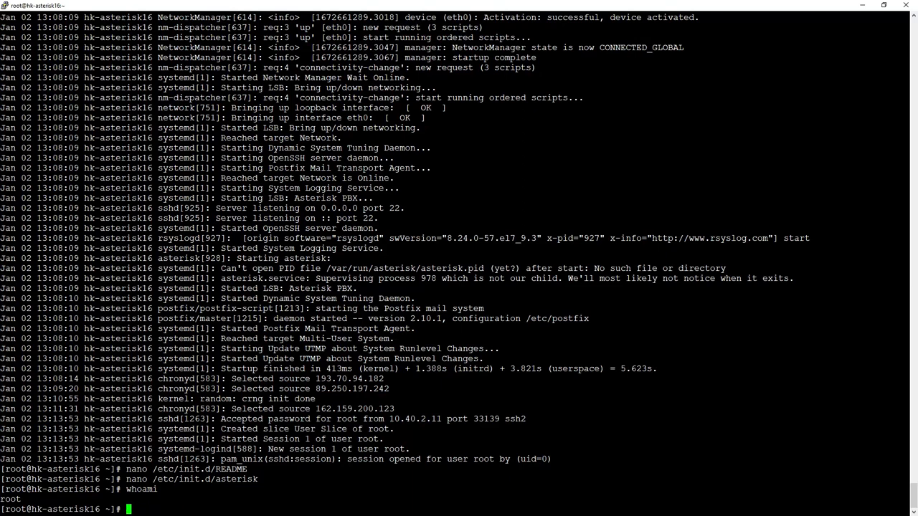
pyautogui.write('rm')
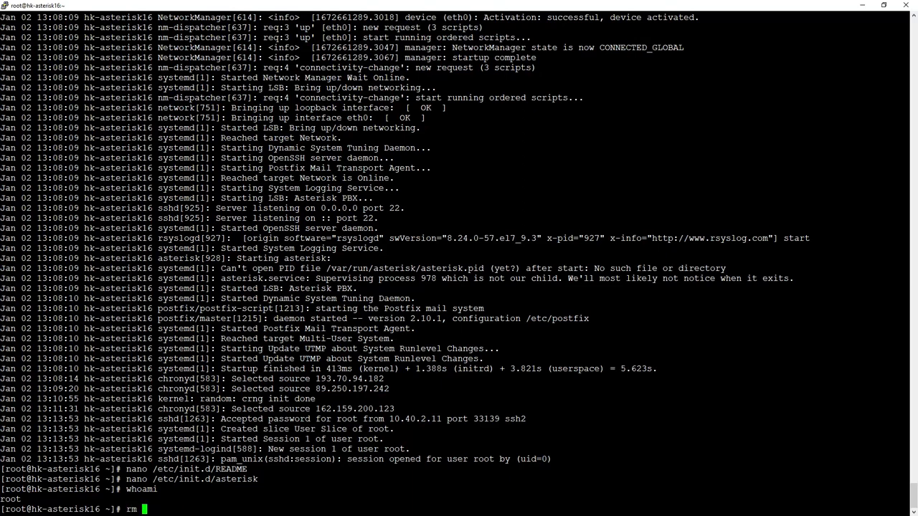
pyautogui.write('/etc/init')
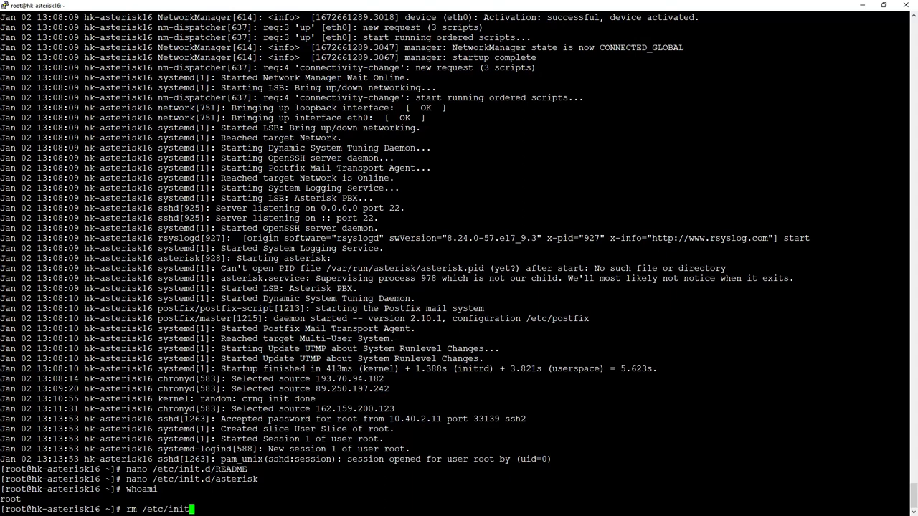
pyautogui.write('.d/asterisk')
pyautogui.write('y')
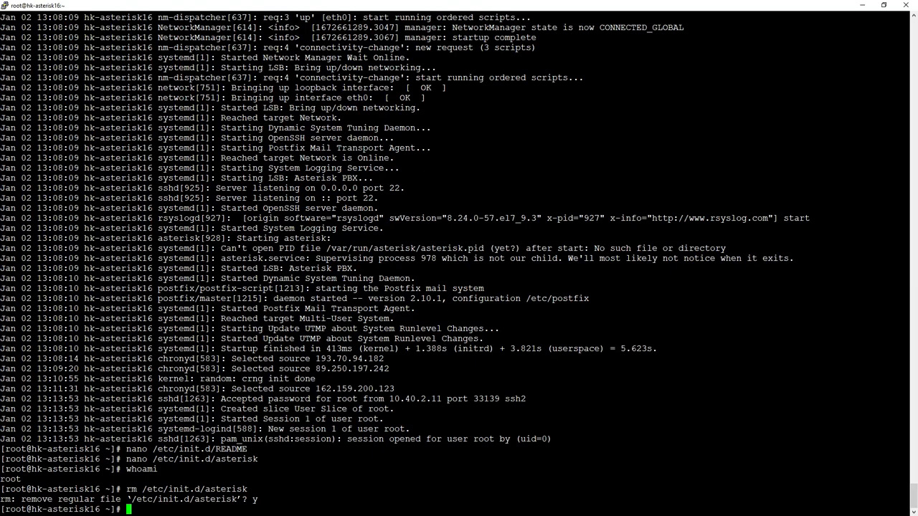
pyautogui.write('sudo')
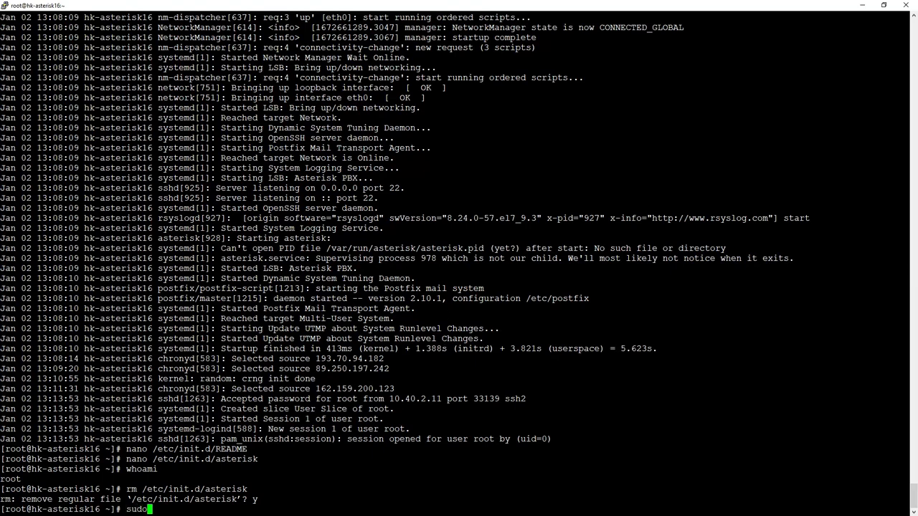
# Install systemd-devel via sudo yum -y install, ending with Complete!
pyautogui.write('yum -y instal')
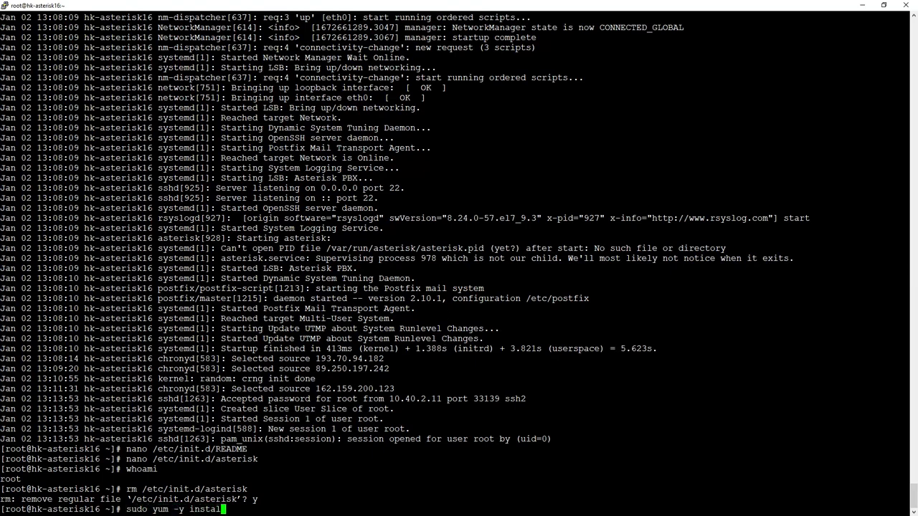
pyautogui.write('sys')
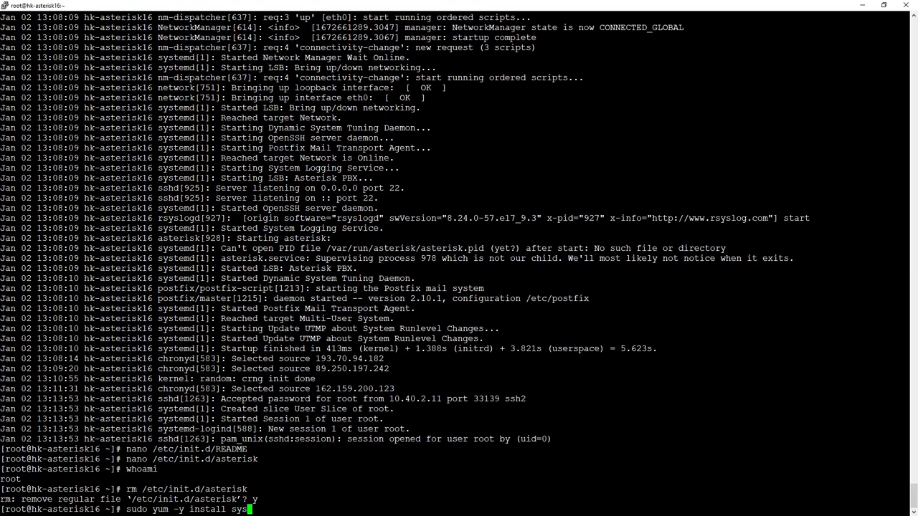
pyautogui.write('emd-dev')
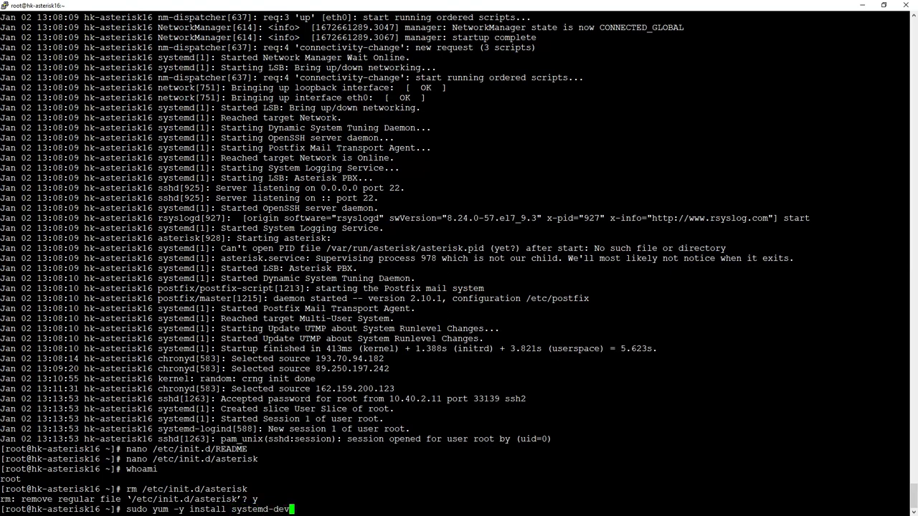
pyautogui.press('Return')
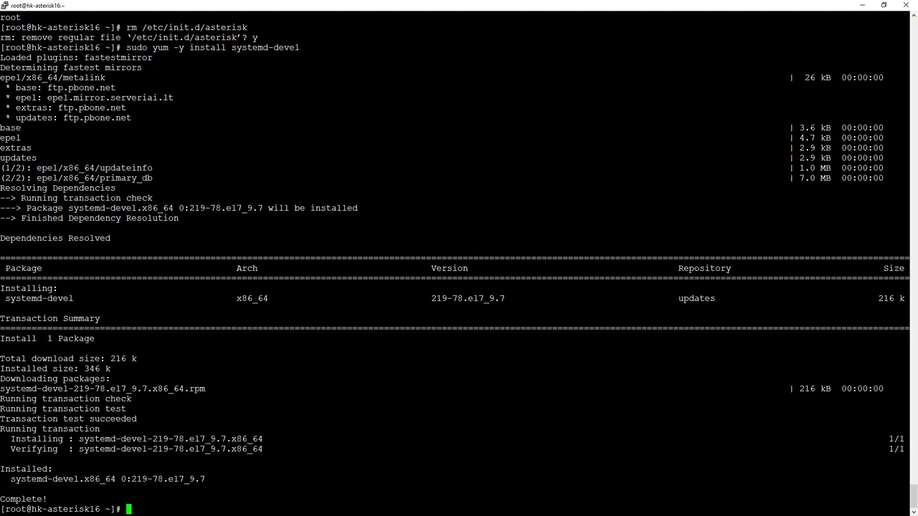
# Move into /usr/src/asterisk-16.29.1/ and then its contrib/ folder, listing contents.
pyautogui.write('cd /usr')
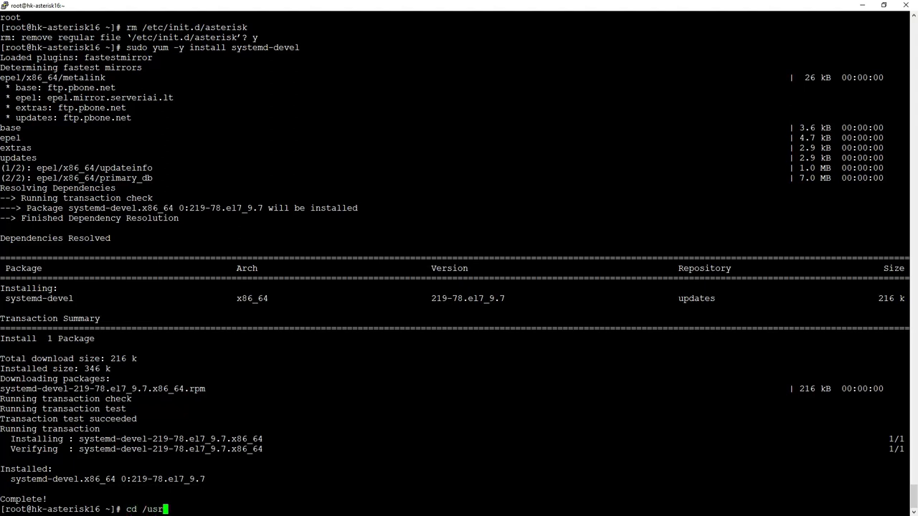
pyautogui.write('/src/asterisk-16.29.1/')
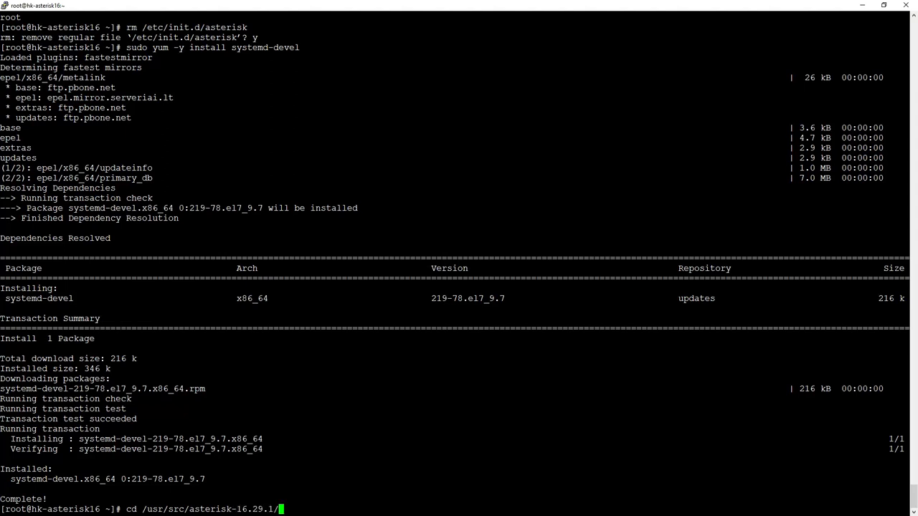
pyautogui.press('Return')
pyautogui.write('ls')
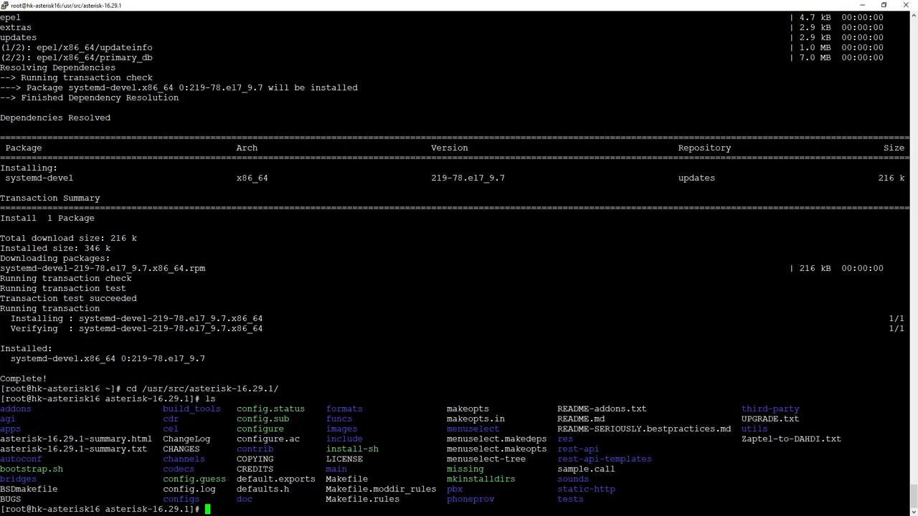
pyautogui.write('cd con')
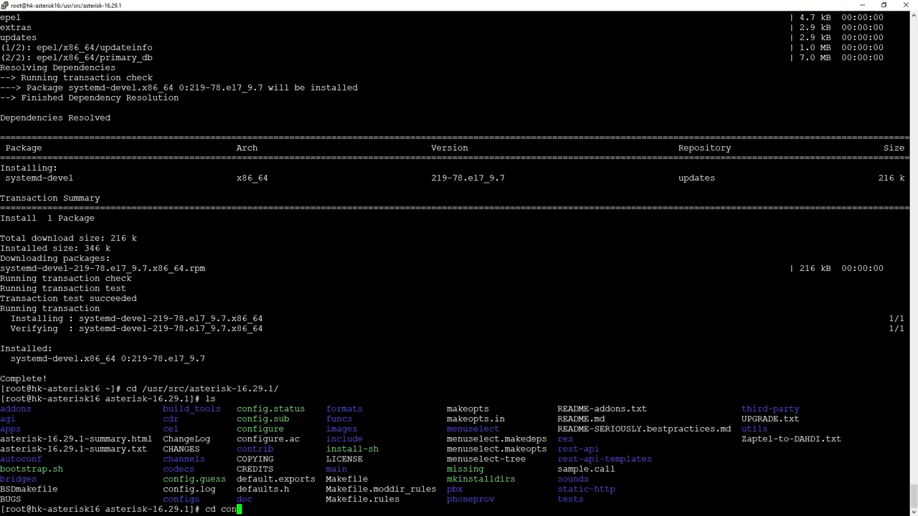
pyautogui.press('Return')
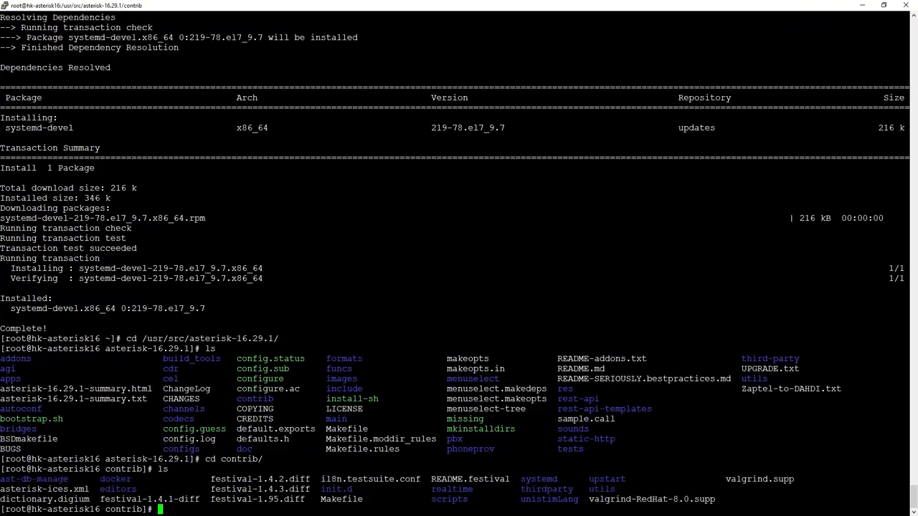
pyautogui.doubleClick(336, 490)
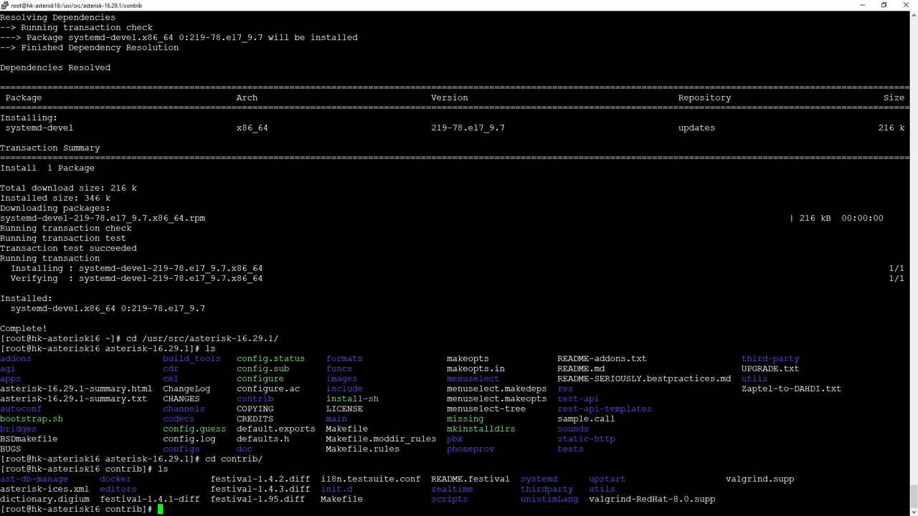
# List contrib's init.d/ scripts and systemd/ unit files in detail, including asterisk.service.
pyautogui.write('ls -l')
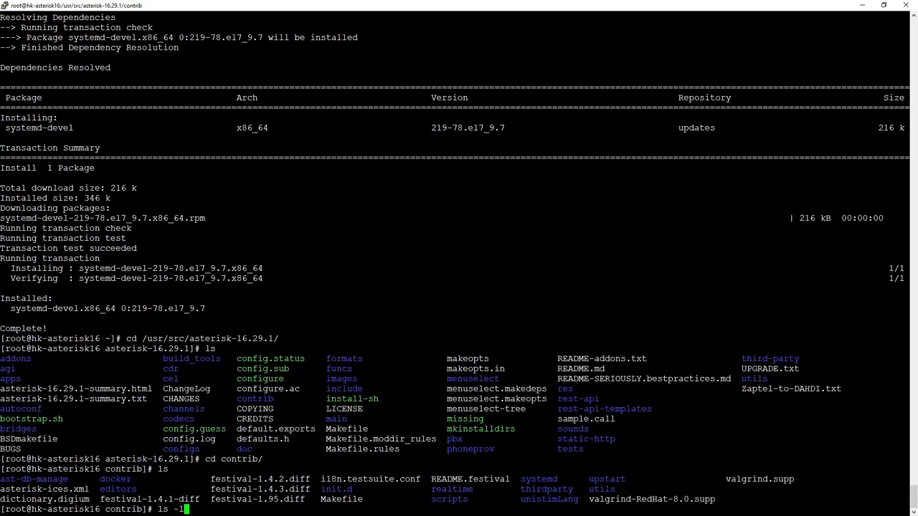
pyautogui.write('init.d/')
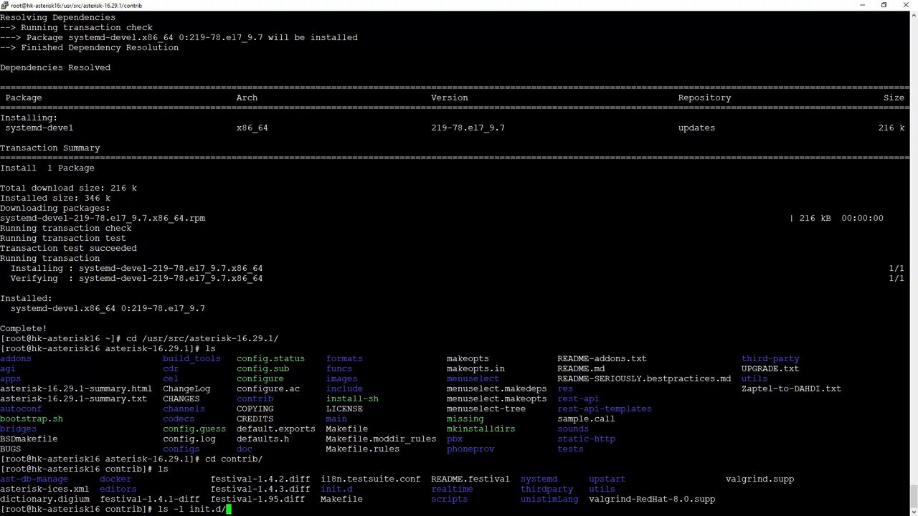
pyautogui.press('Return')
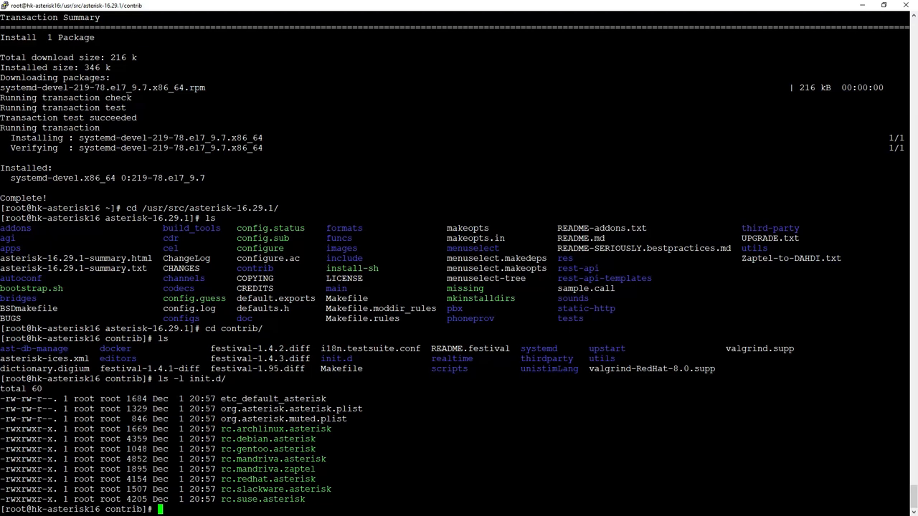
pyautogui.write('ls -l in')
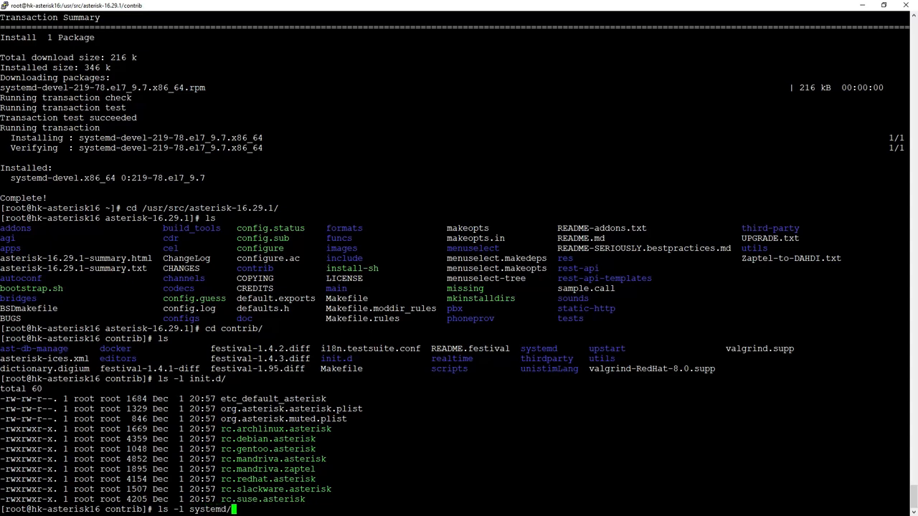
pyautogui.press('Return')
pyautogui.write('cd ..')
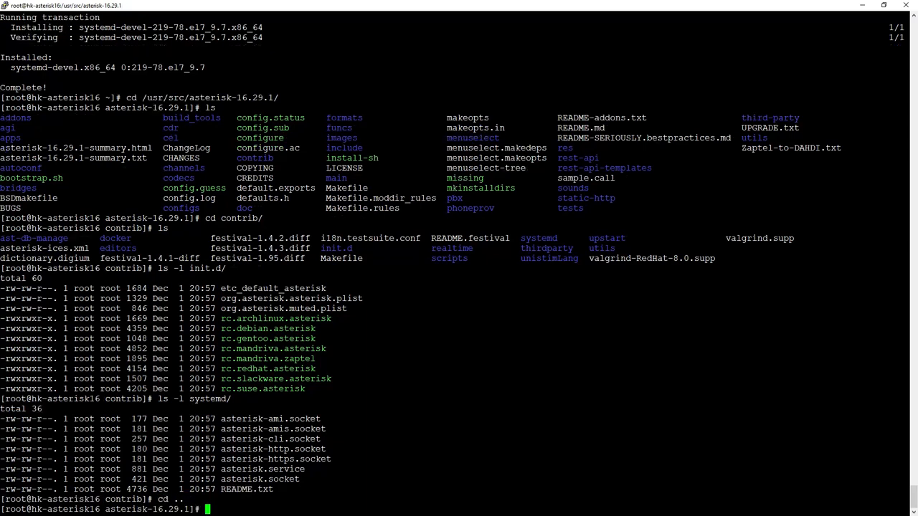
# Copy contrib/systemd/asterisk.service into /usr/lib/systemd/system.
pyautogui.write('cp')
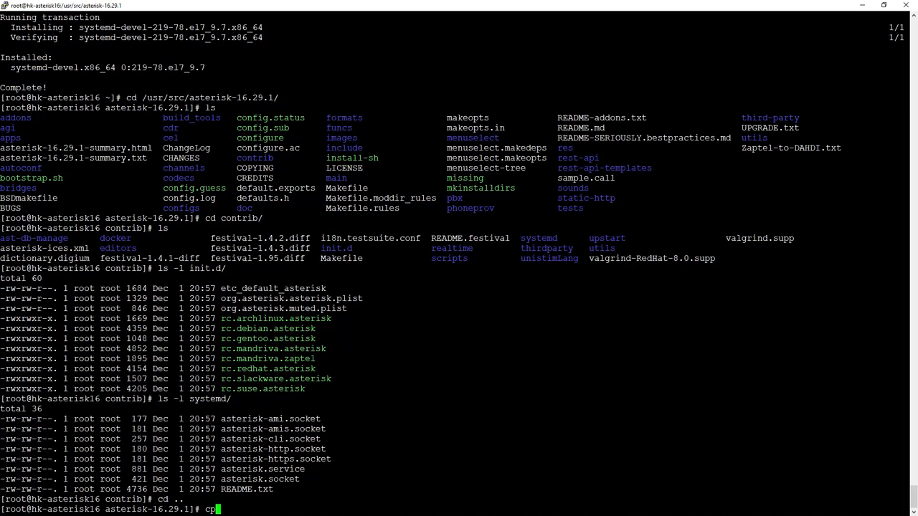
pyautogui.write('contrib/s')
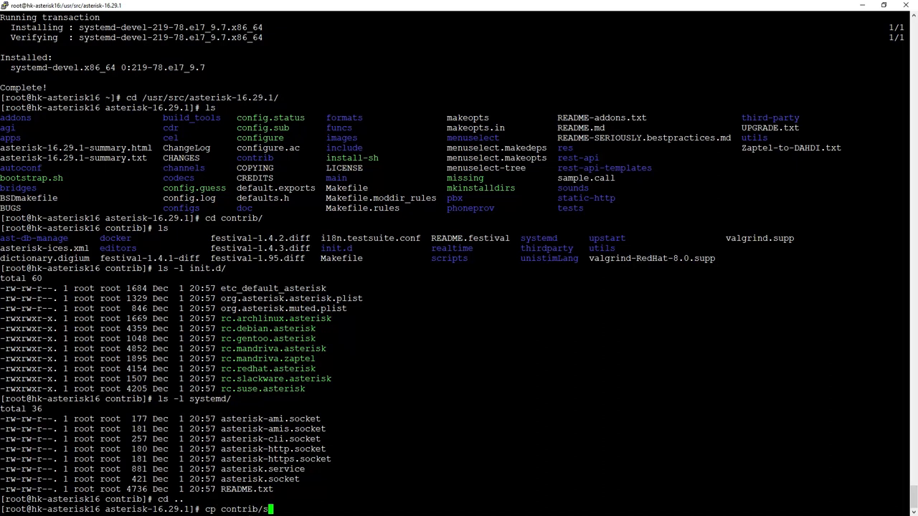
pyautogui.write('ystemd/asterisk.service')
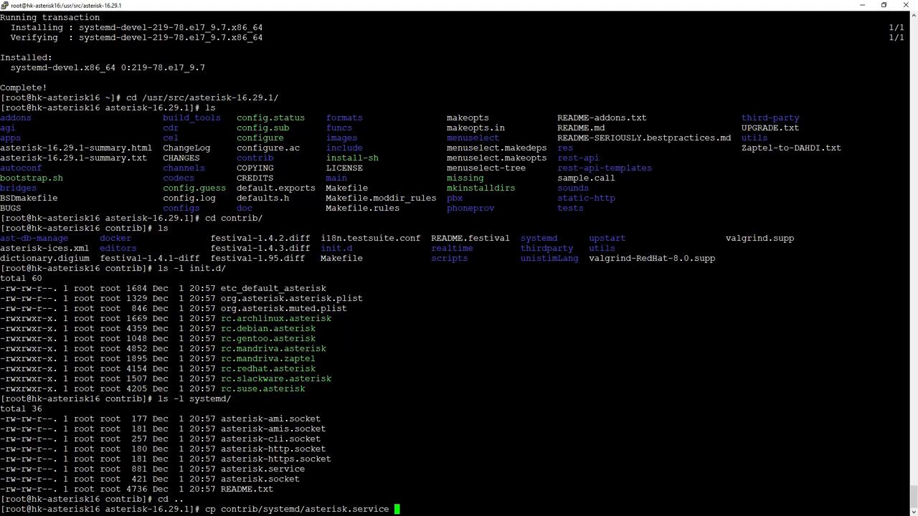
pyautogui.write('/usr/')
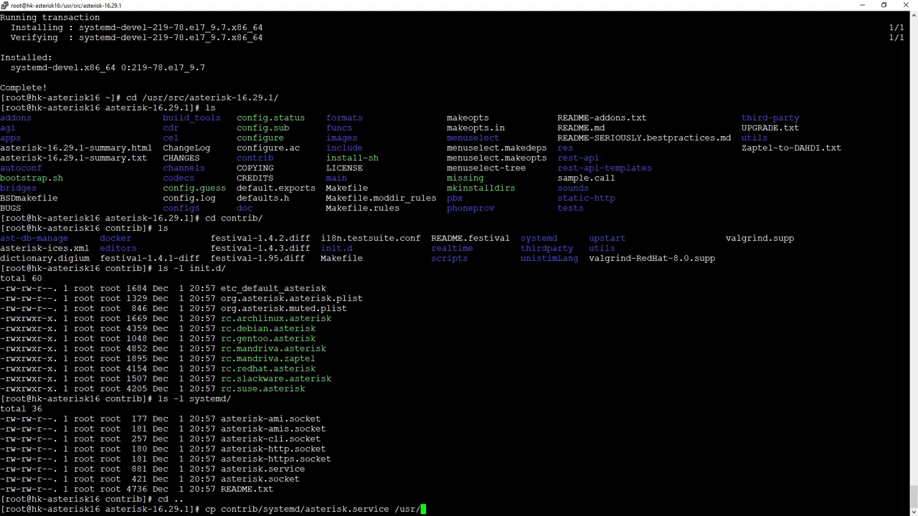
pyautogui.write('lib/systemd/system')
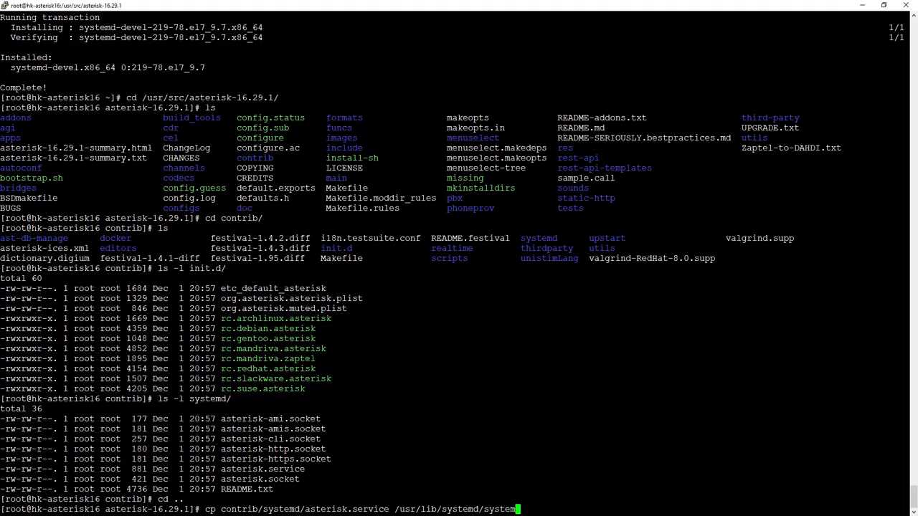
pyautogui.press('Return')
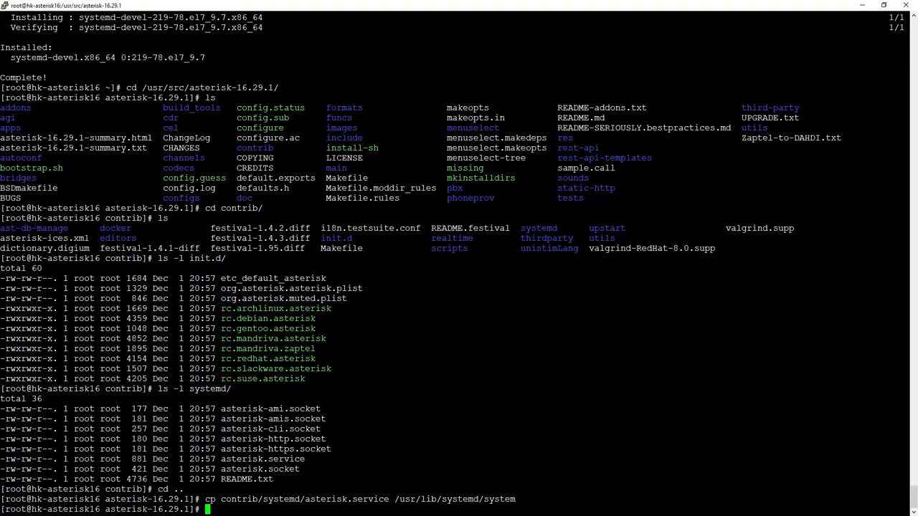
# Enable asterisk.service with sudo systemctl enable, creating the multi-user.target symlink.
pyautogui.write('s')
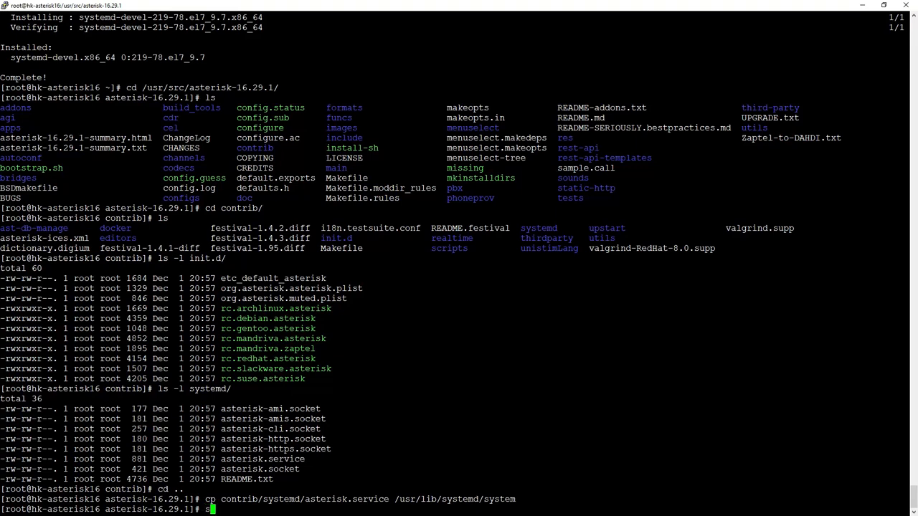
pyautogui.write('udo systemctl enab')
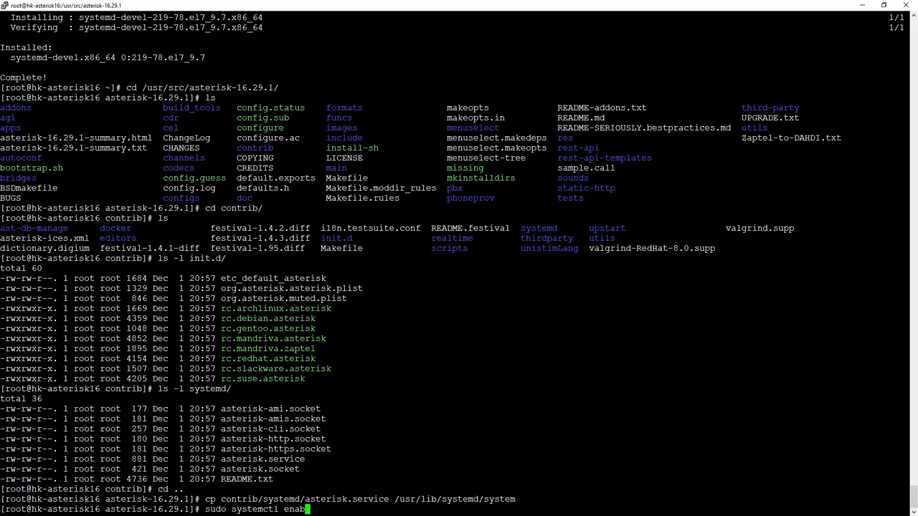
pyautogui.write('le asterisk.service')
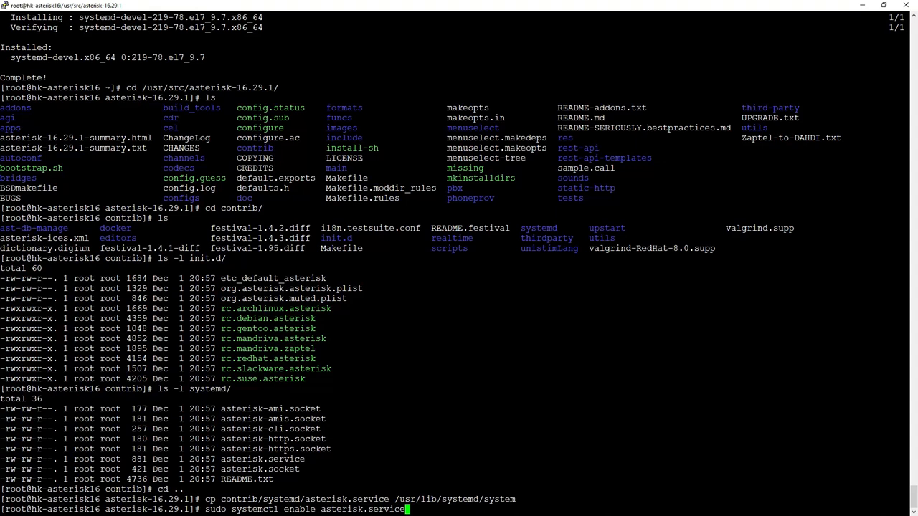
pyautogui.press('Return')
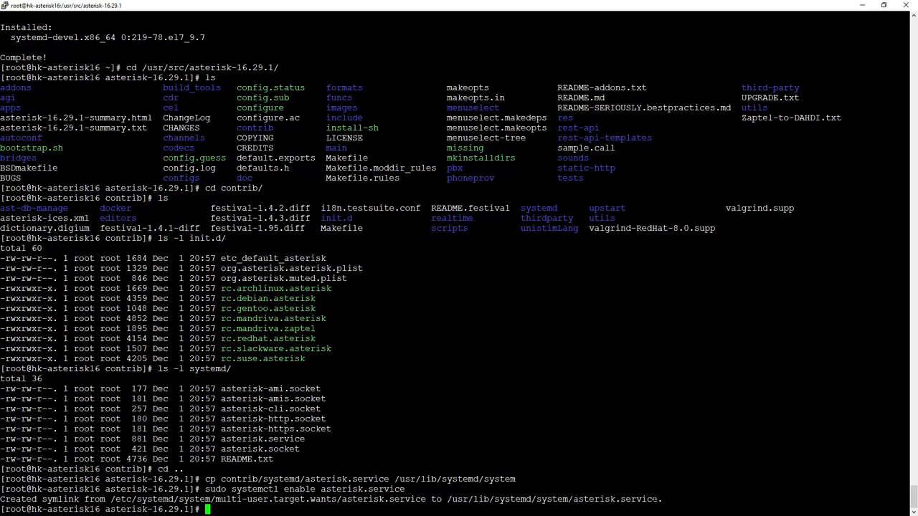
pyautogui.write('nan')
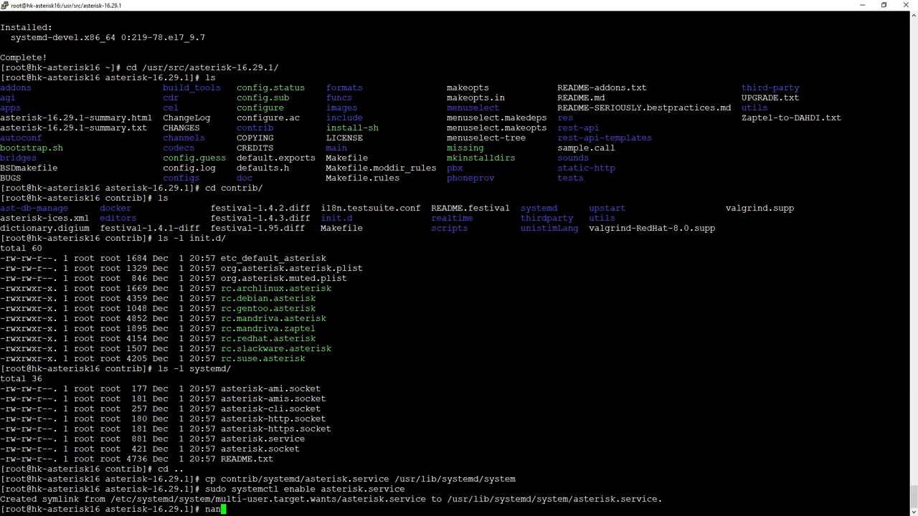
# Edit asterisk.service so After waits for network-online and mysqld targets, and save it.
pyautogui.press('Return')
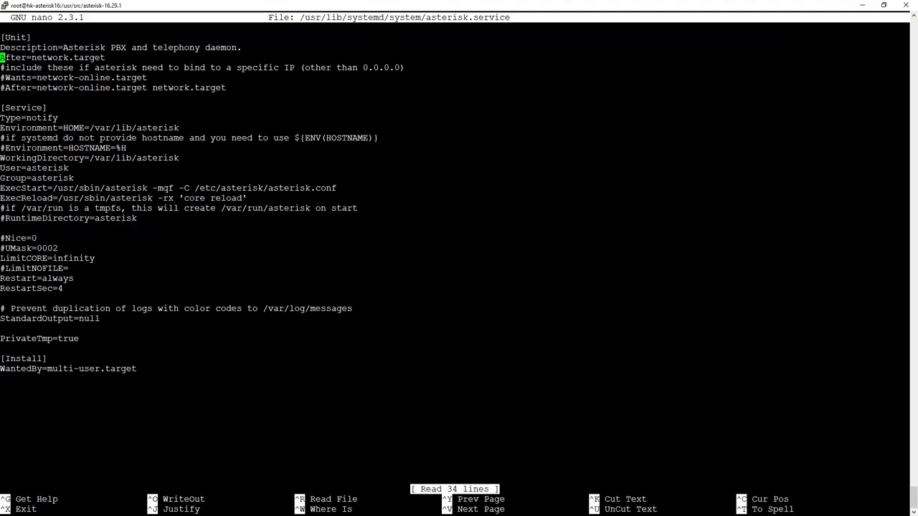
pyautogui.write('#')
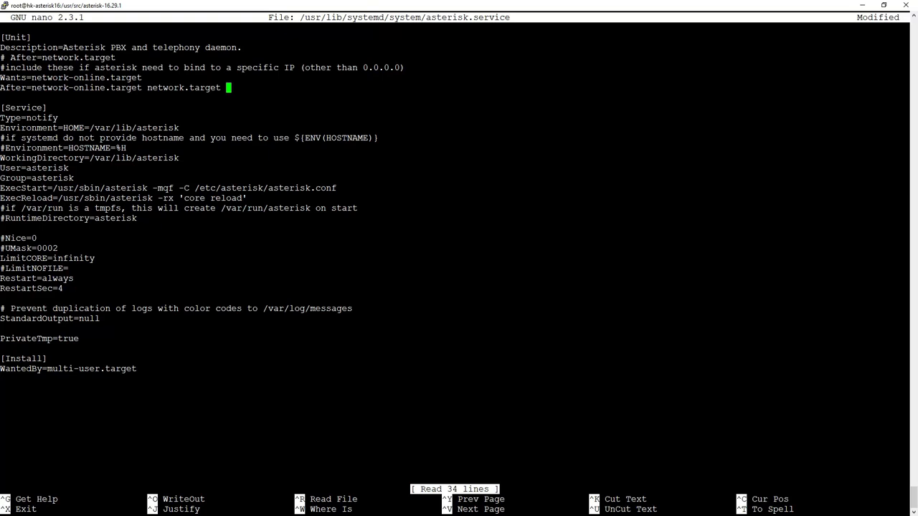
pyautogui.write('mysqld')
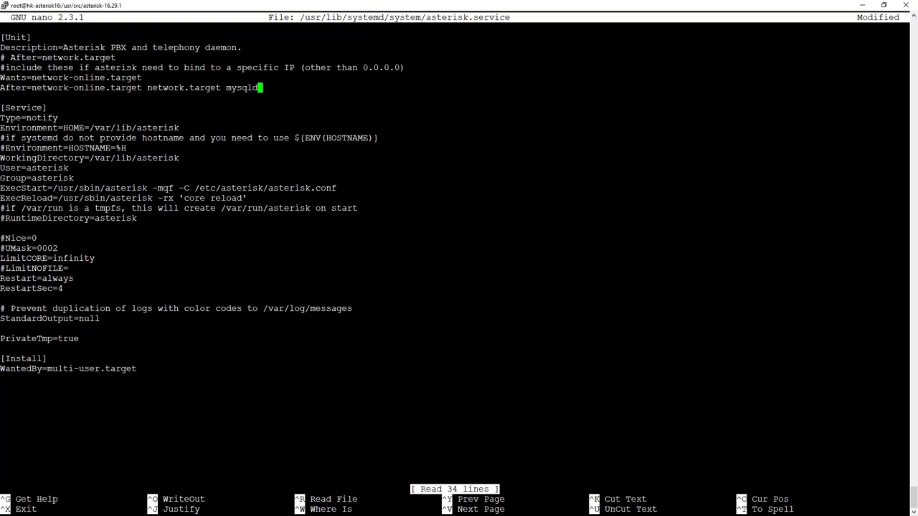
pyautogui.write('.targ')
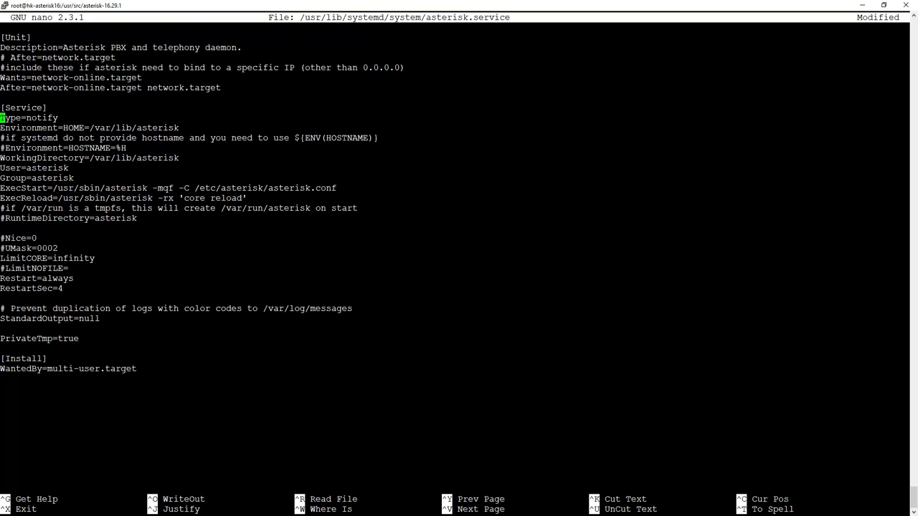
pyautogui.press('Down')
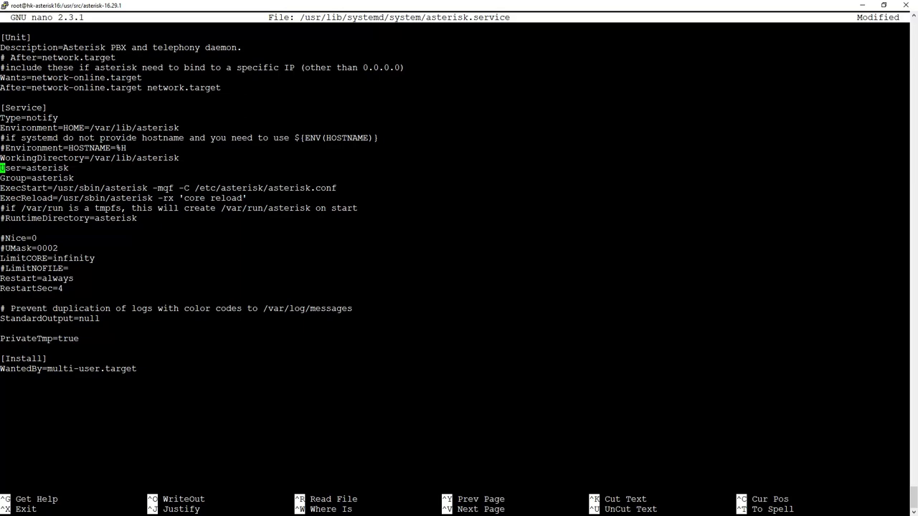
pyautogui.press('ctrl+x')
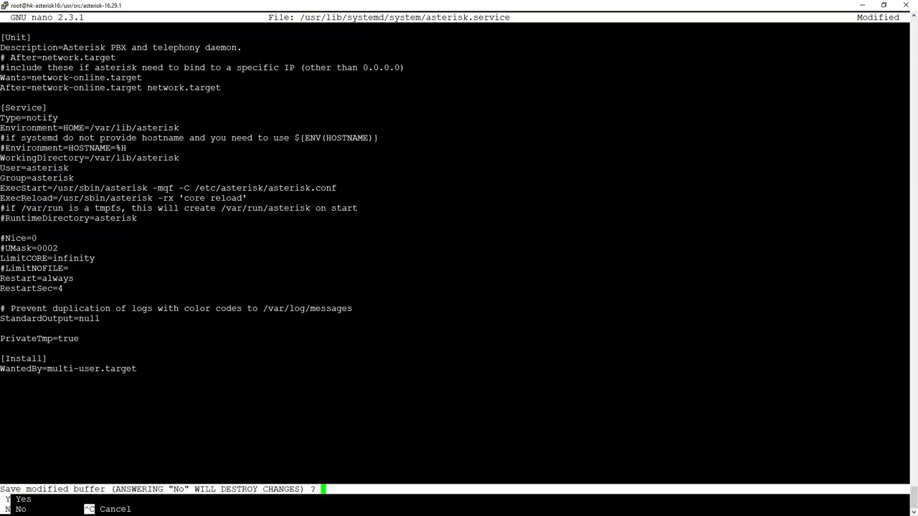
pyautogui.press('y')
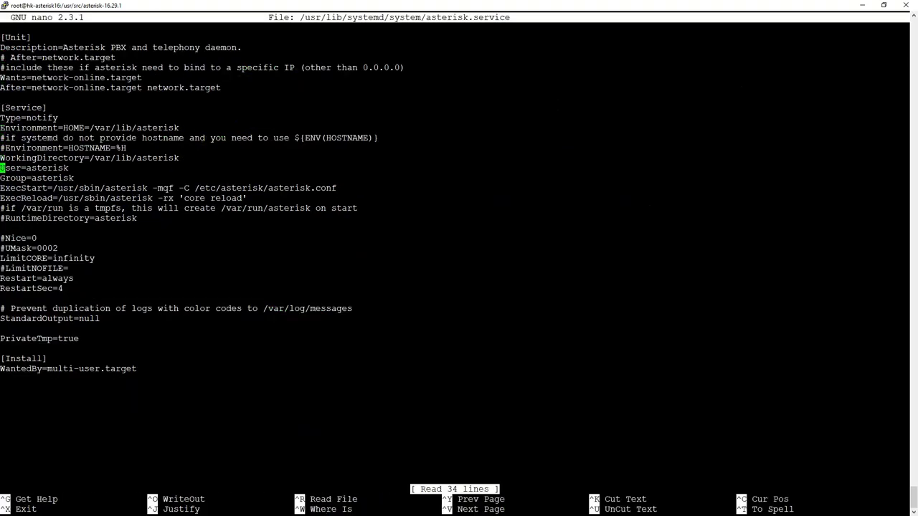
# Comment out User=/Group= and start an ExecStop=/usr/sbin/asterisk line under ExecReload.
pyautogui.write('#')
pyautogui.write('Ex')
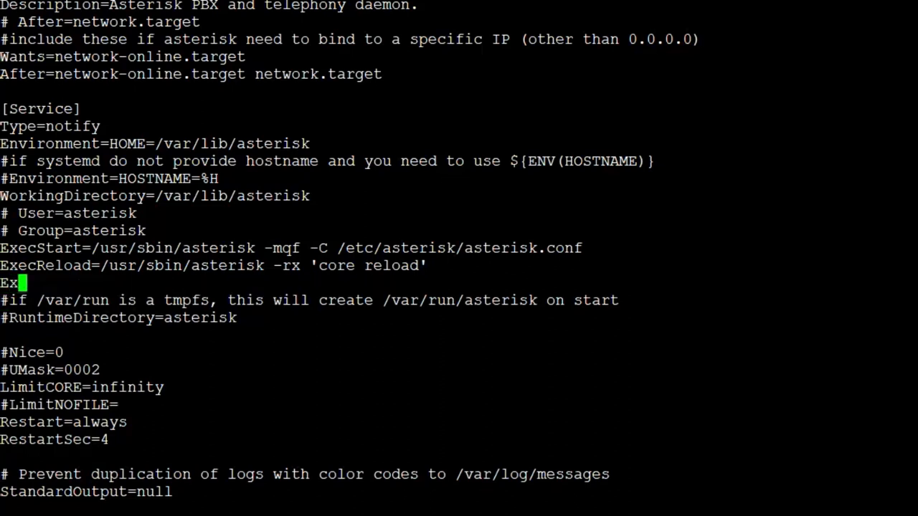
pyautogui.write('ecStop')
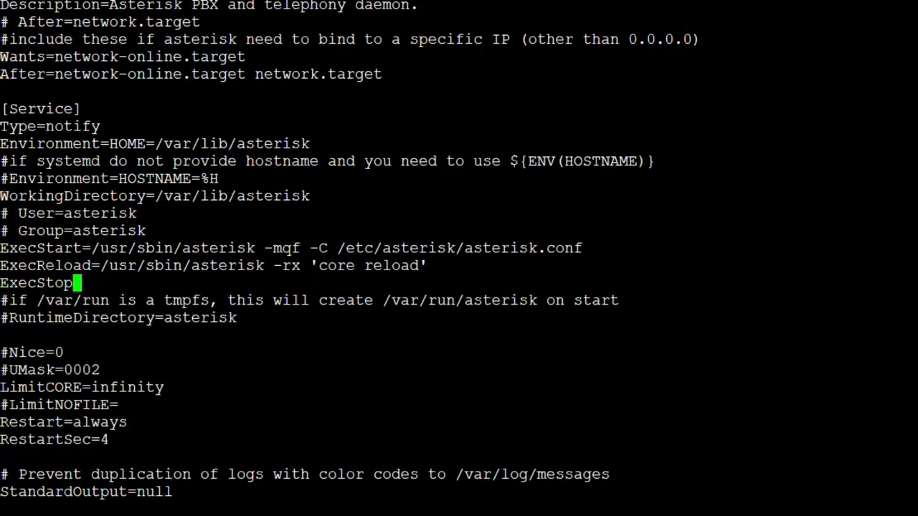
pyautogui.write('=')
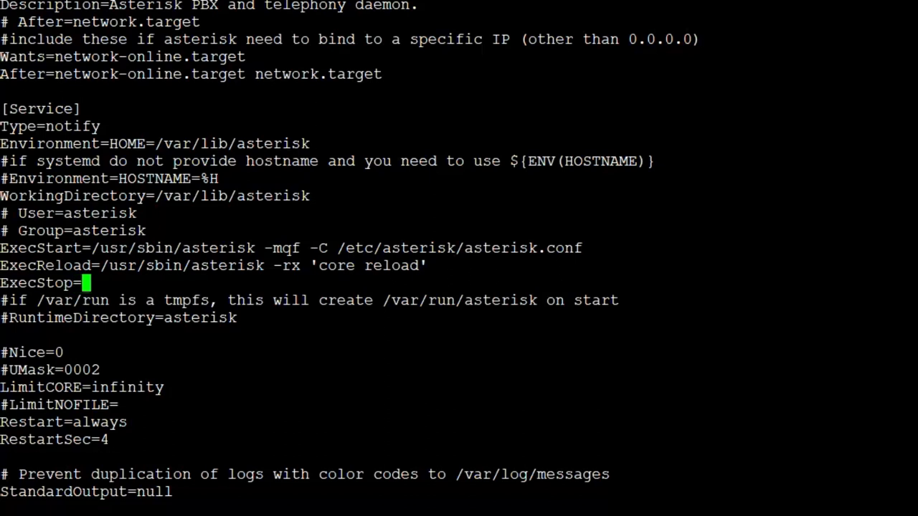
pyautogui.write('/usr')
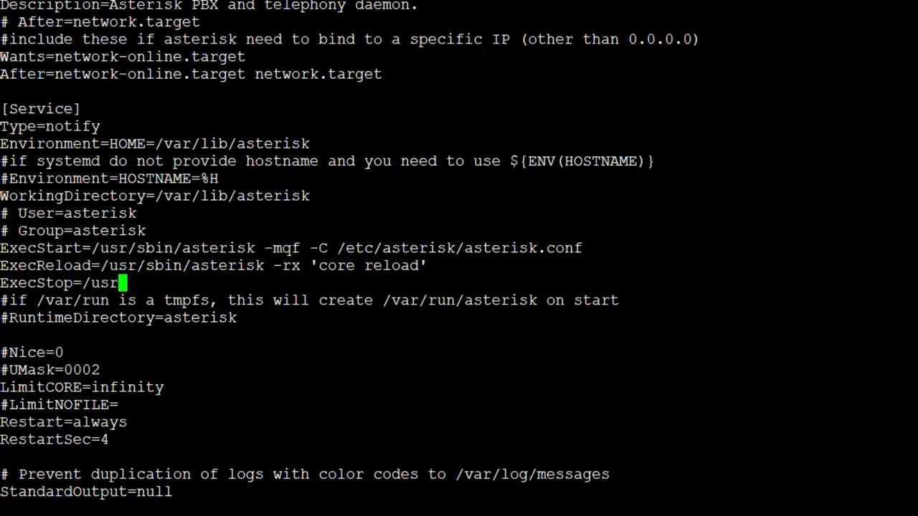
pyautogui.write('/sbin/')
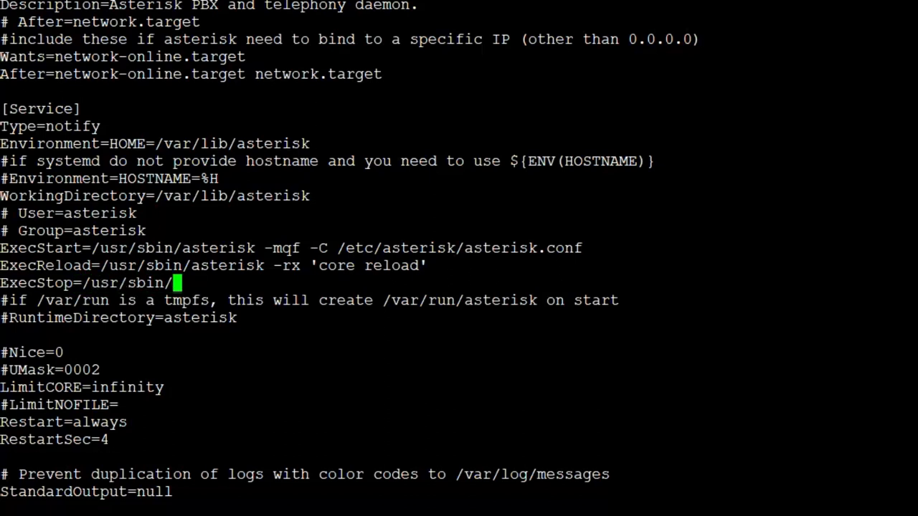
pyautogui.write('asterisk')
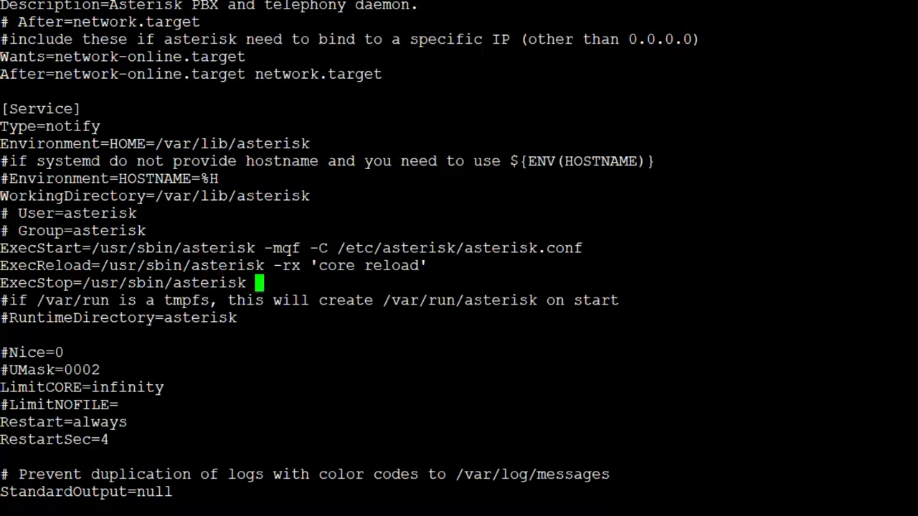
# Finish ExecStop with -rx 'core stop now', then save and close the unit file.
pyautogui.write("-rx '")
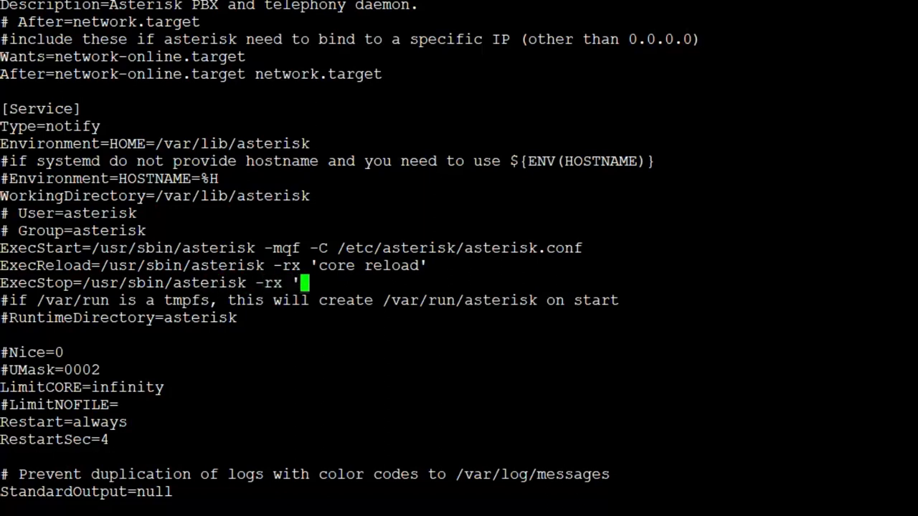
pyautogui.write('core')
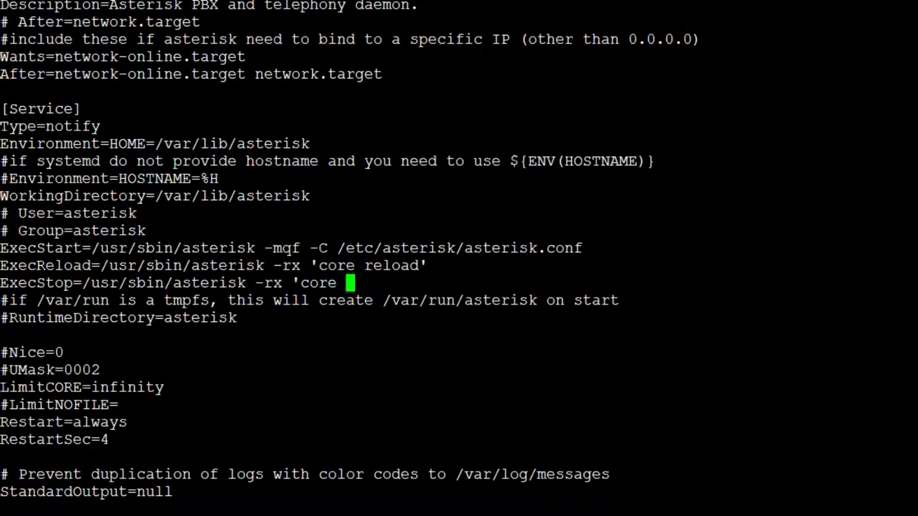
pyautogui.write("stop now'")
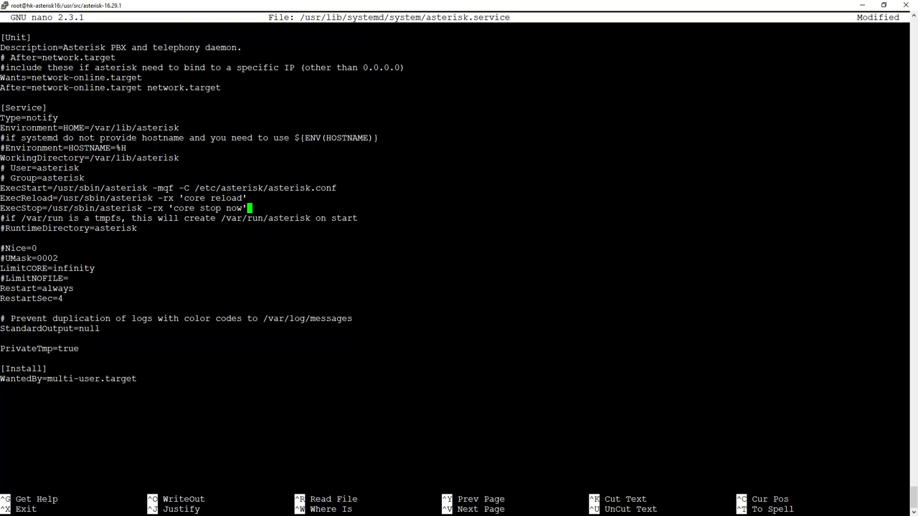
pyautogui.press('Down')
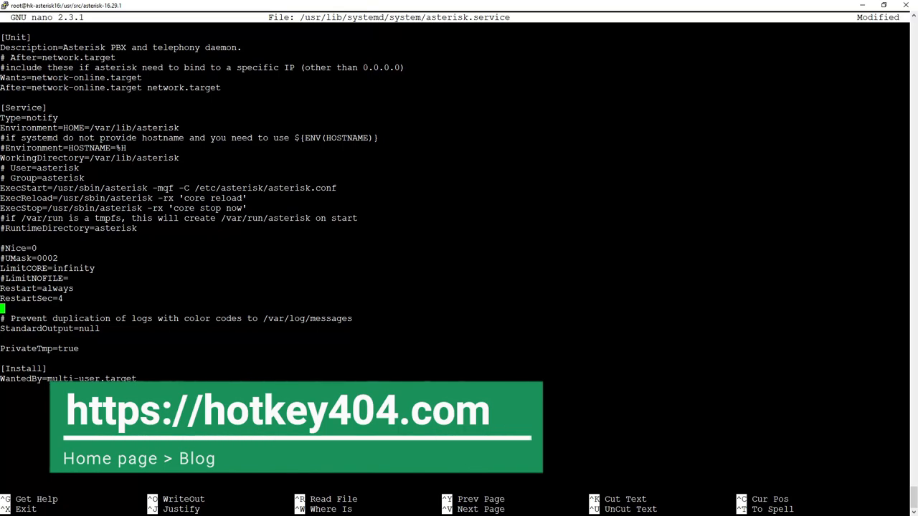
pyautogui.press('ctrl+x')
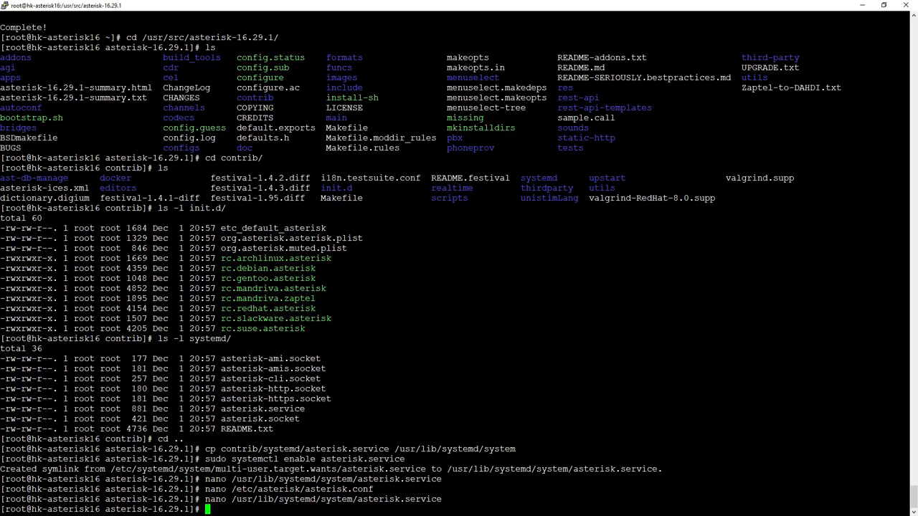
# Reboot the host and reconnect to the running Asterisk console with asterisk -rv.
pyautogui.write('r')
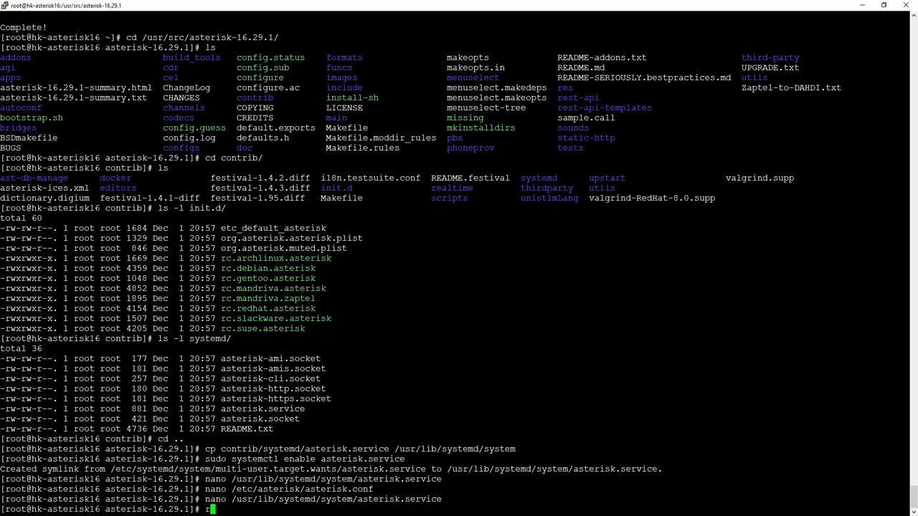
pyautogui.write('eboot')
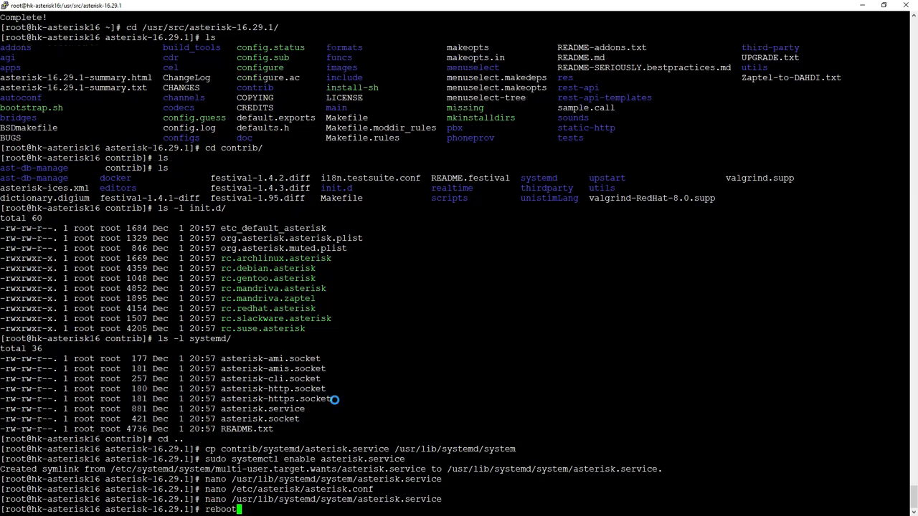
pyautogui.press('Return')
pyautogui.write('asteris')
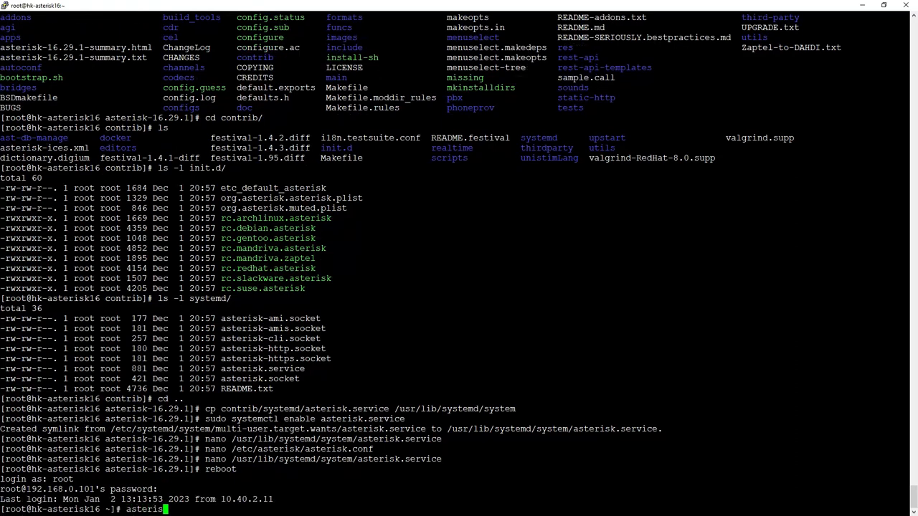
pyautogui.write('-rv')
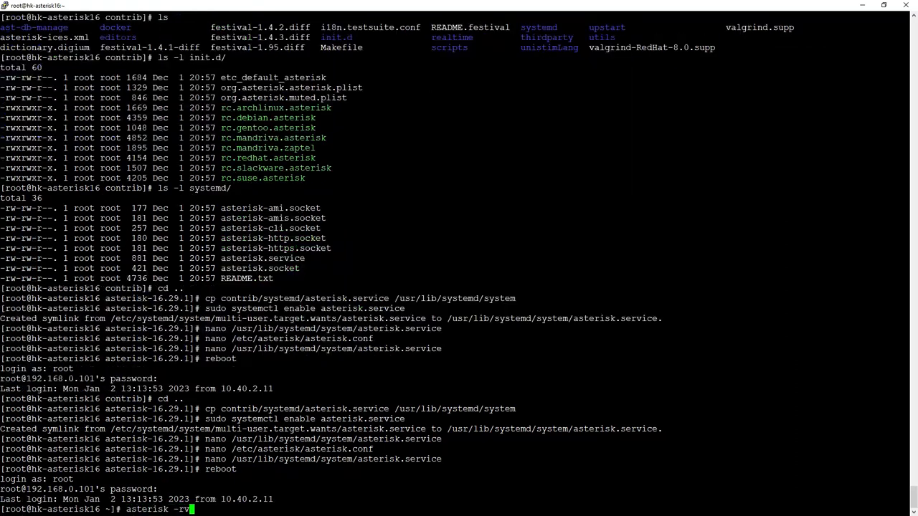
pyautogui.press('Return')
pyautogui.write('exit')
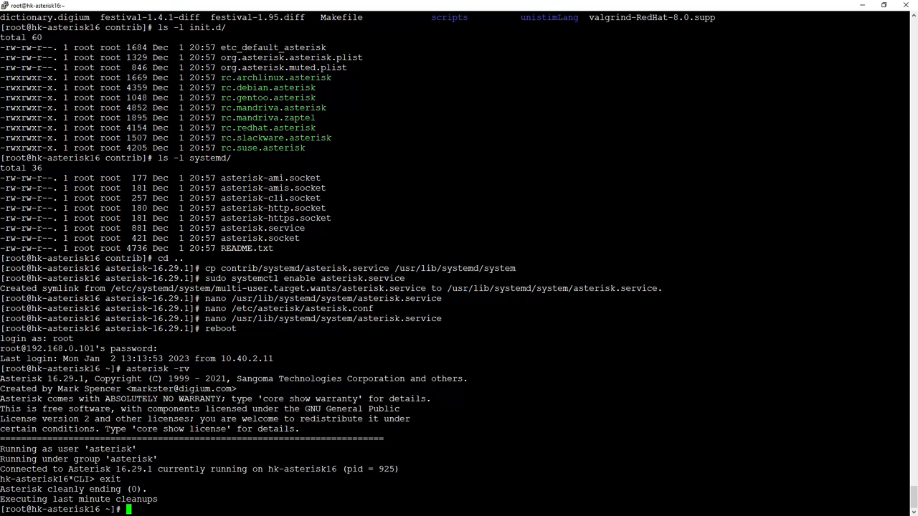
# Check systemctl status asterisk, showing the service loaded, enabled but still activating (start).
pyautogui.write('s')
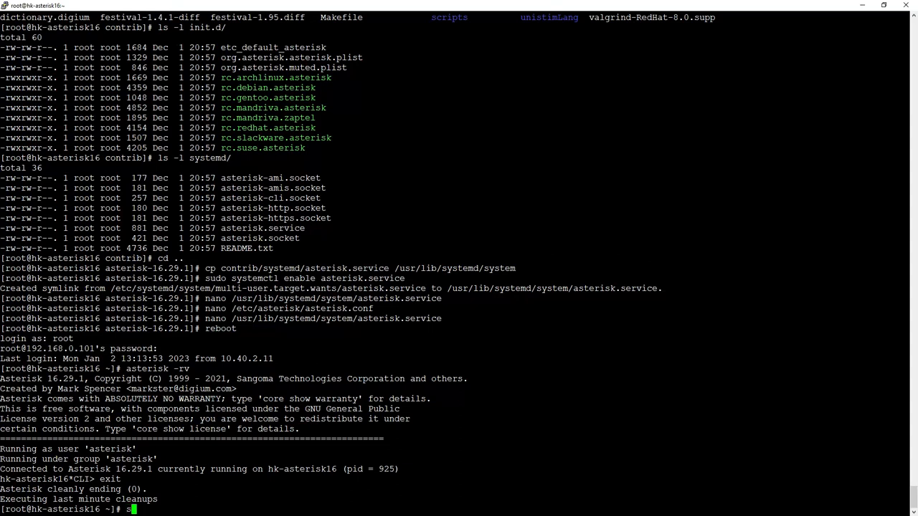
pyautogui.write('ystemctl status asterisk')
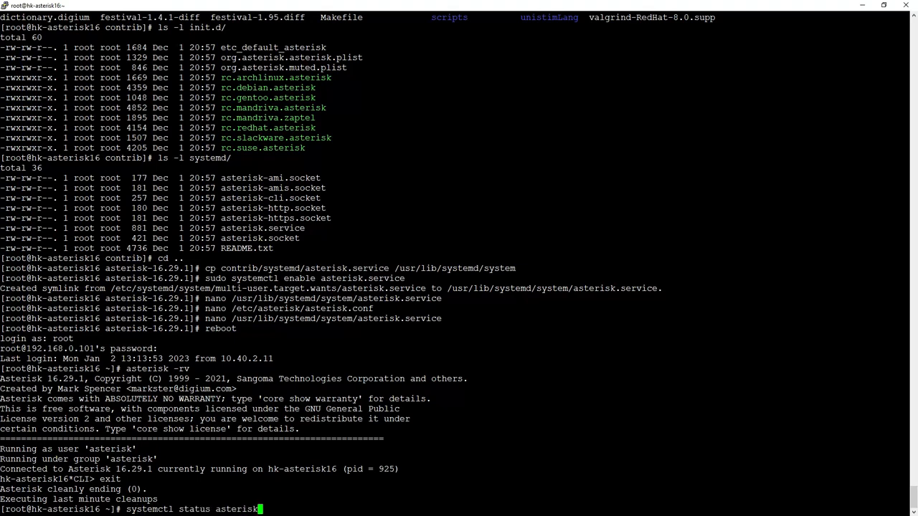
pyautogui.press('Return')
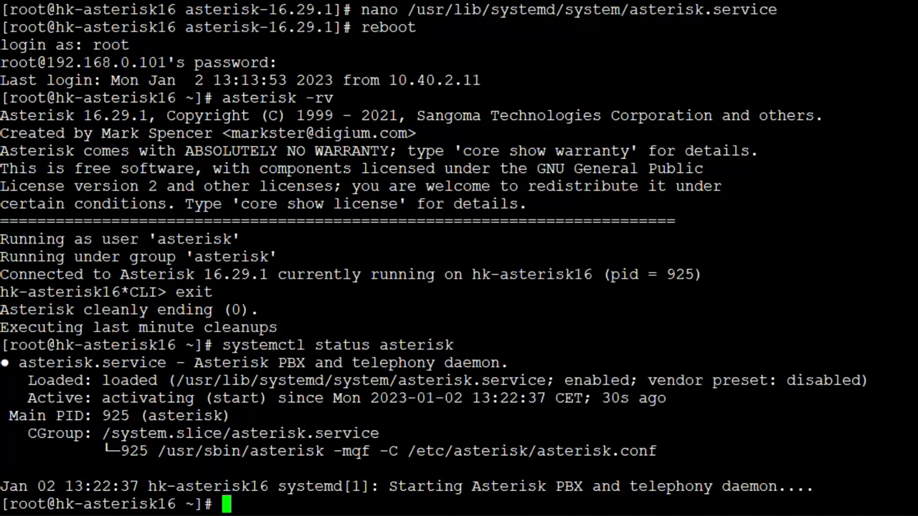
pyautogui.doubleClick(189, 399)
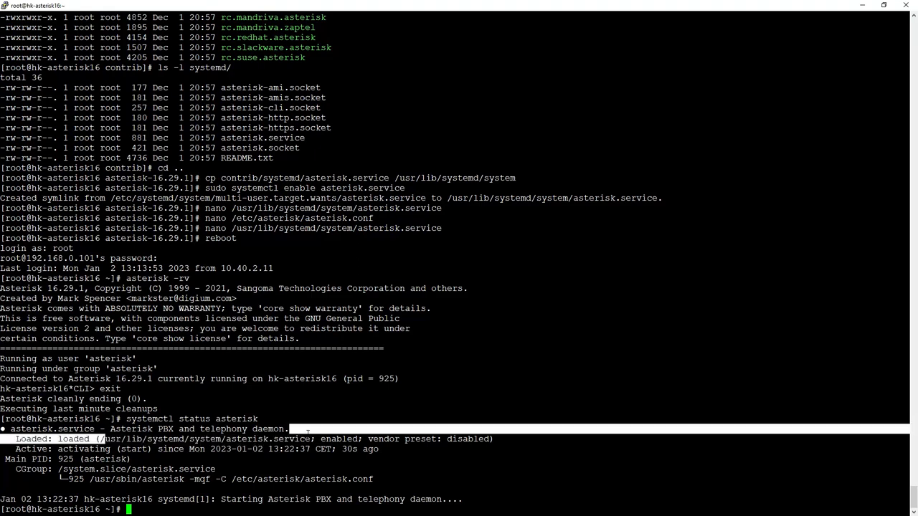
# Edit /usr/lib/systemd/system/asterisk.service in nano, changing Type=notify to Type=simple, and save.
pyautogui.write('n')
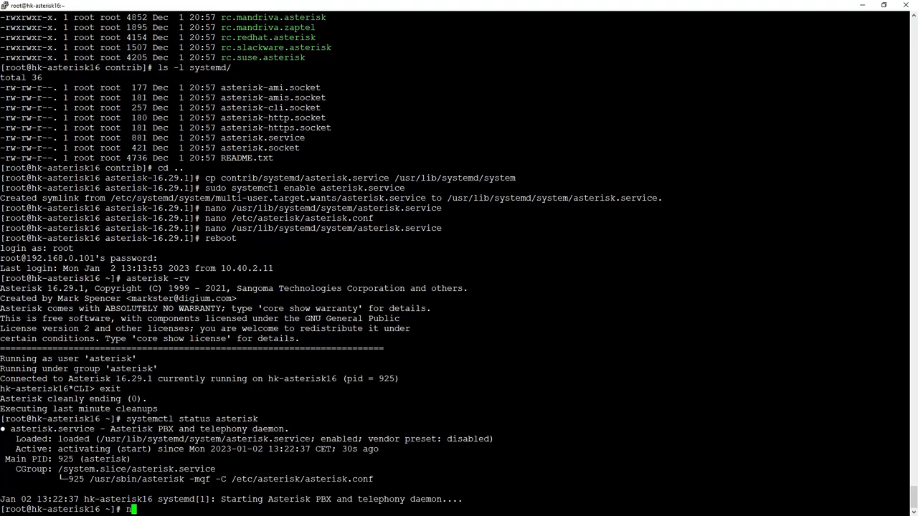
pyautogui.write('ano /usr/lib/systemd/system/asterisk.service')
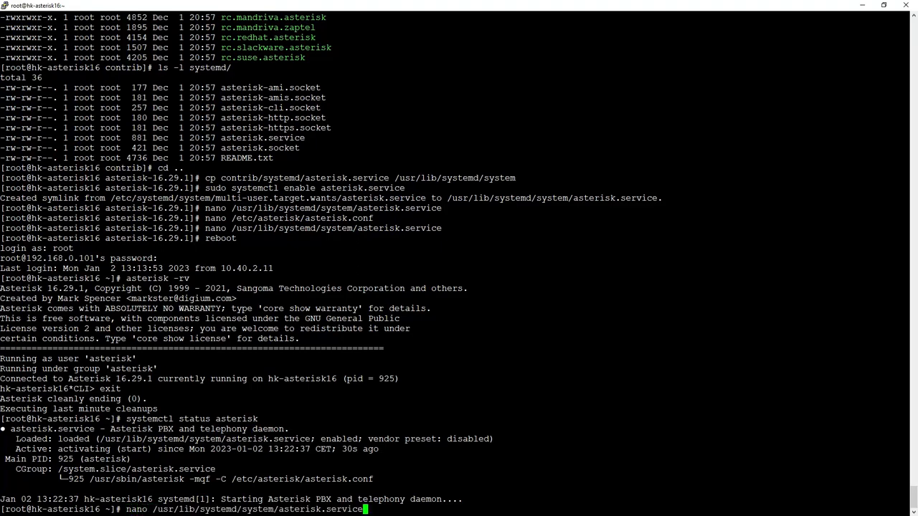
pyautogui.press('Return')
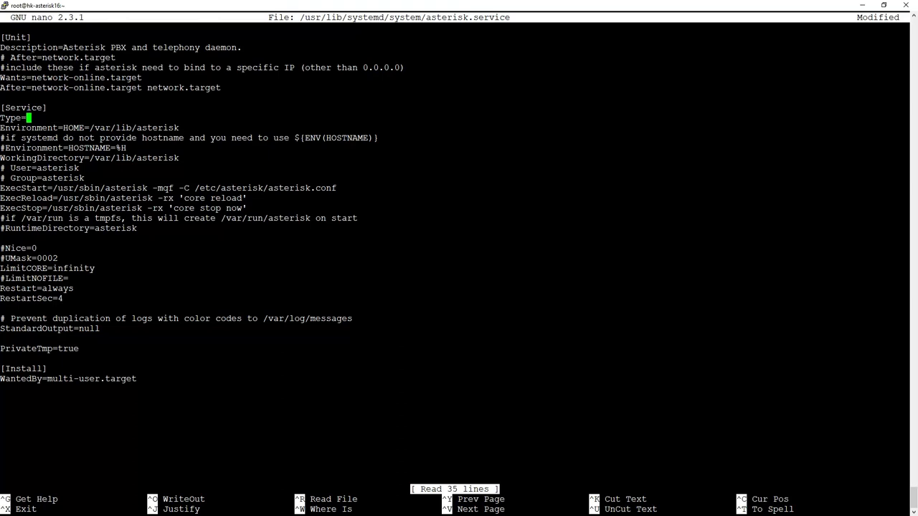
pyautogui.write('simple')
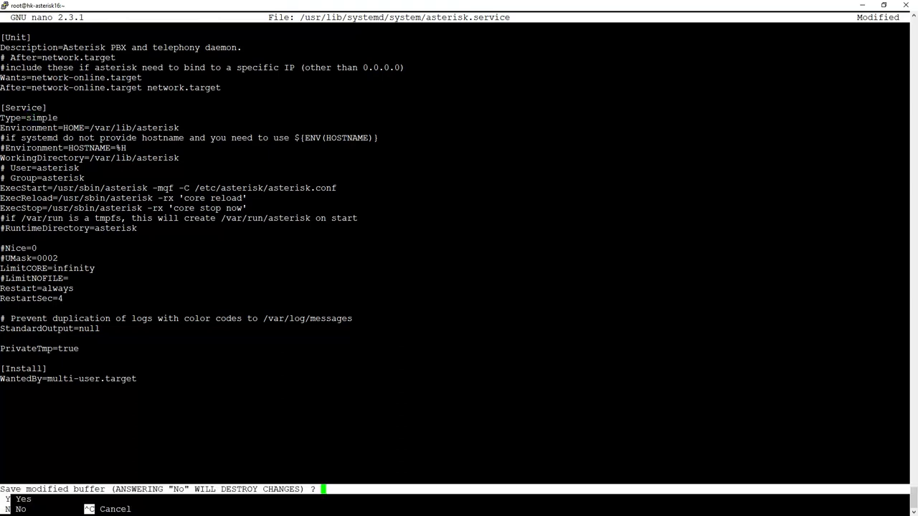
pyautogui.press('y')
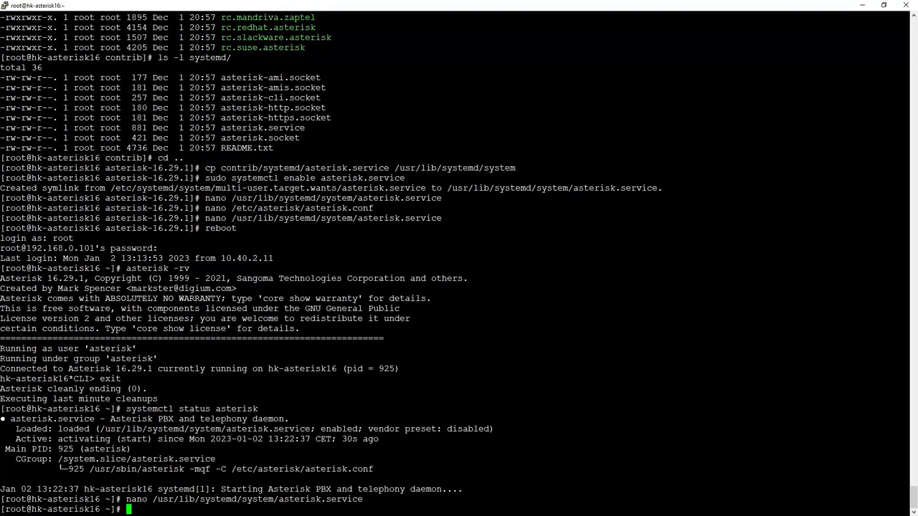
# Restart asterisk via systemctl, run daemon-reload for the changed unit, then stop the service.
pyautogui.write('systemctl')
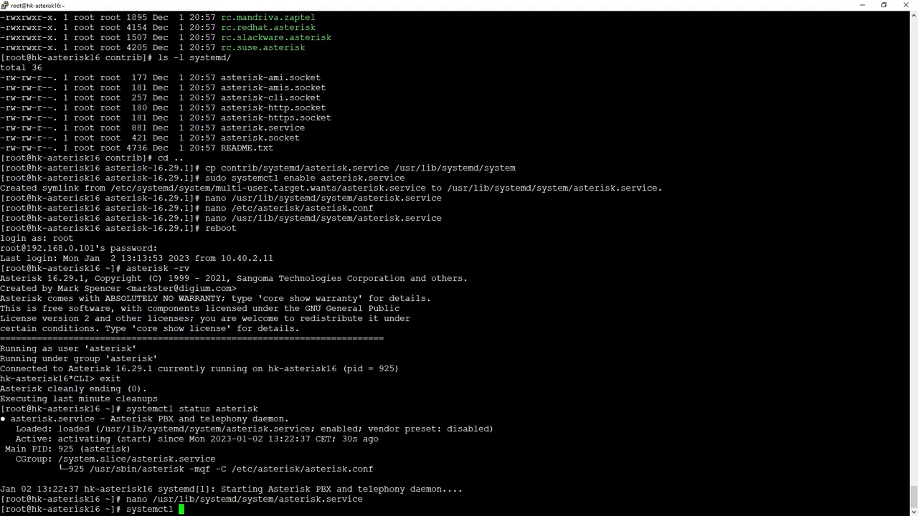
pyautogui.write('restart aste')
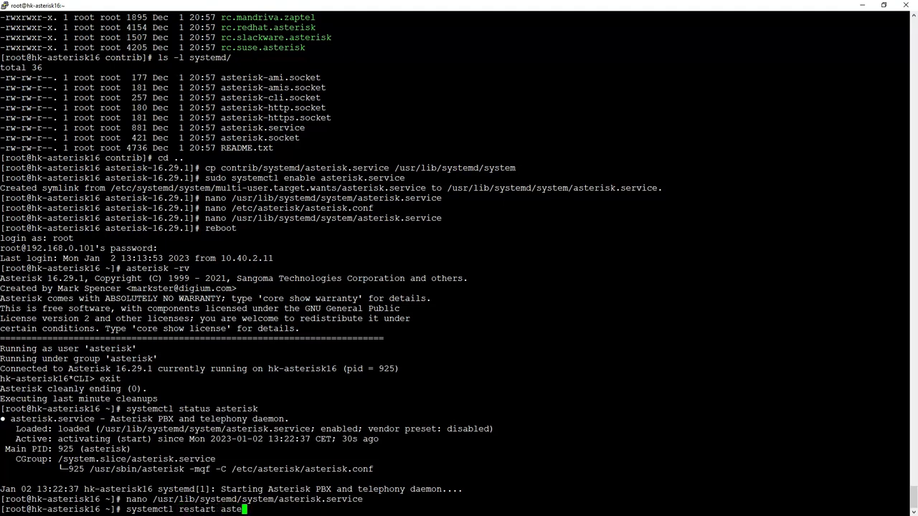
pyautogui.press('Return')
pyautogui.write('systemctl daemon')
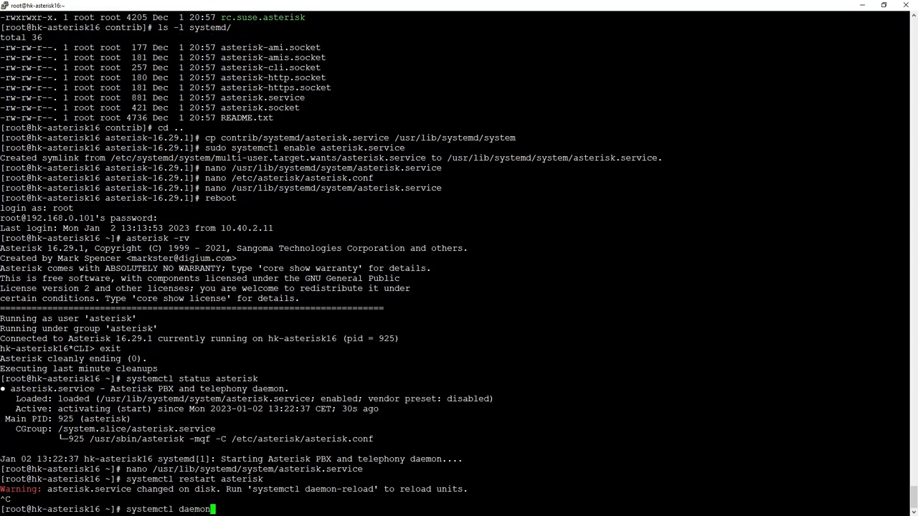
pyautogui.press('Return')
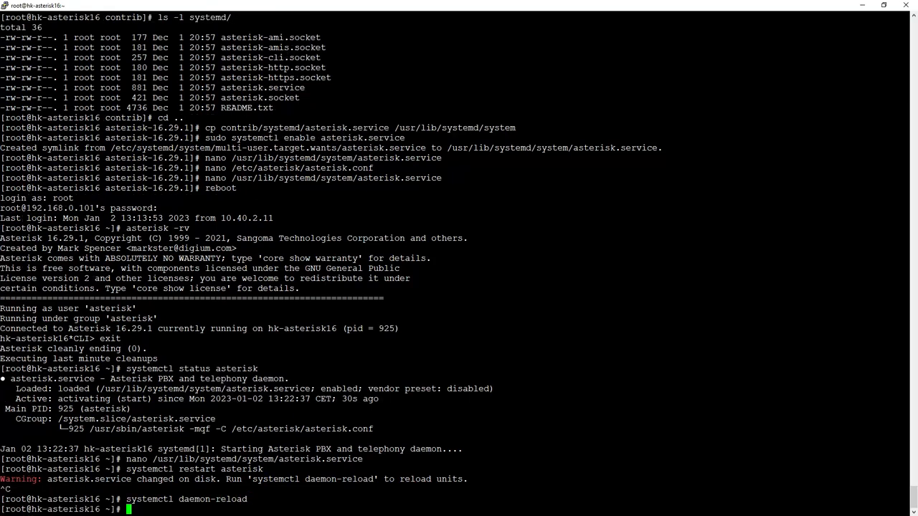
pyautogui.write('systemctl restart asterisk')
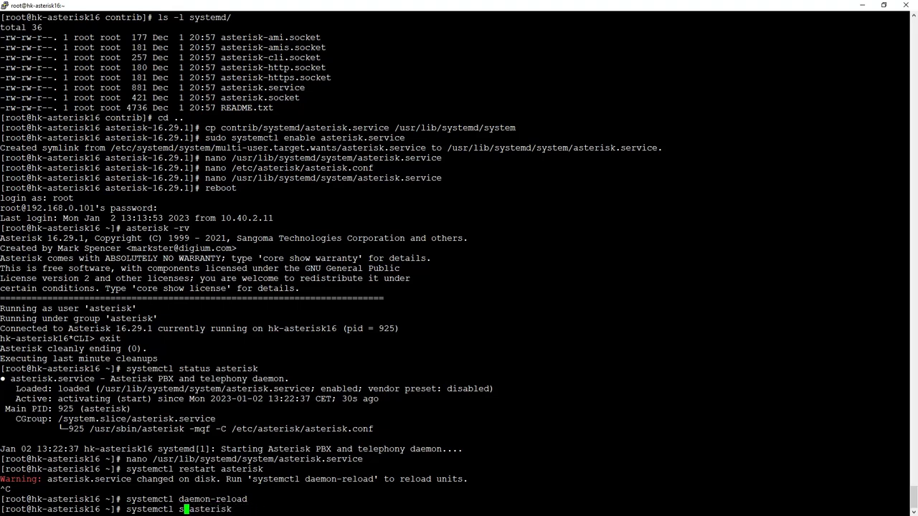
pyautogui.press('Return')
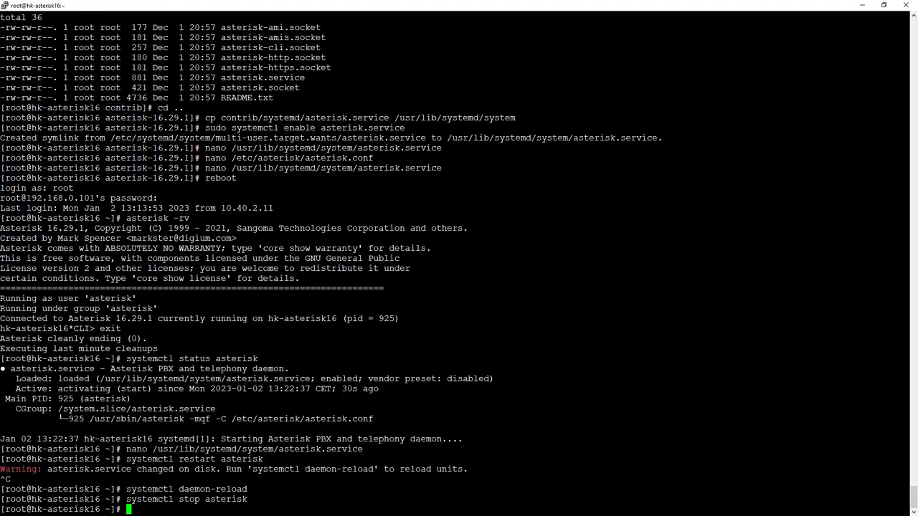
# Start asterisk, confirm status active (running), reload it and reconnect with asterisk -rv.
pyautogui.write('systemctl s')
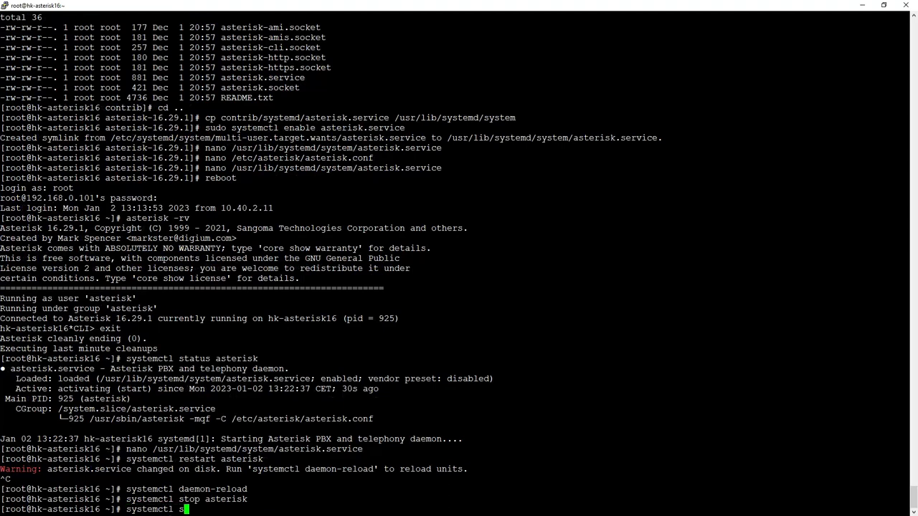
pyautogui.write('tart asterisk')
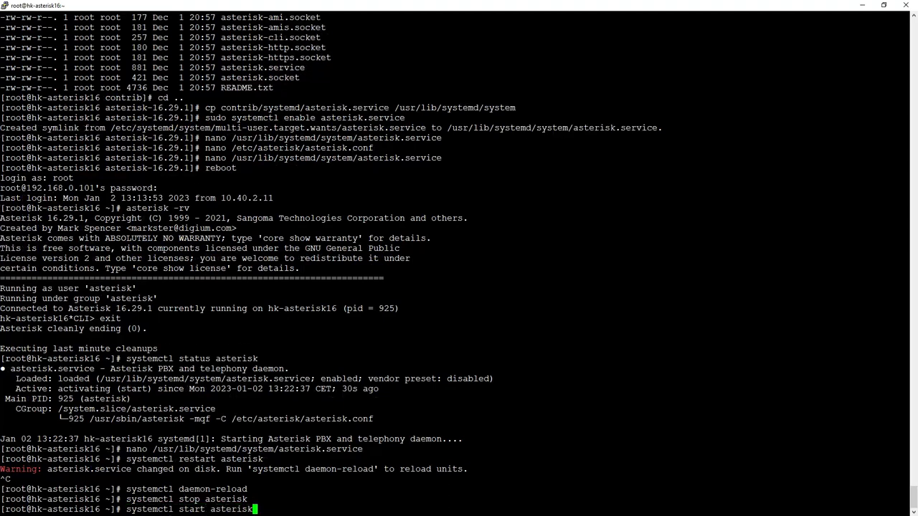
pyautogui.press('Return')
pyautogui.write('systemctl status ast')
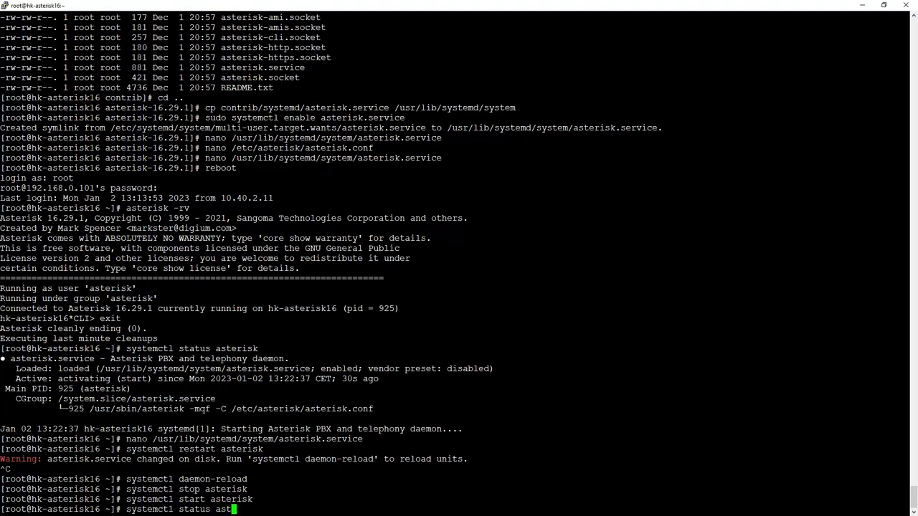
pyautogui.write('erisk')
pyautogui.press('Return')
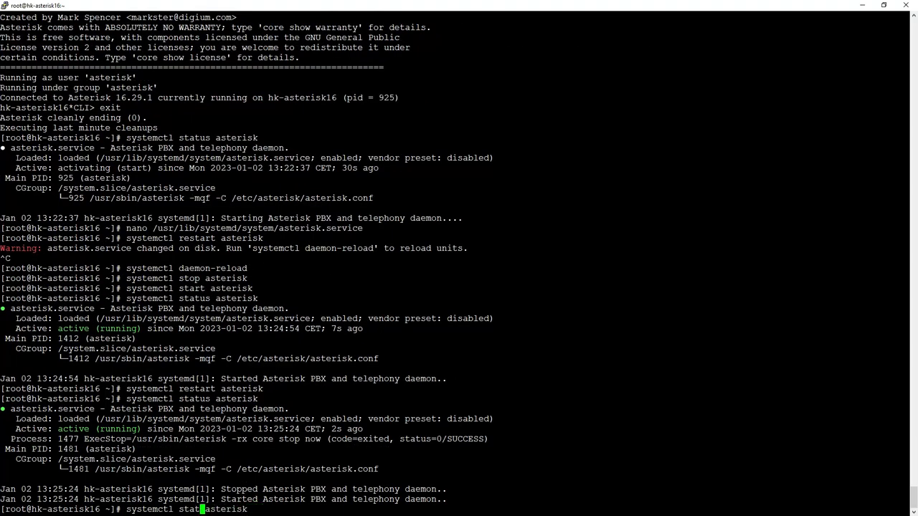
pyautogui.press('Return')
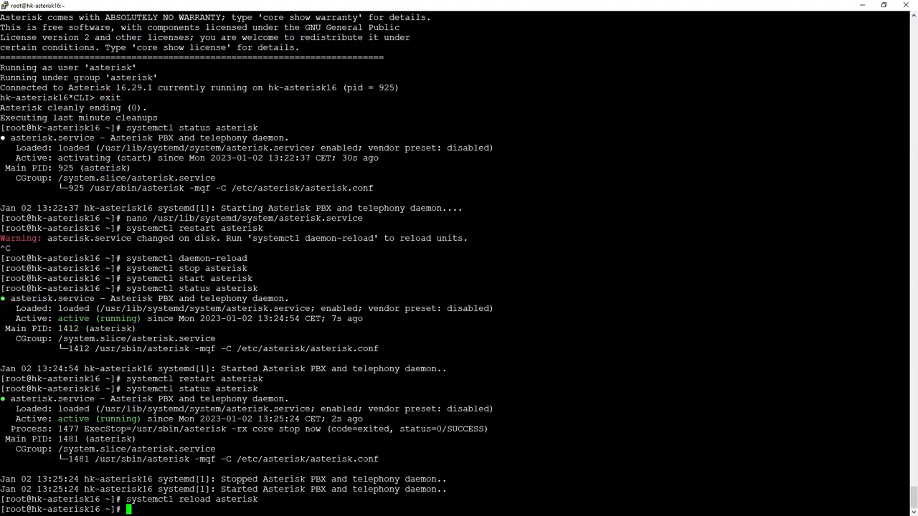
pyautogui.write('asterisk -rv')
pyautogui.write('exit')
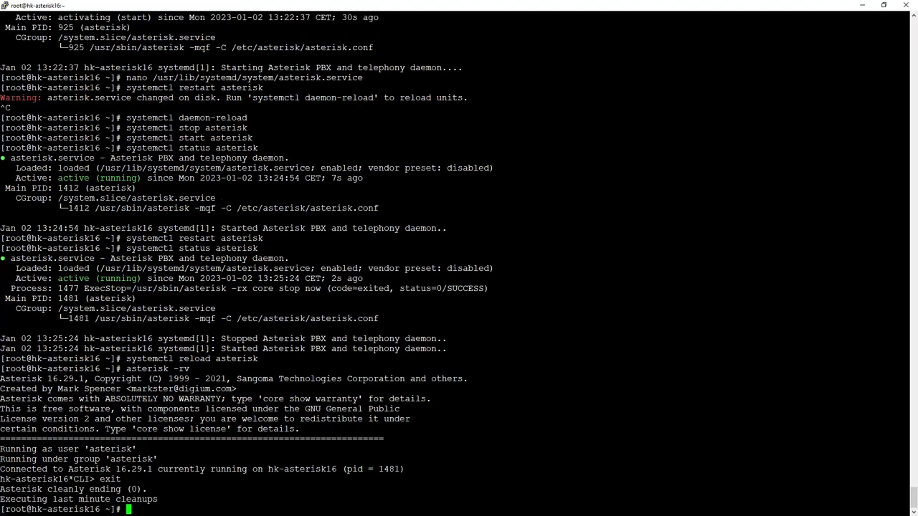
# Edit asterisk.service in nano, setting Type back to notify, and save to the same file.
pyautogui.write('na')
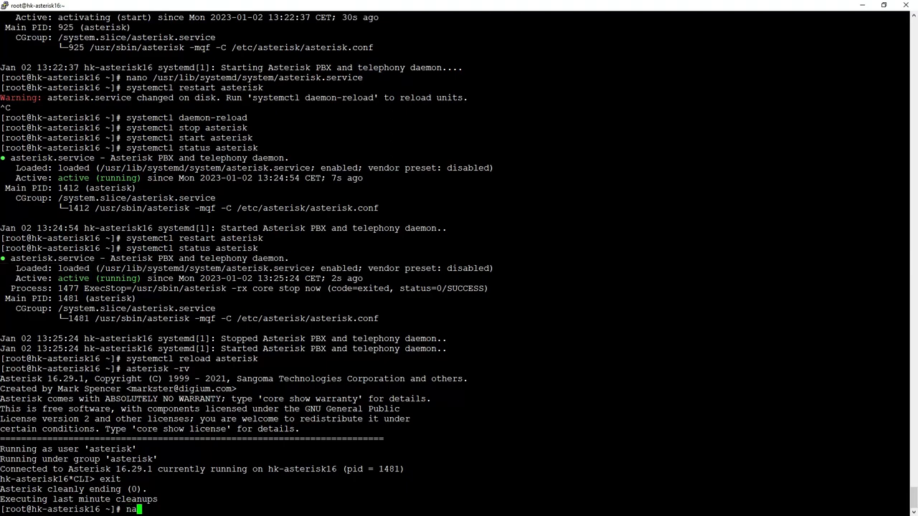
pyautogui.press('Return')
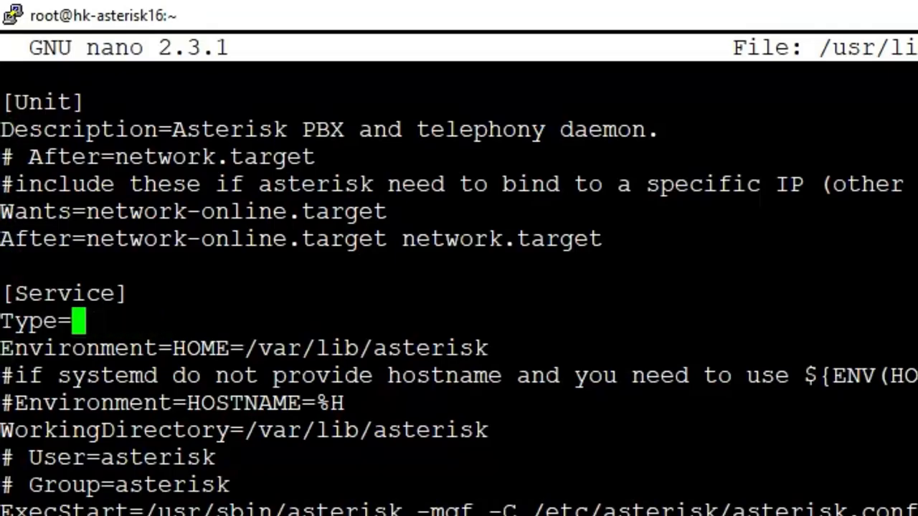
pyautogui.write('notify')
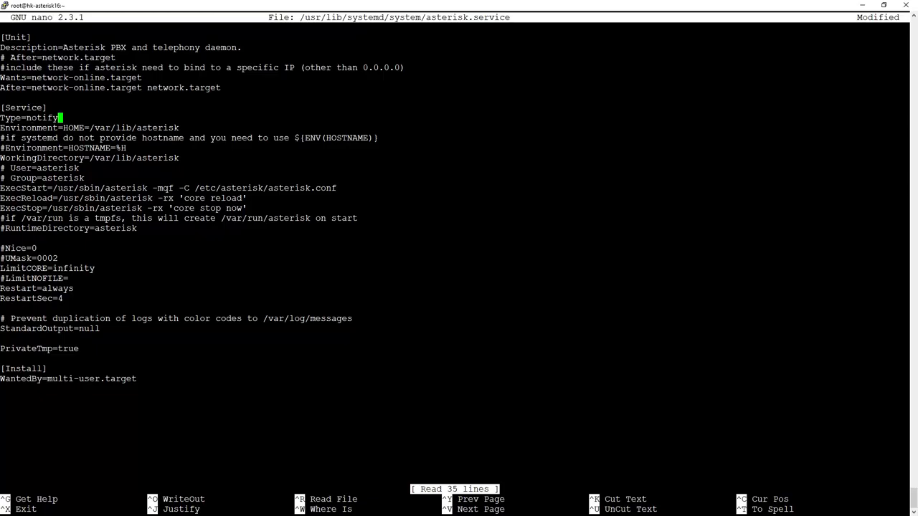
pyautogui.press('ctrl+x')
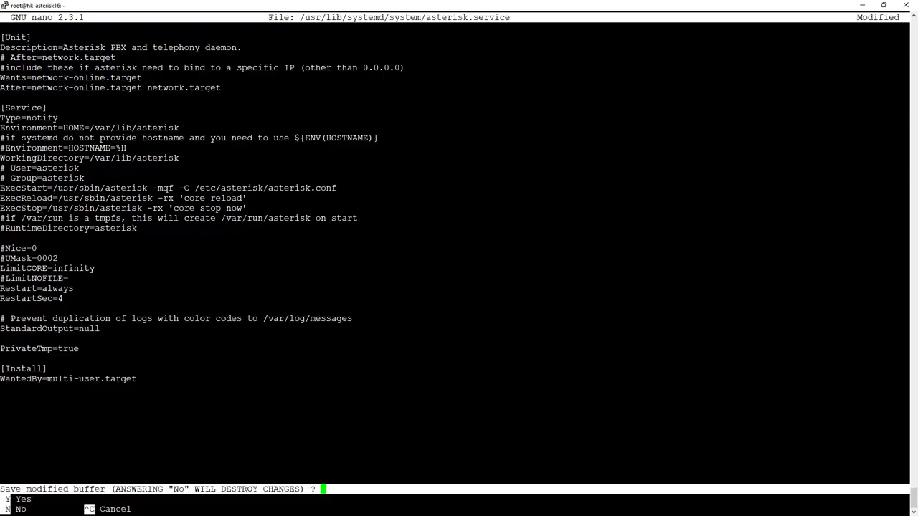
pyautogui.press('y')
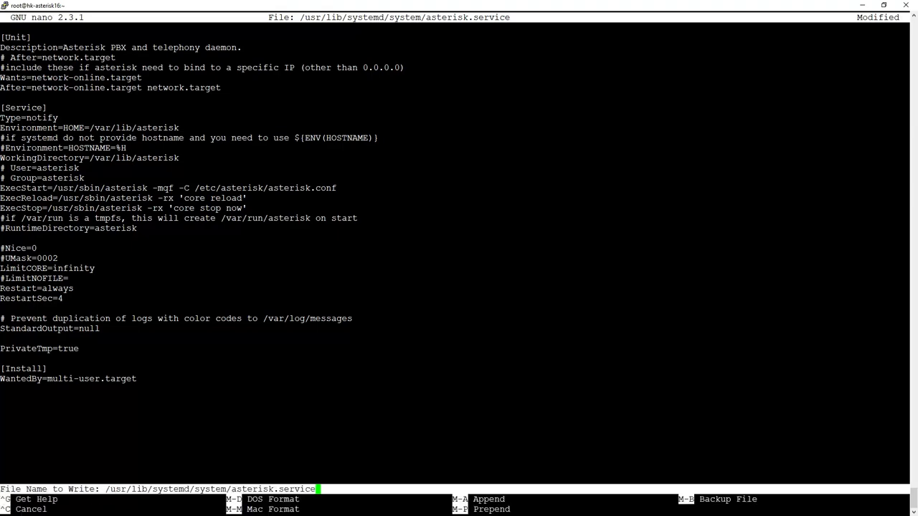
pyautogui.press('Enter')
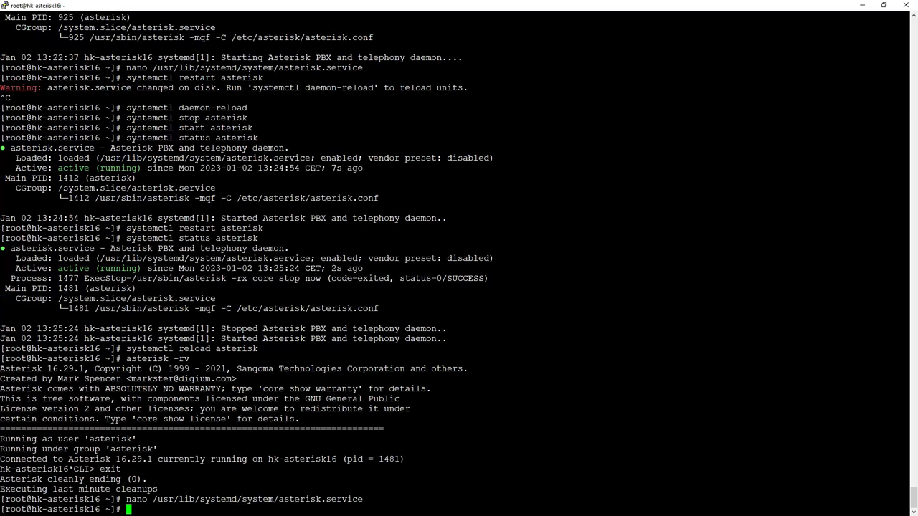
# Change into the /usr/src/asterisk-16.29.1 source directory.
pyautogui.write('cd')
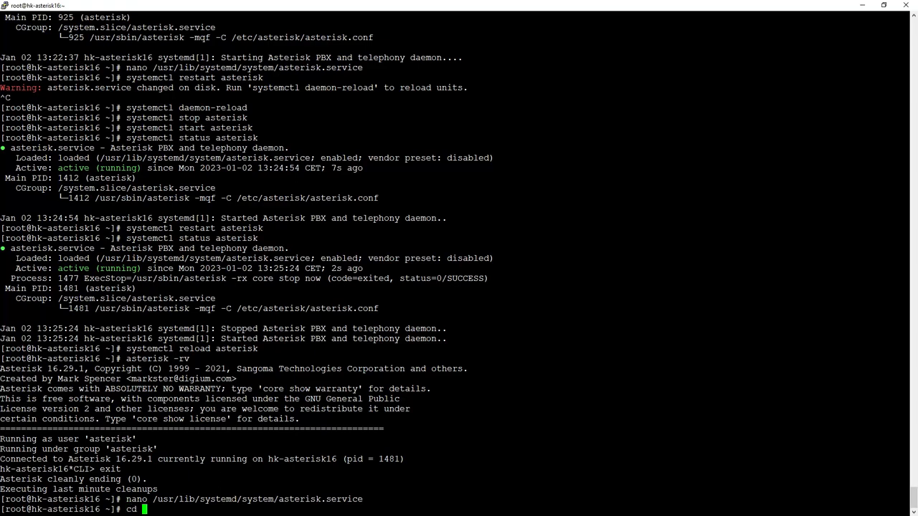
pyautogui.write('/usr/src/')
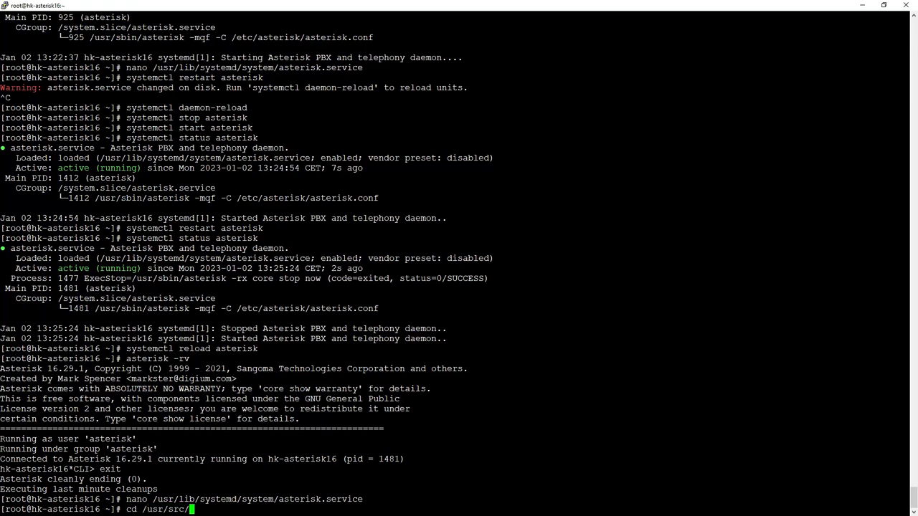
pyautogui.write('asterisk-')
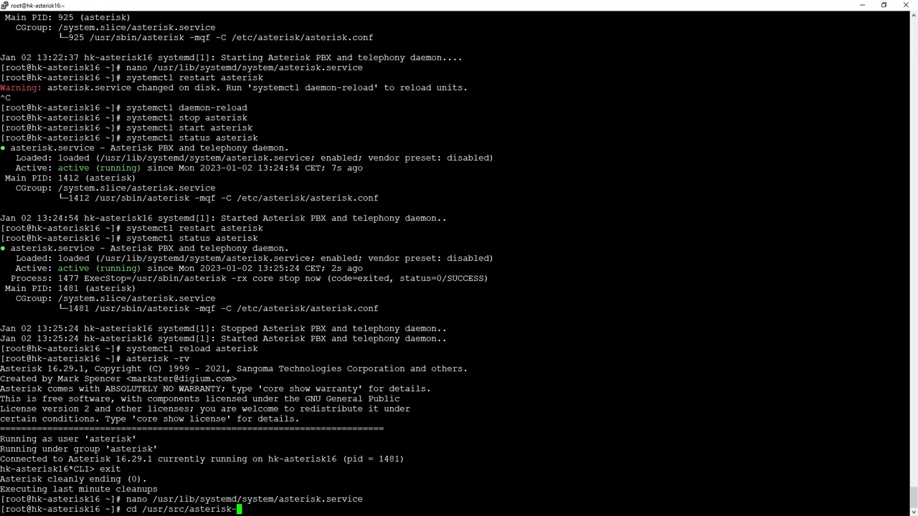
pyautogui.press('Return')
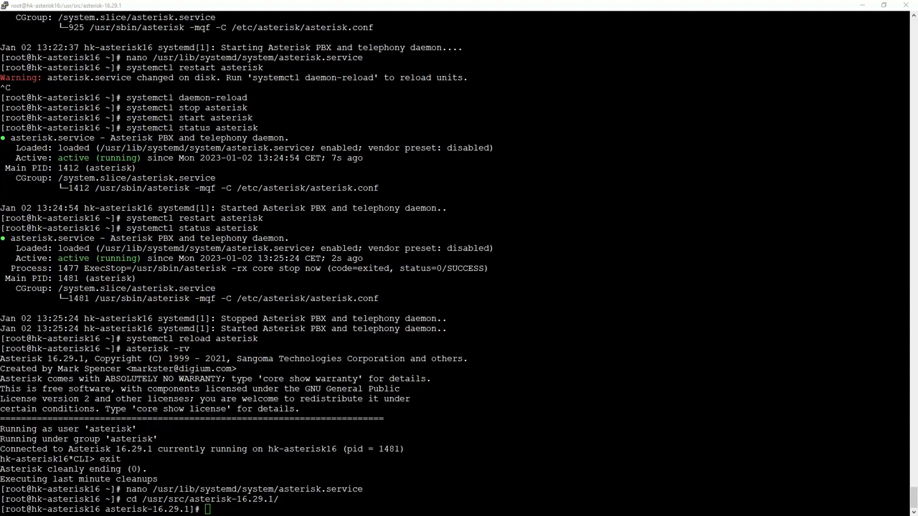
# Run ./configure with --libdir=/usr, bundled pjproject and jansson options until the Asterisk logo summary appears.
pyautogui.write('./configure')
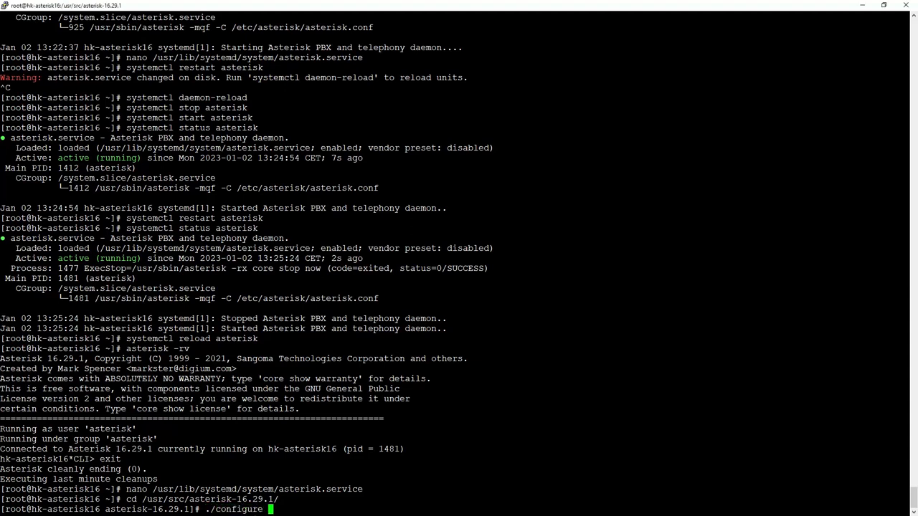
pyautogui.write('--libdir=/usr/lib64 --with-')
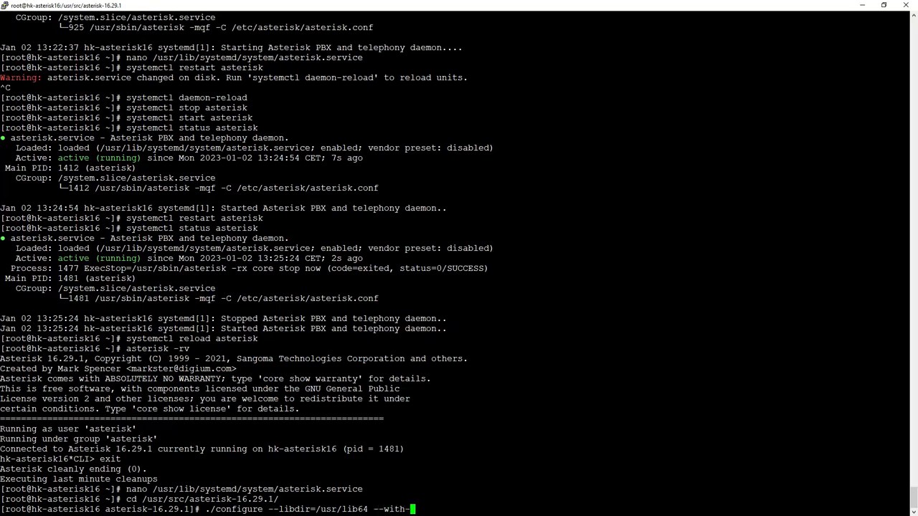
pyautogui.write('pjproject-bundled')
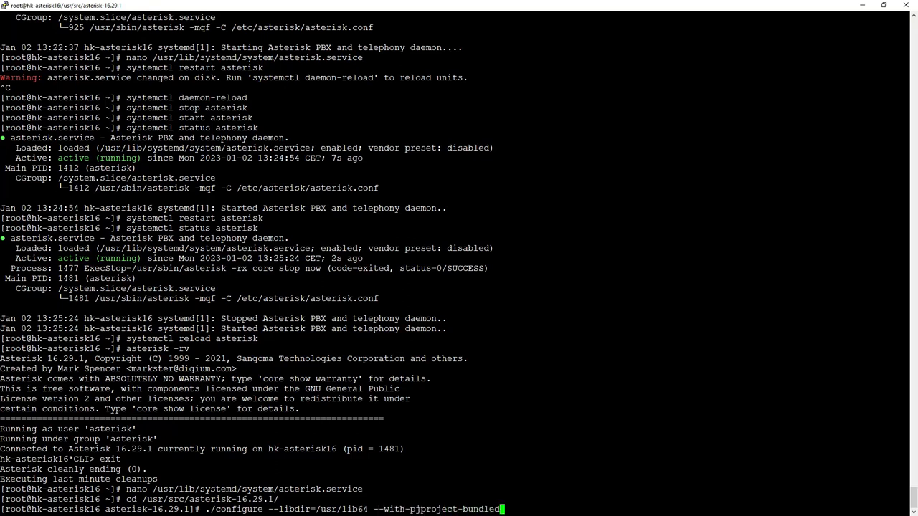
pyautogui.write('--with-jans')
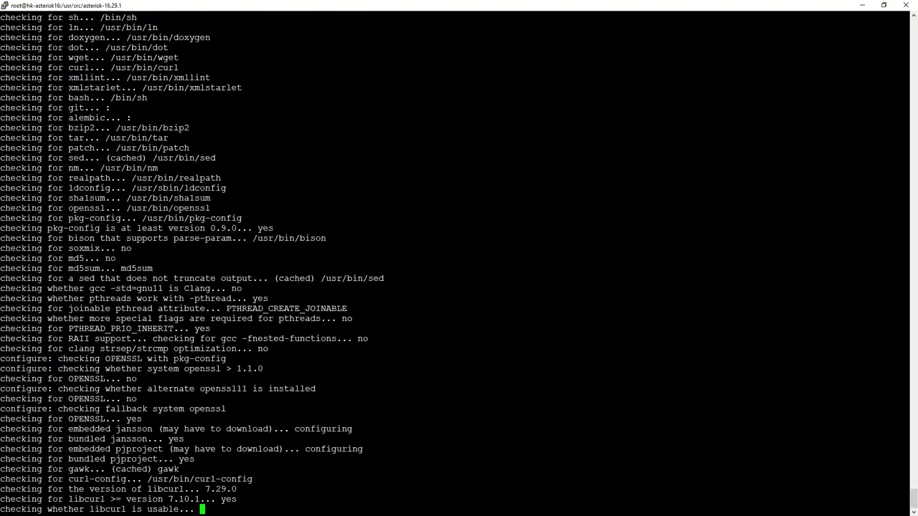
pyautogui.scroll(-3)
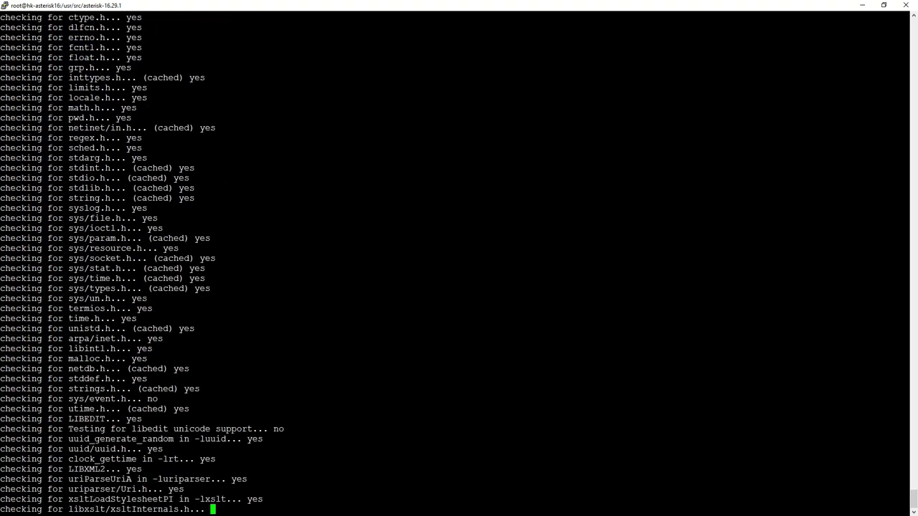
pyautogui.scroll(-3)
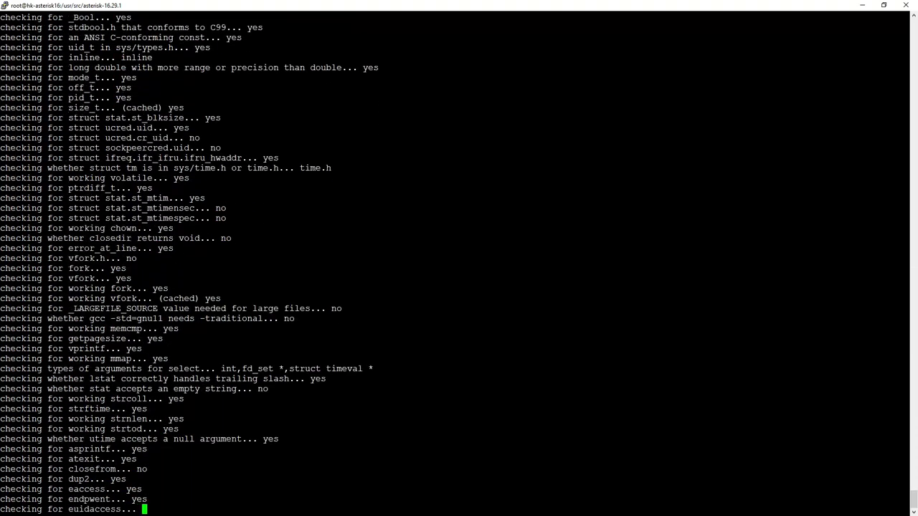
pyautogui.scroll(-3)
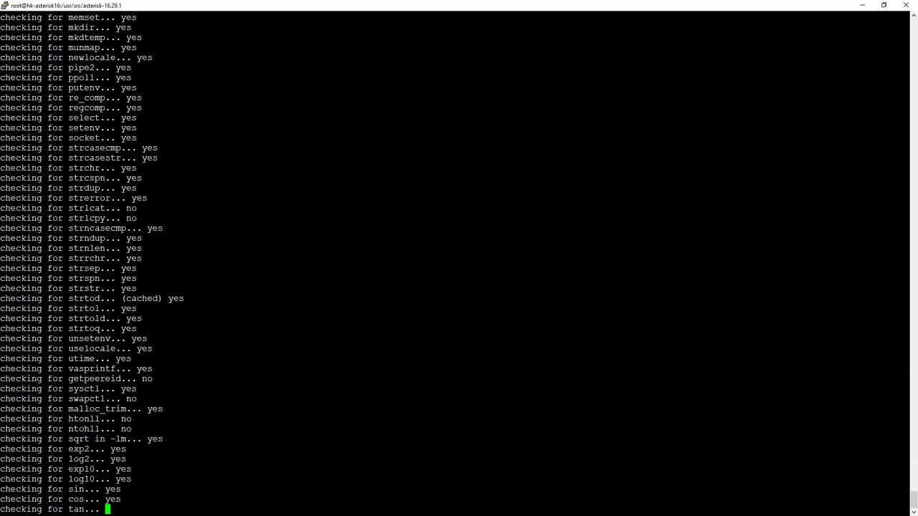
pyautogui.scroll(-3)
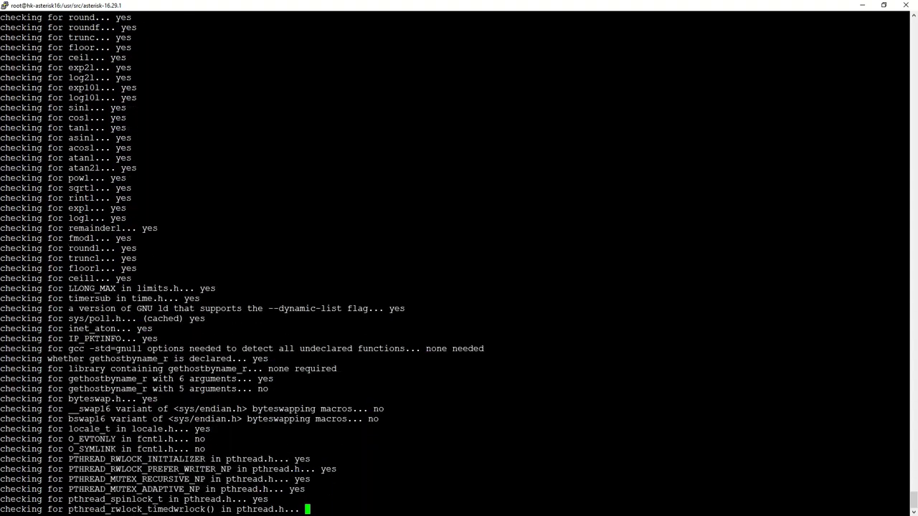
pyautogui.scroll(-3)
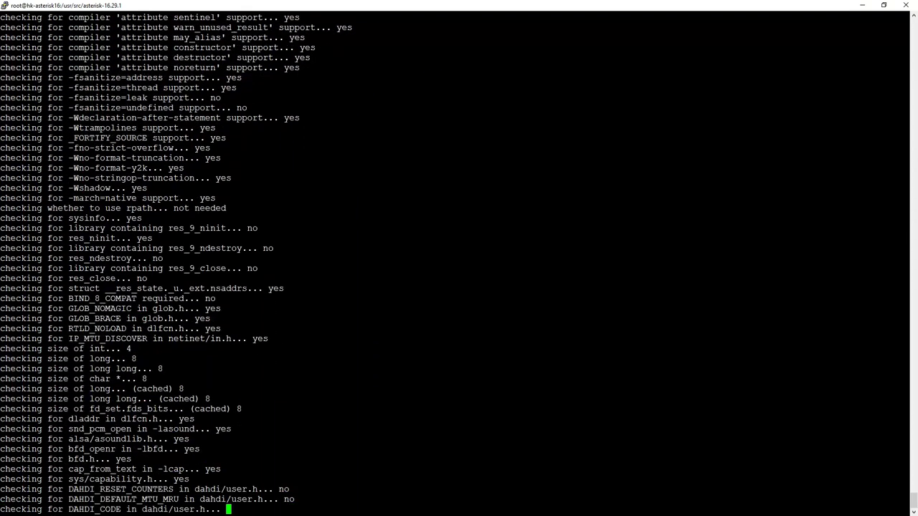
pyautogui.scroll(-3)
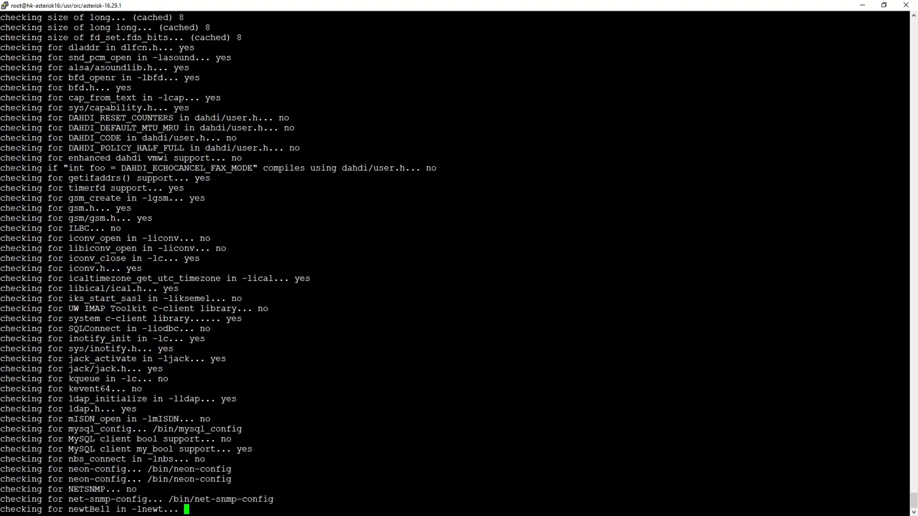
pyautogui.scroll(-3)
pyautogui.write('make')
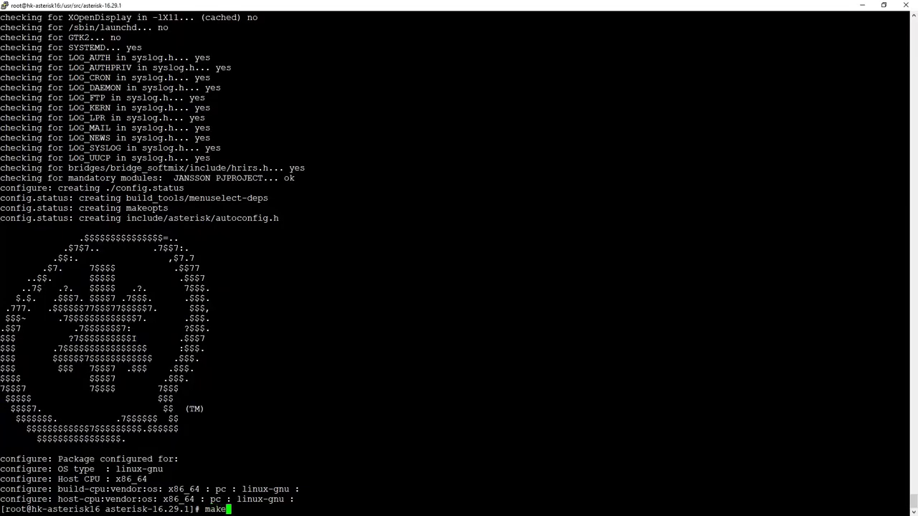
# Build Asterisk with make and make install until the Installation Complete banner appears.
pyautogui.press('Return')
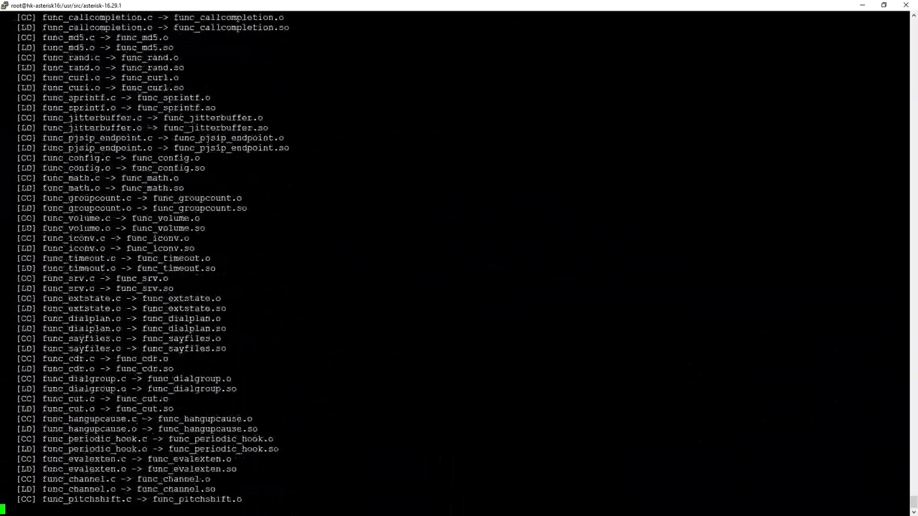
pyautogui.scroll(-3)
pyautogui.write('make install')
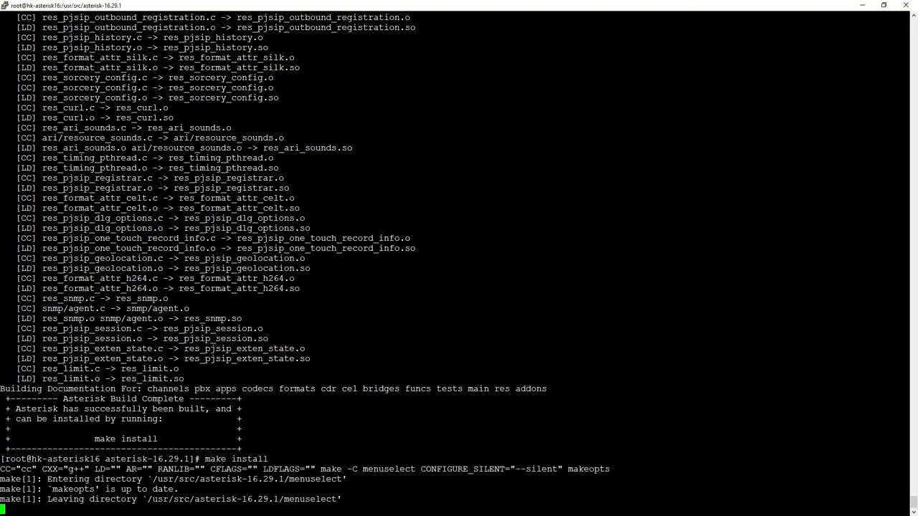
pyautogui.scroll(-3)
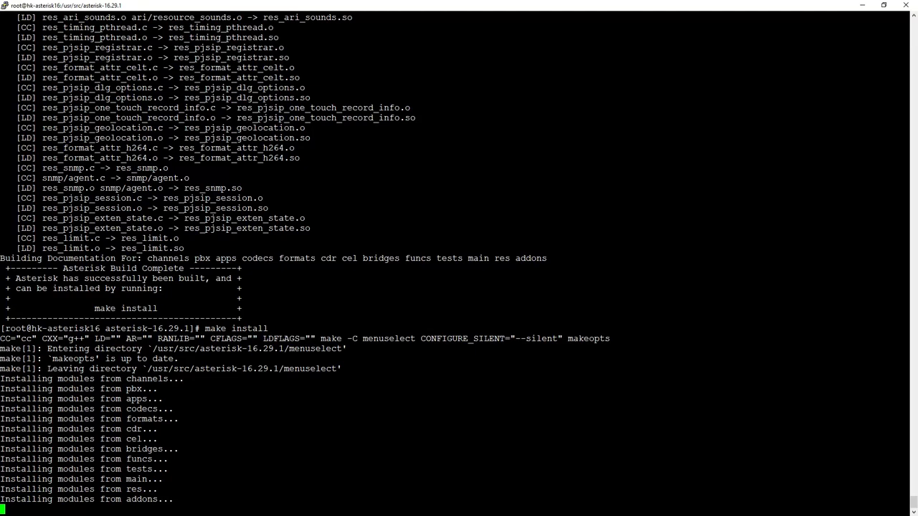
pyautogui.scroll(-3)
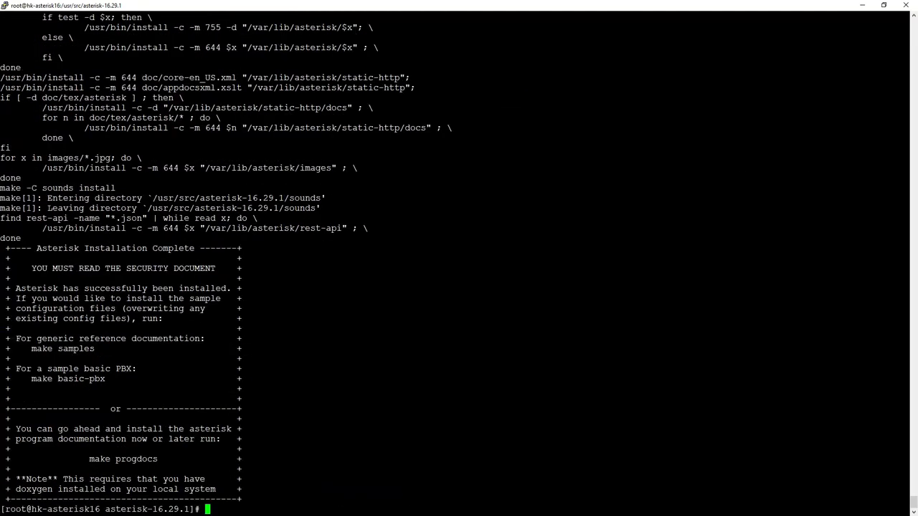
# Reboot the server, log back in and reconnect to the Asterisk console.
pyautogui.write('reboot')
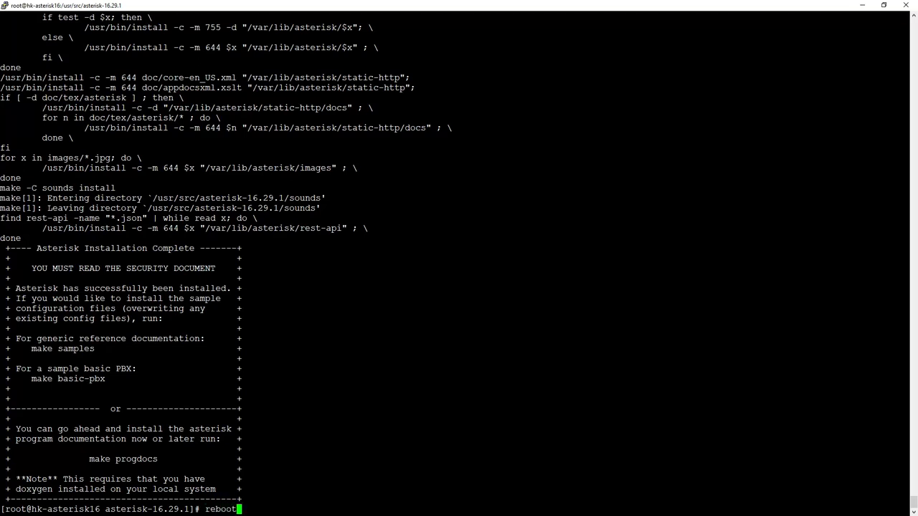
pyautogui.press('Return')
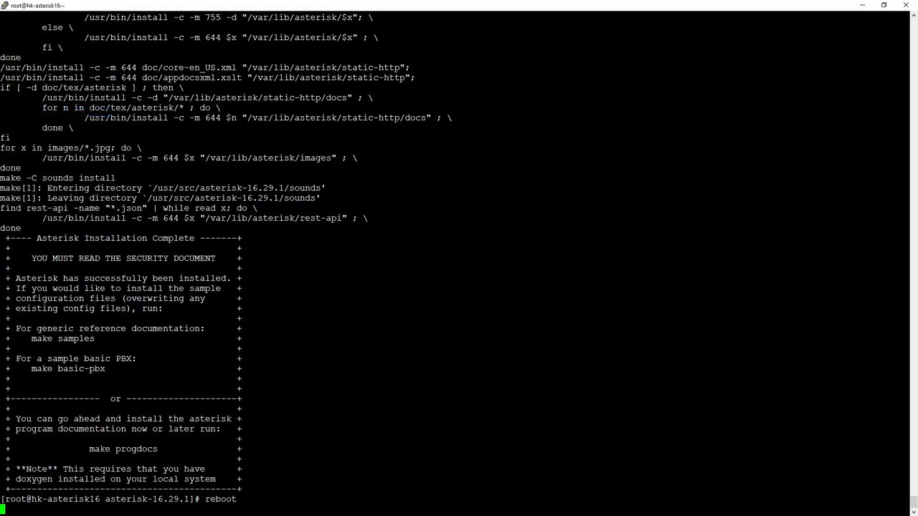
pyautogui.press('Return')
pyautogui.write('asteri')
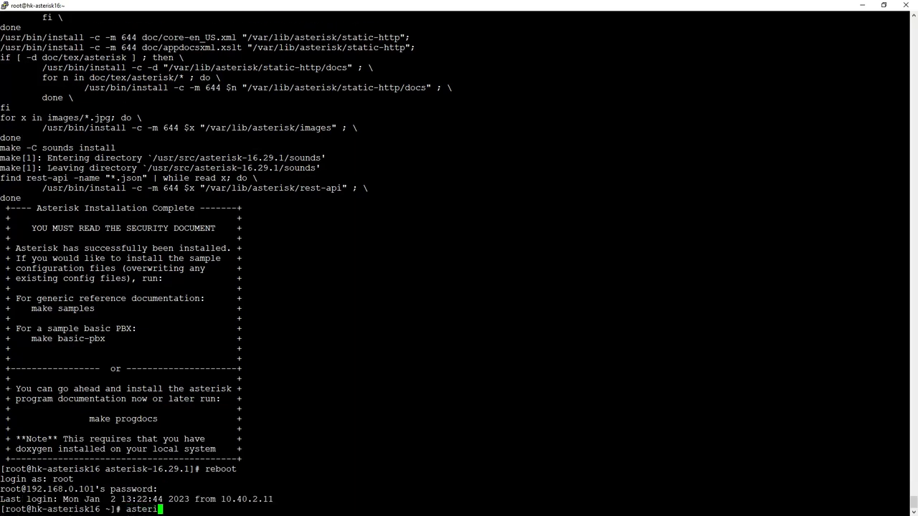
pyautogui.press('Return')
pyautogui.write('systemctl statu')
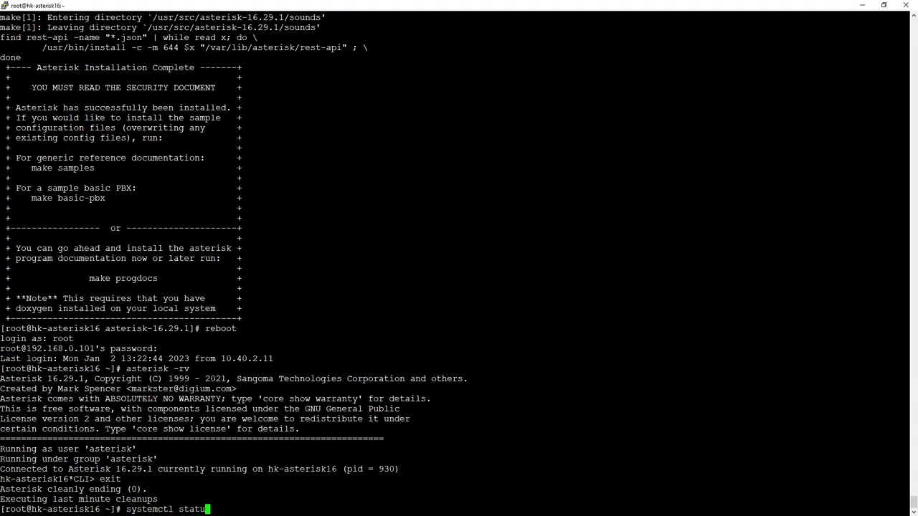
# Check systemctl status asterisk, now active (running), then begin reopening asterisk.service in nano.
pyautogui.write('asteris')
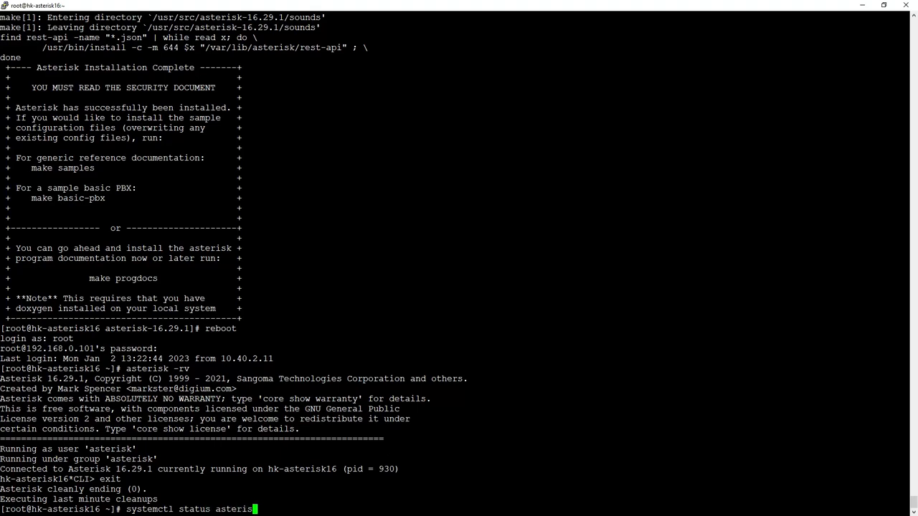
pyautogui.press('Return')
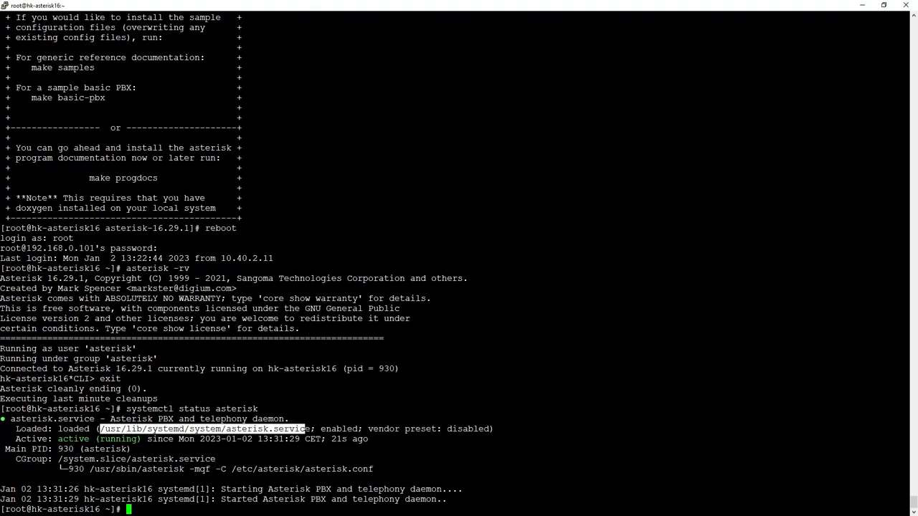
pyautogui.write('n')
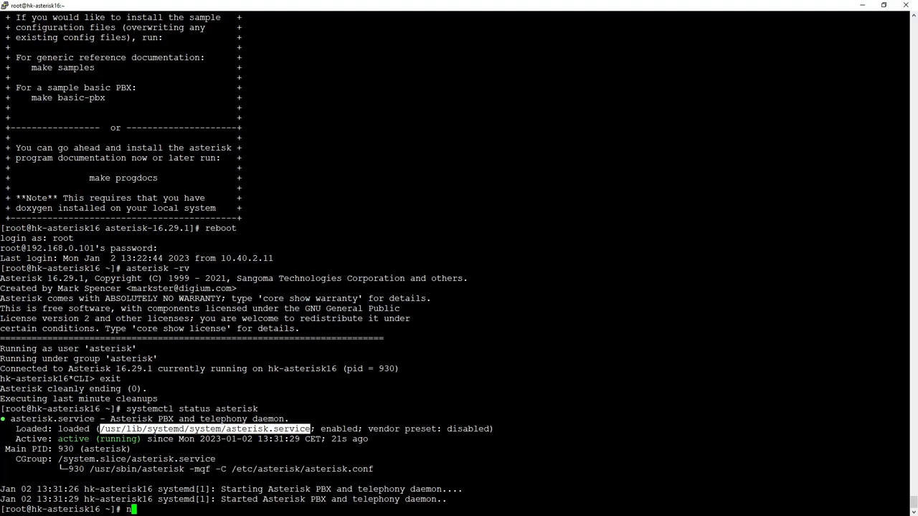
pyautogui.write('ano /usr/lib/systemd/system/asterisk.service')
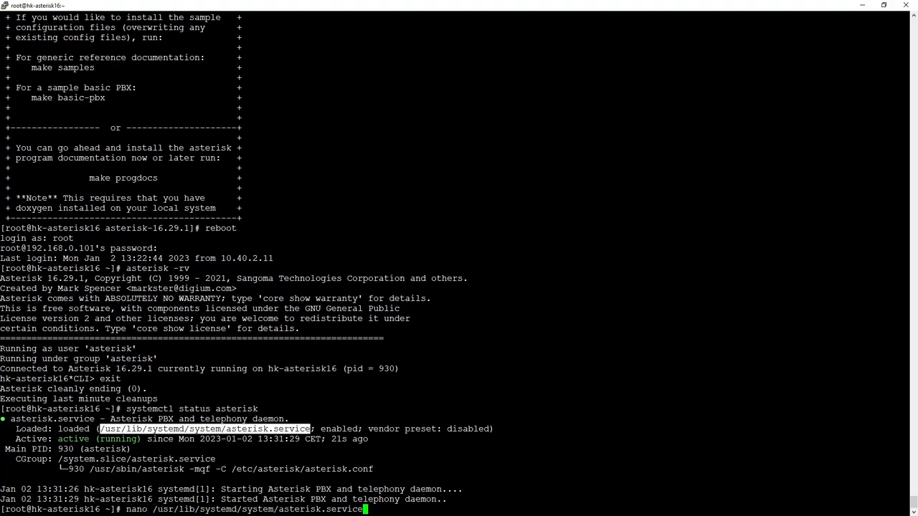
pyautogui.press('Return')
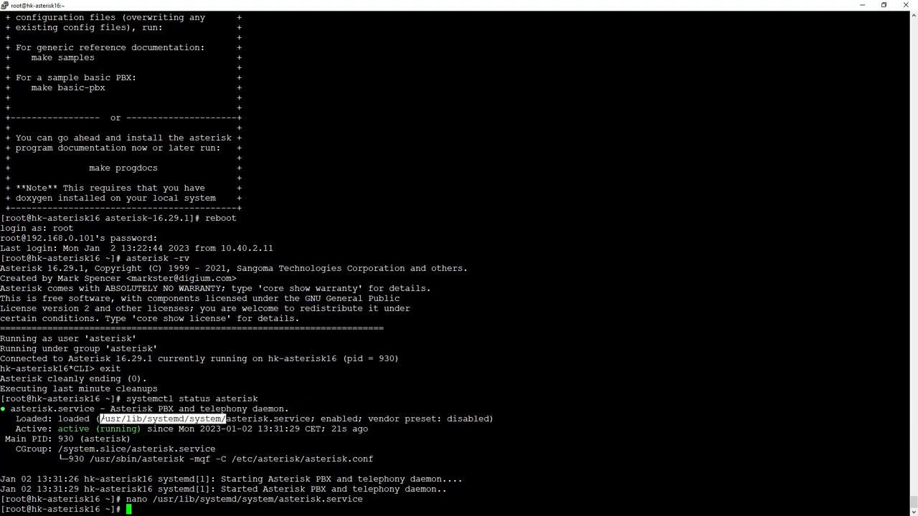
# List /usr/lib/systemd/system with ls -l and scroll through the unit files down to wpa_supplicant.service.
pyautogui.write('ls -l /usr/lib/systemd/system/')
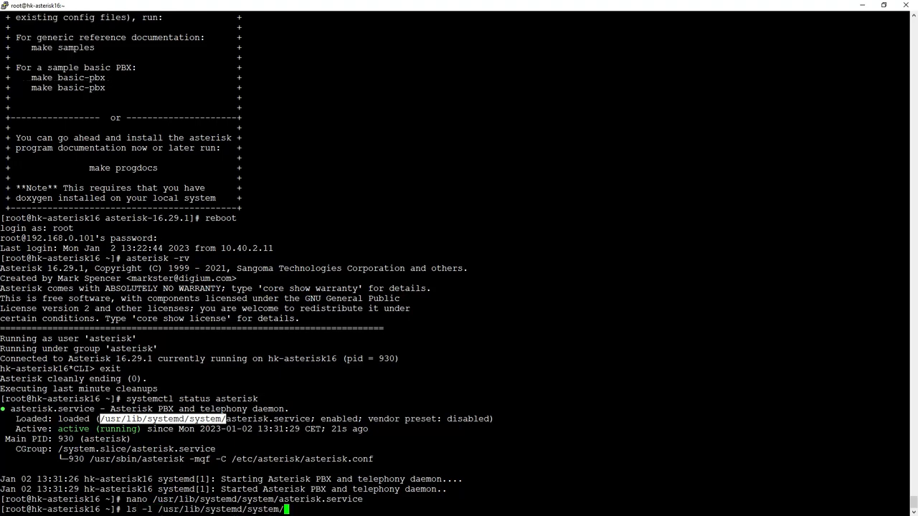
pyautogui.press('Return')
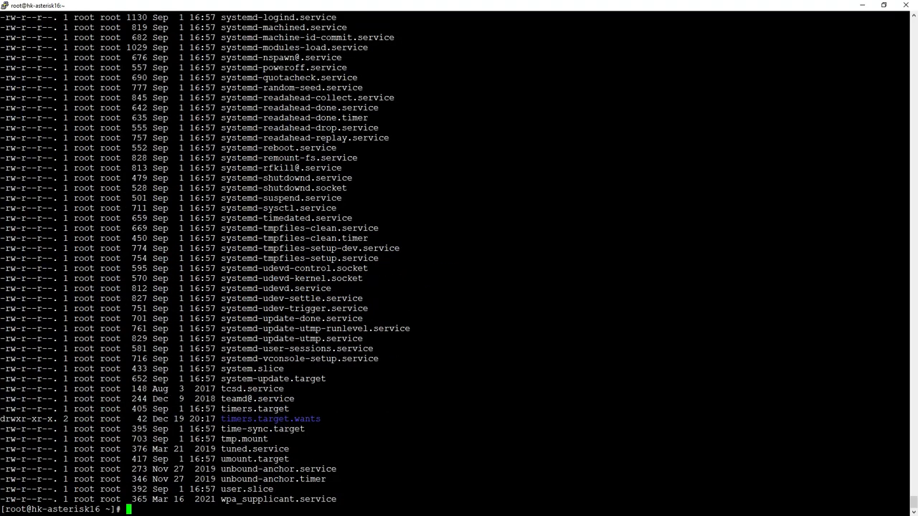
pyautogui.scroll(3)
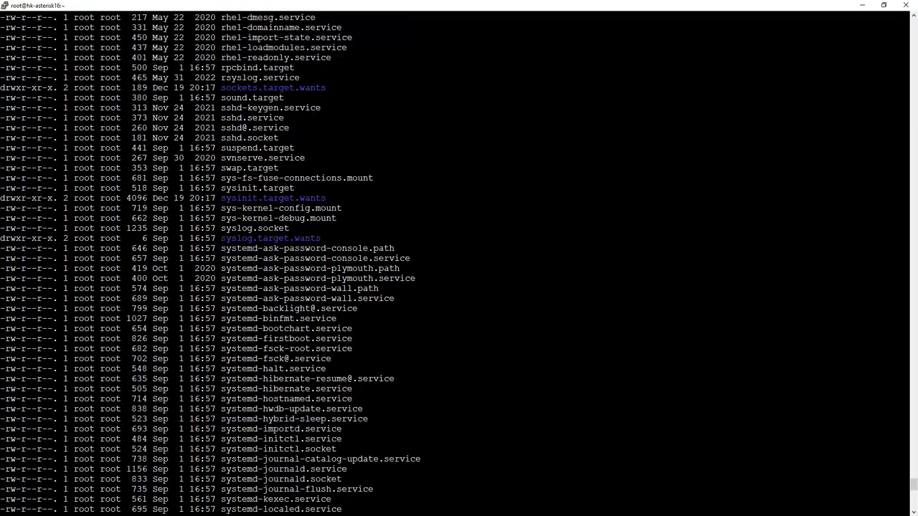
pyautogui.scroll(3)
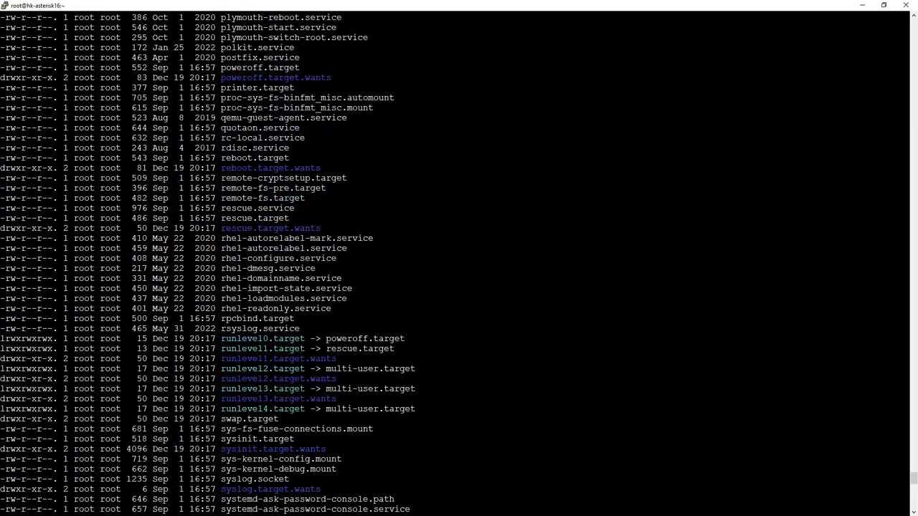
pyautogui.scroll(3)
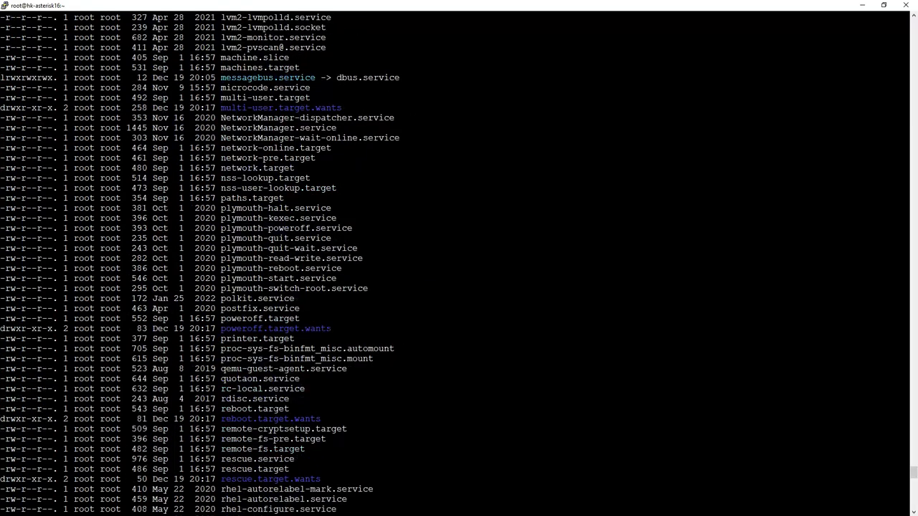
pyautogui.scroll(3)
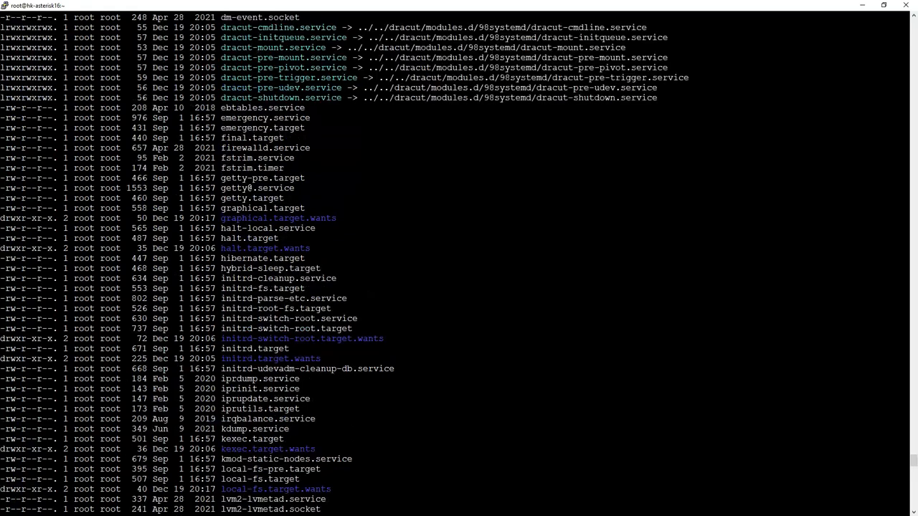
pyautogui.scroll(3)
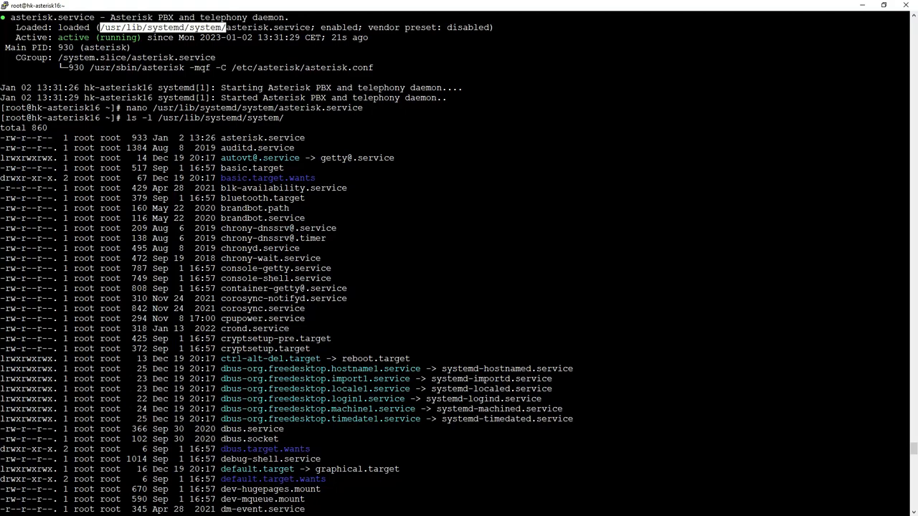
pyautogui.scroll(-3)
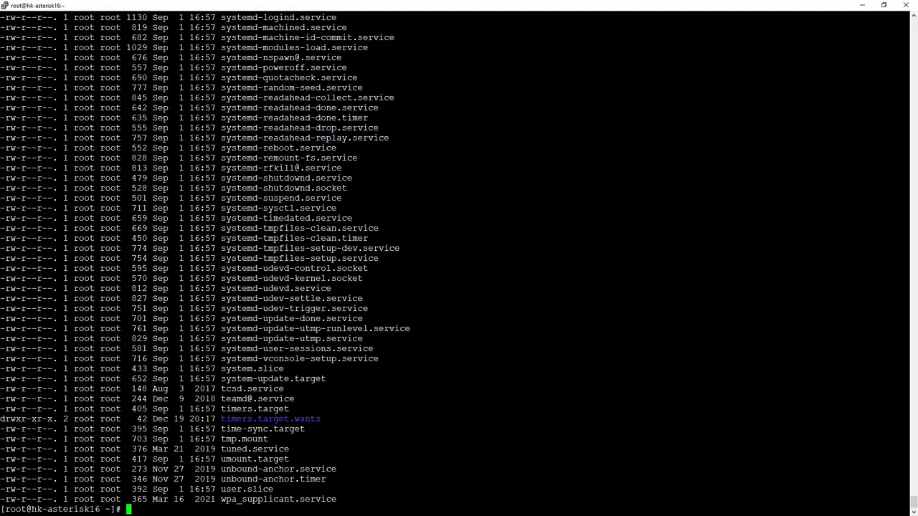
# Review the freepbx.service oneshot unit in nano, then show the system journal with journalctl.
pyautogui.write('nano /etc/systemd/system/multi-user.target.wants/freepbx.service')
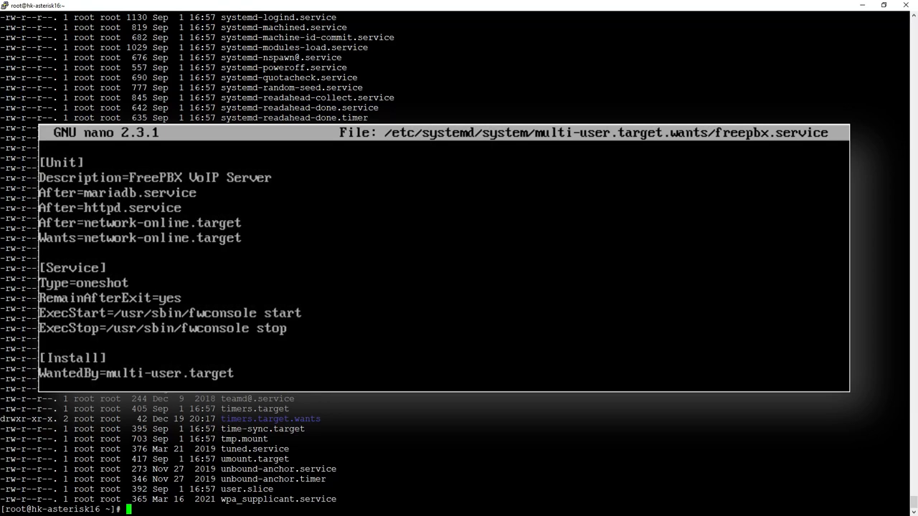
pyautogui.press('ctrl+x')
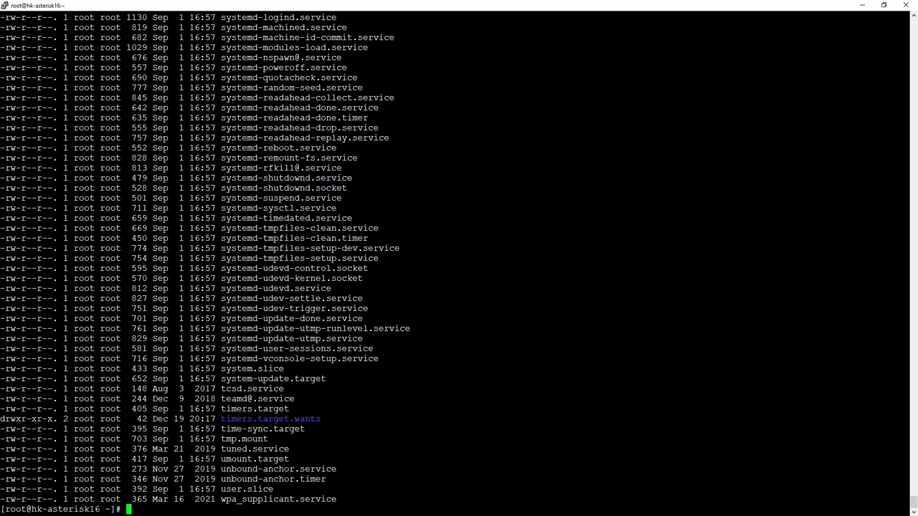
pyautogui.write('journalctl')
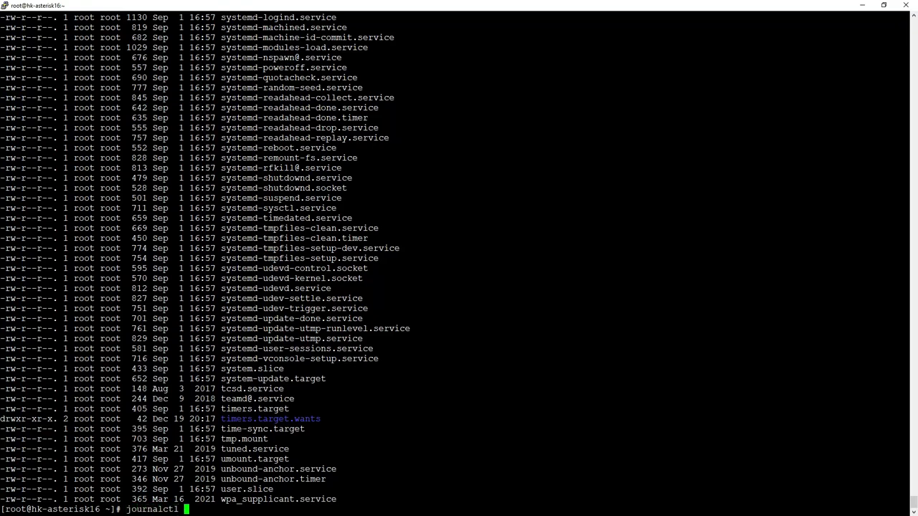
pyautogui.press('Return')
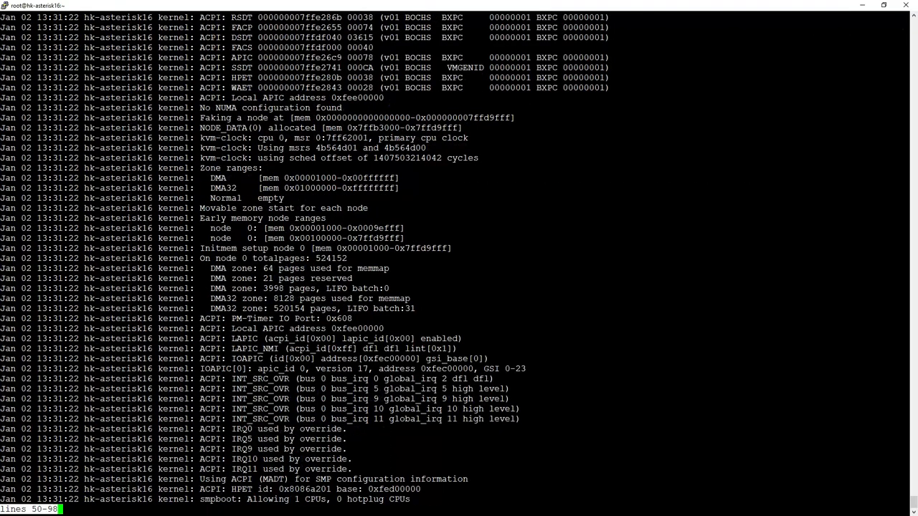